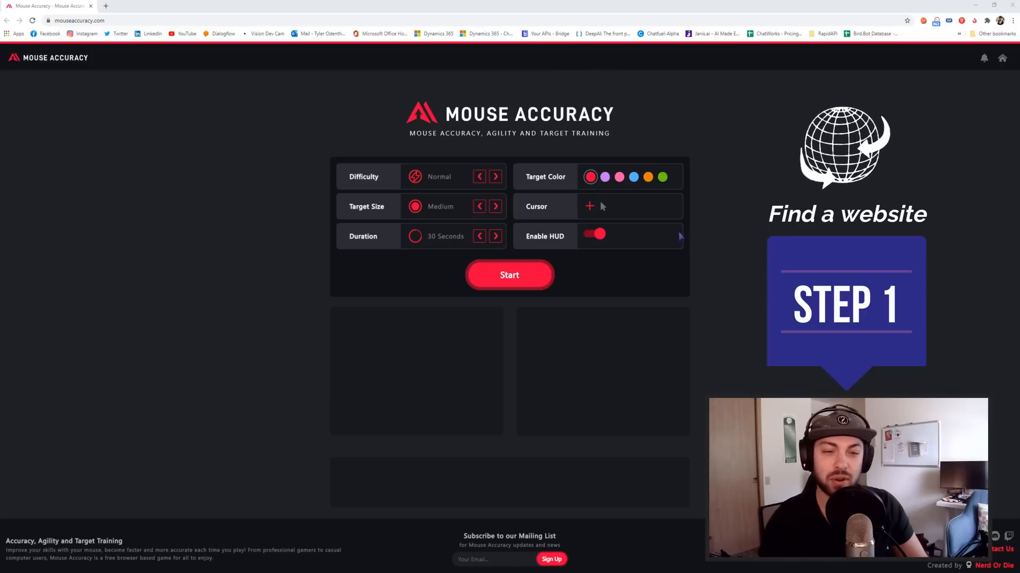
{"action": "mouse_move", "coordinate": [367, 107]}
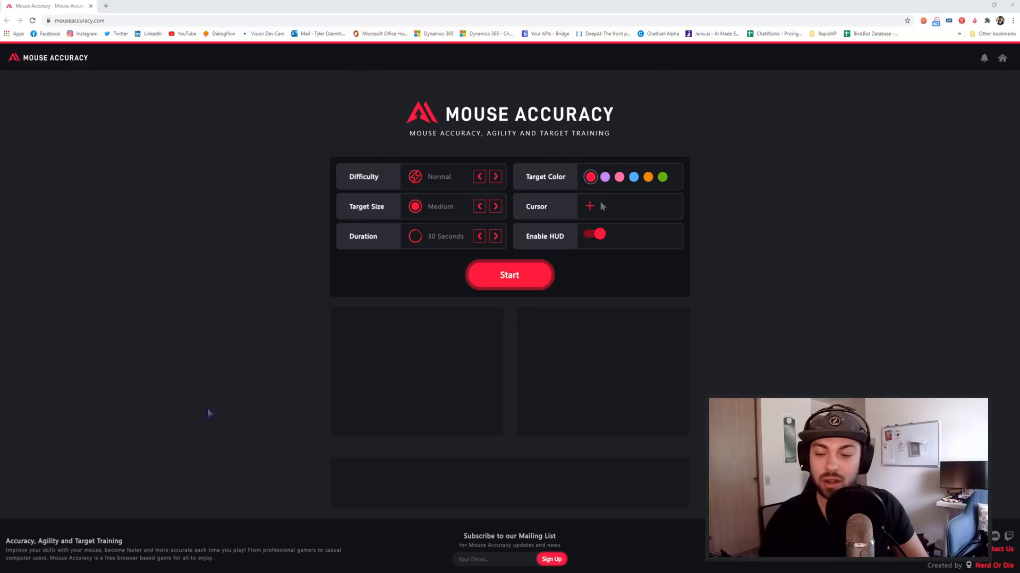
{"action": "mouse_move", "coordinate": [687, 467]}
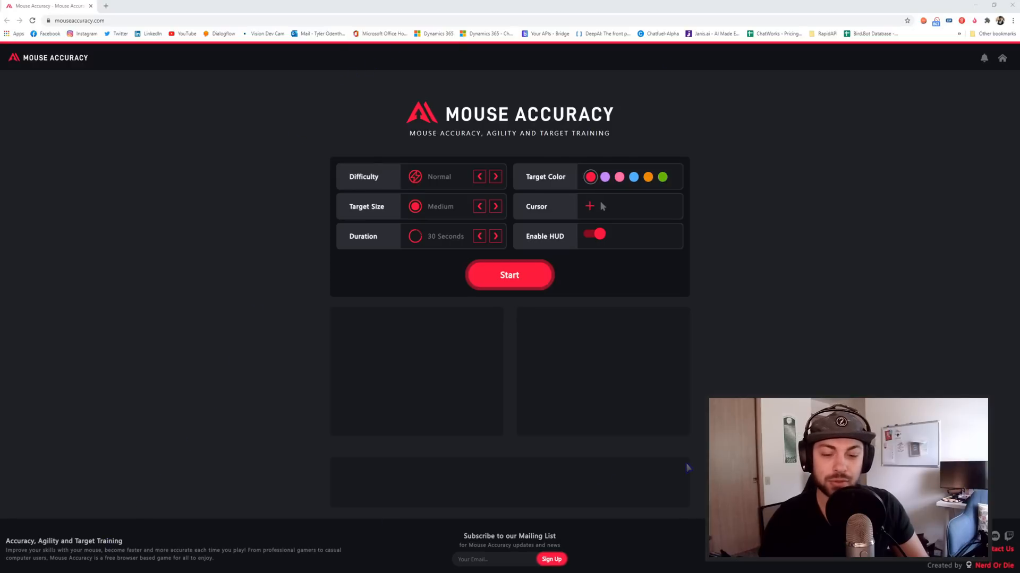
{"action": "mouse_move", "coordinate": [509, 279]}
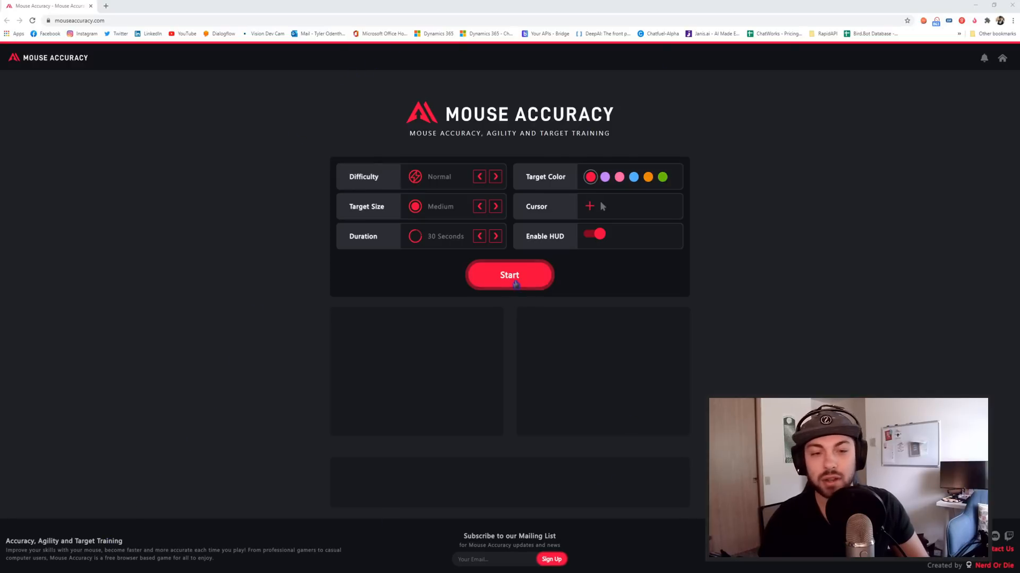
Start the 30-second Normal Mouse Accuracy game with medium red targets.
{"action": "left_click", "coordinate": [510, 274]}
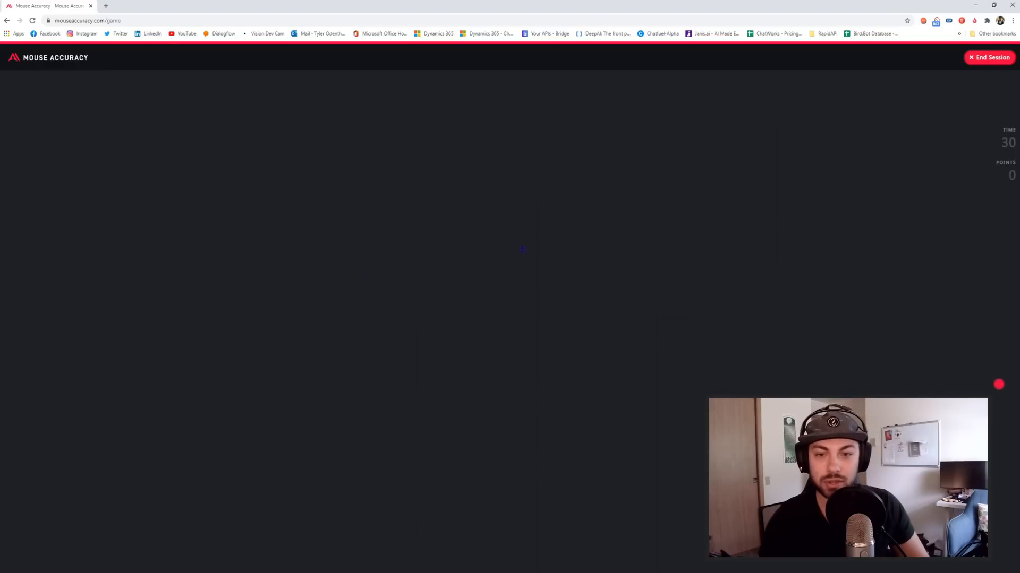
Hit seven red targets during the round, finishing with a score of 169.
{"action": "left_click", "coordinate": [522, 250]}
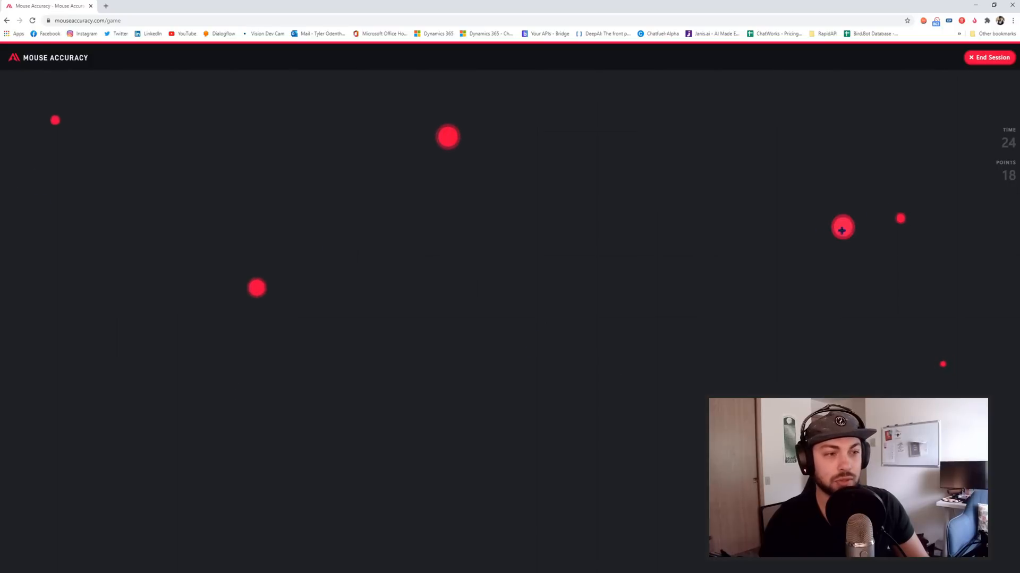
{"action": "left_click", "coordinate": [842, 228]}
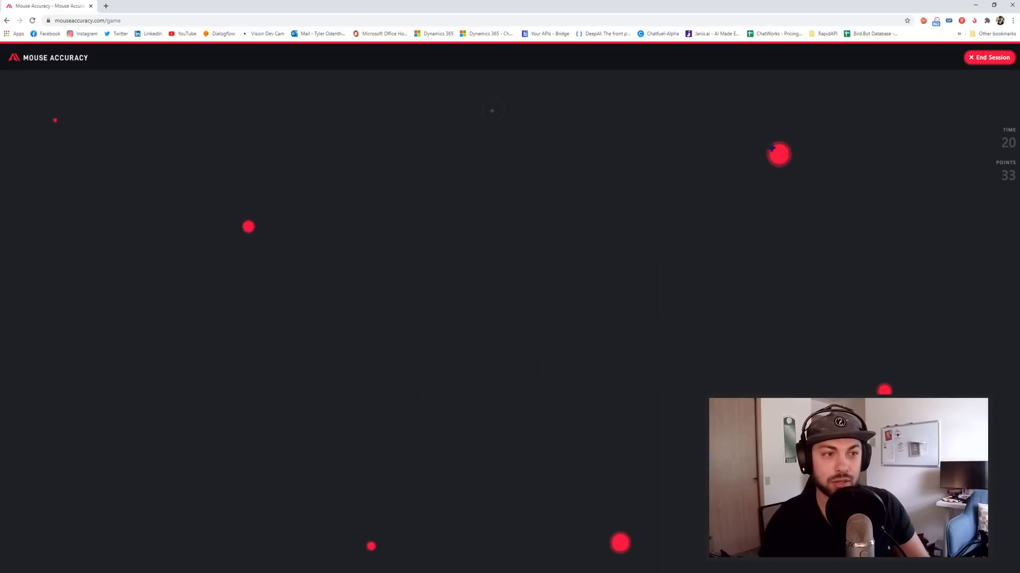
{"action": "left_click", "coordinate": [778, 155]}
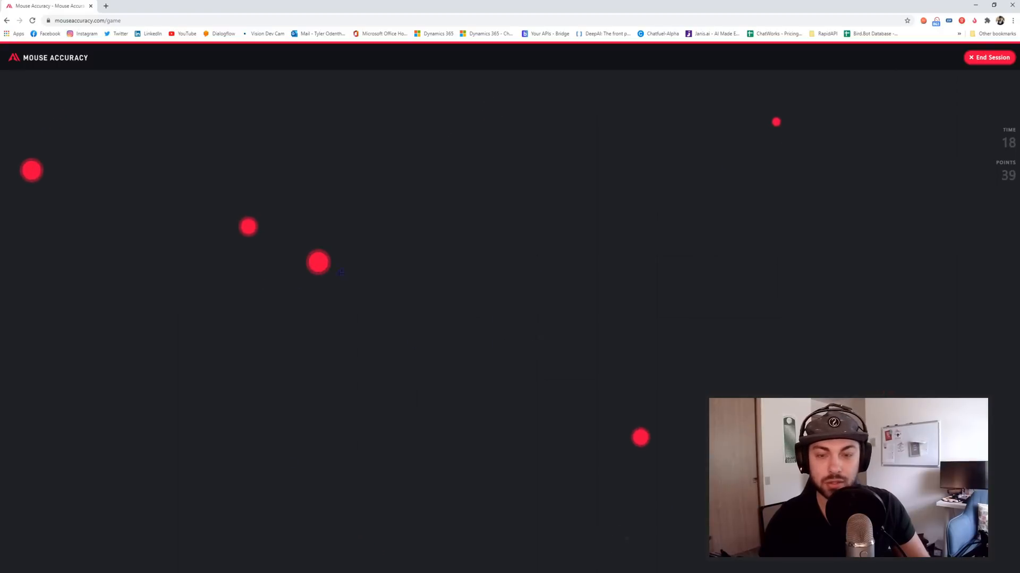
{"action": "left_click", "coordinate": [317, 263]}
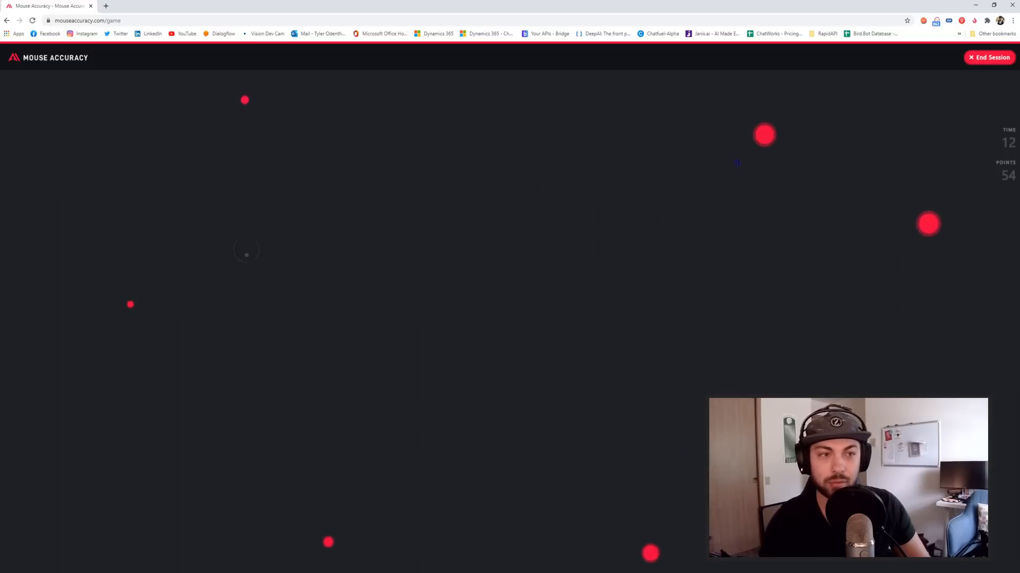
{"action": "left_click", "coordinate": [764, 135]}
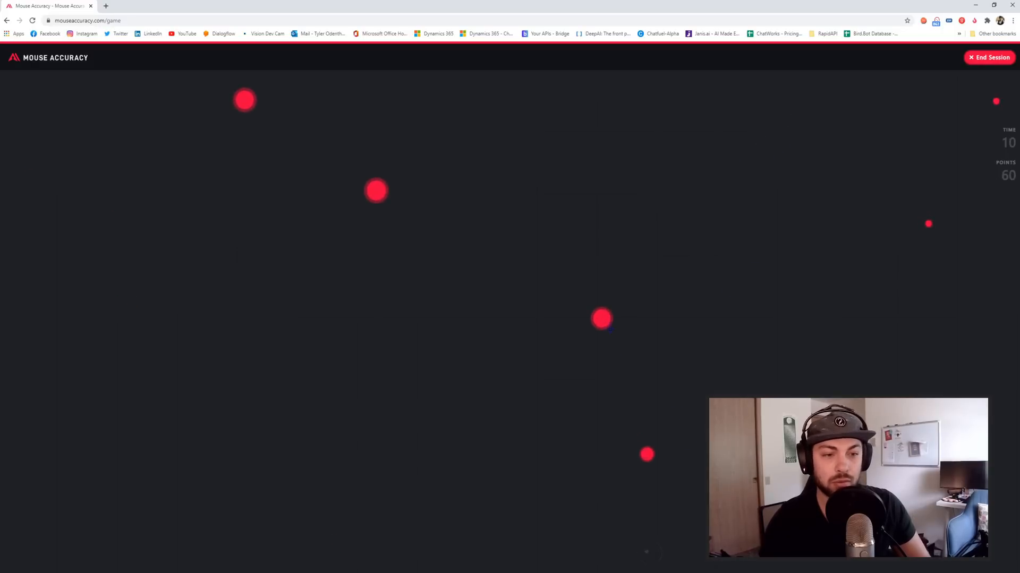
{"action": "left_click", "coordinate": [602, 318]}
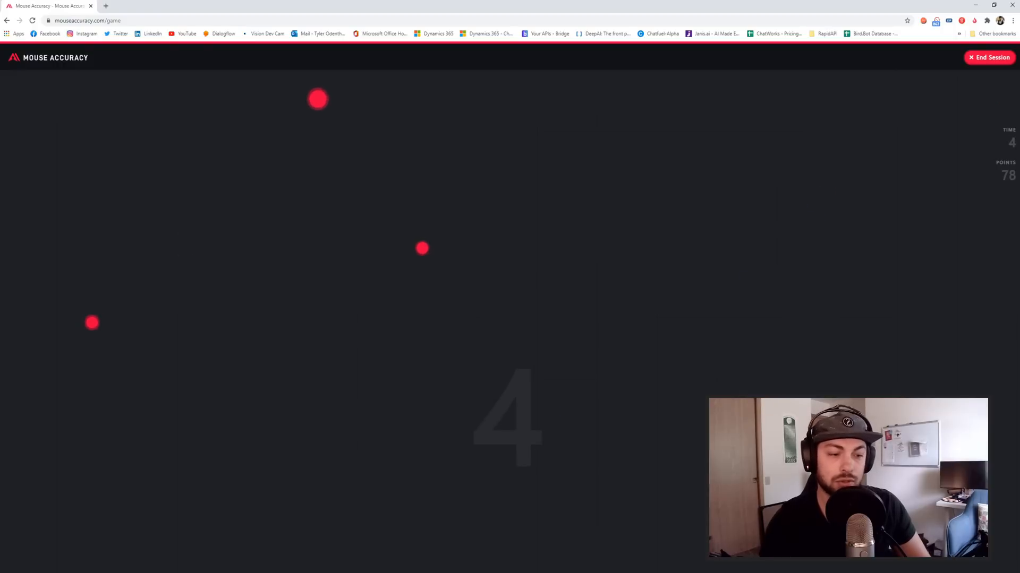
{"action": "left_click", "coordinate": [318, 99]}
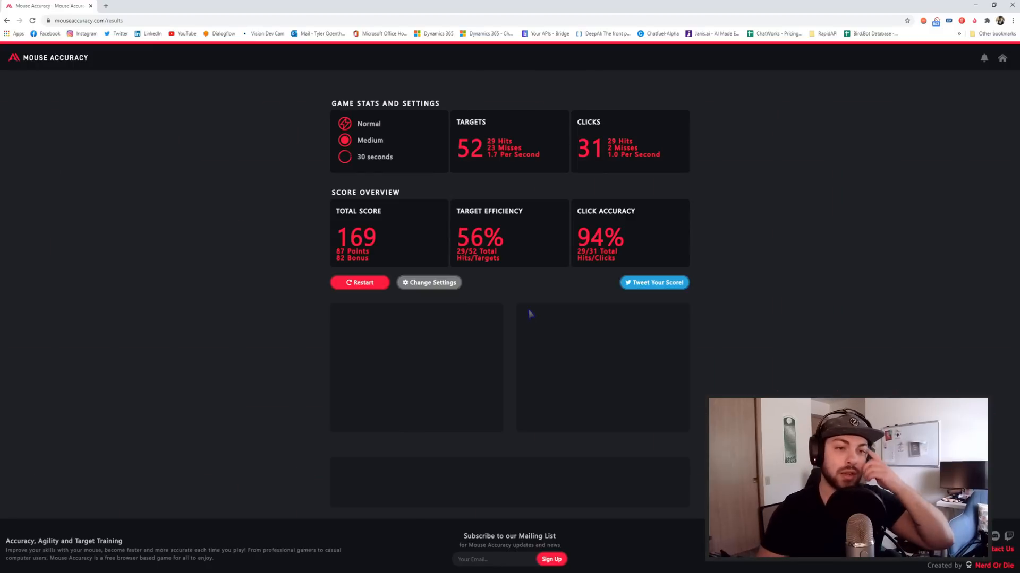
{"action": "mouse_move", "coordinate": [205, 219]}
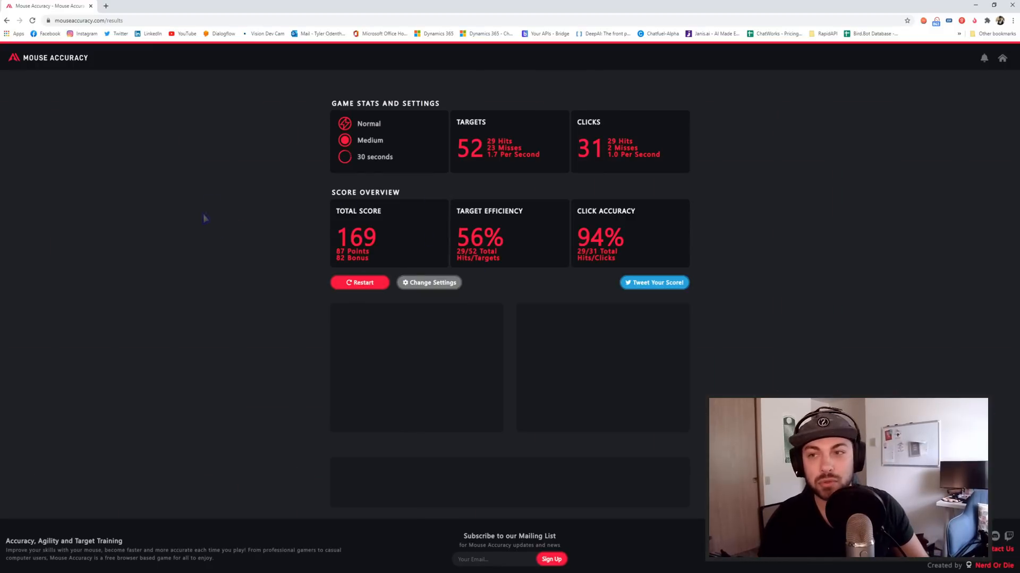
{"action": "mouse_move", "coordinate": [669, 313]}
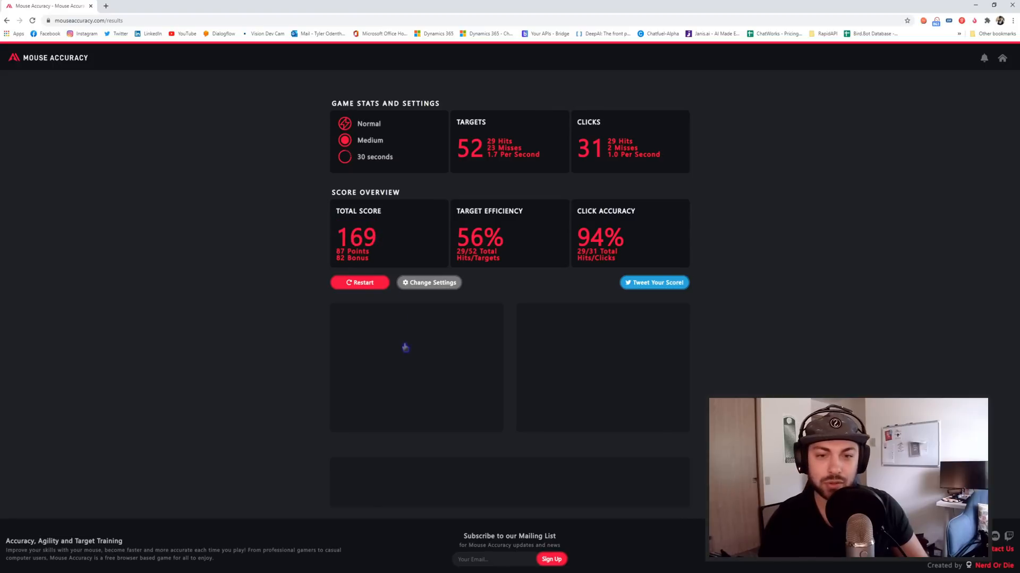
{"action": "mouse_move", "coordinate": [400, 252]}
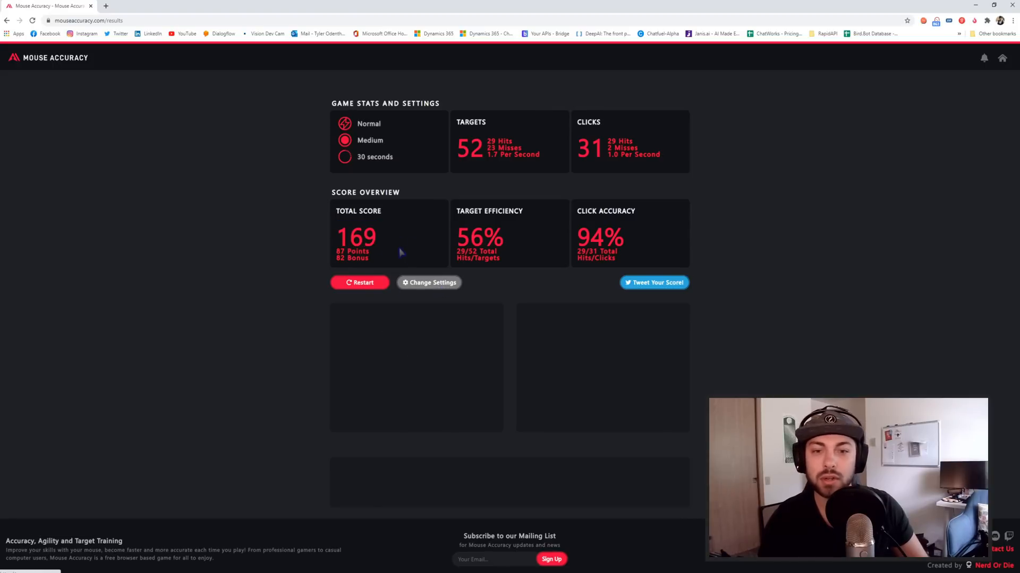
{"action": "double_click", "coordinate": [356, 237]}
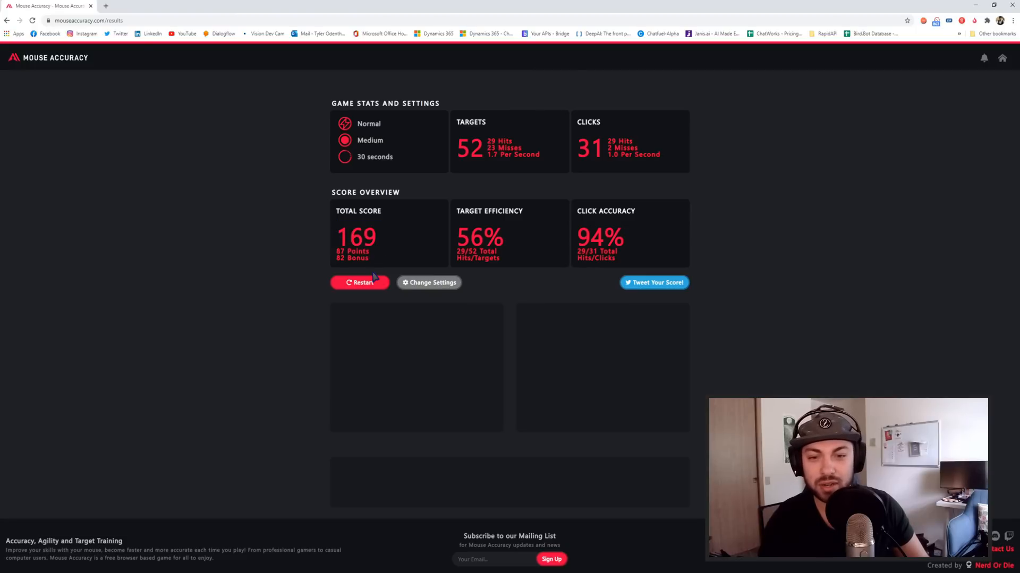
{"action": "mouse_move", "coordinate": [29, 62]}
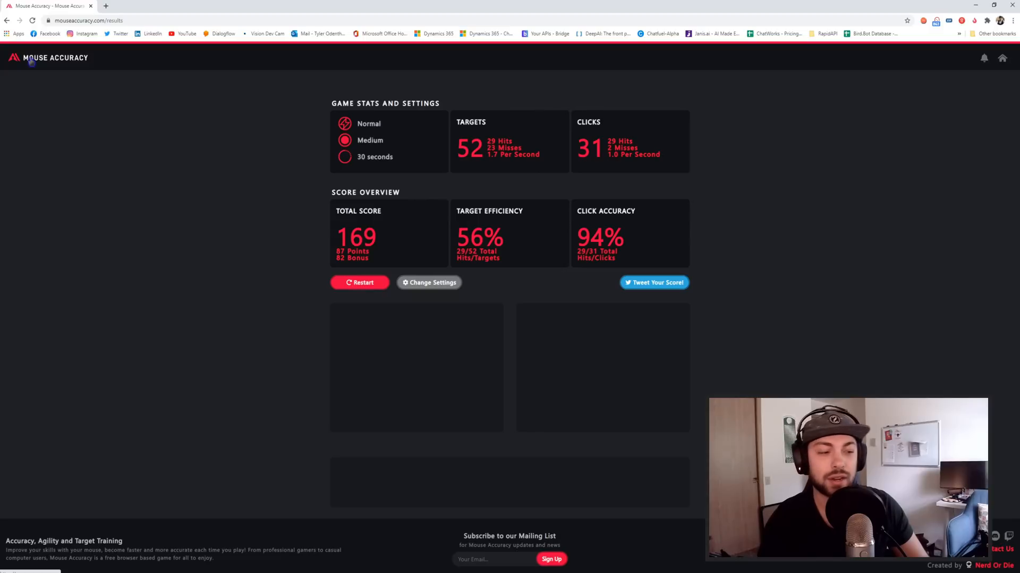
Create a new process named BreakTheGame from the WinAutomation Console.
{"action": "left_click", "coordinate": [428, 282]}
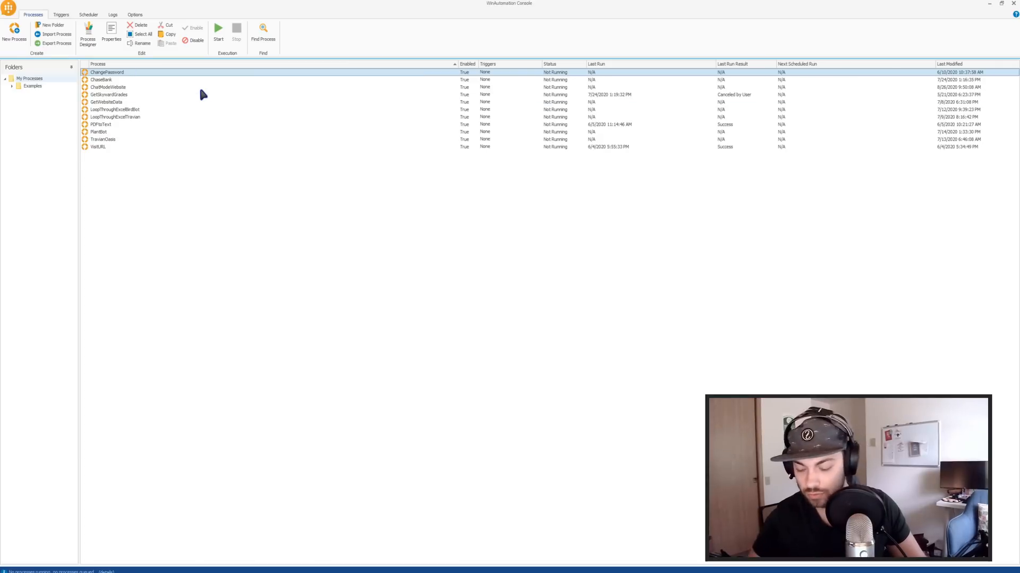
{"action": "mouse_move", "coordinate": [299, 264]}
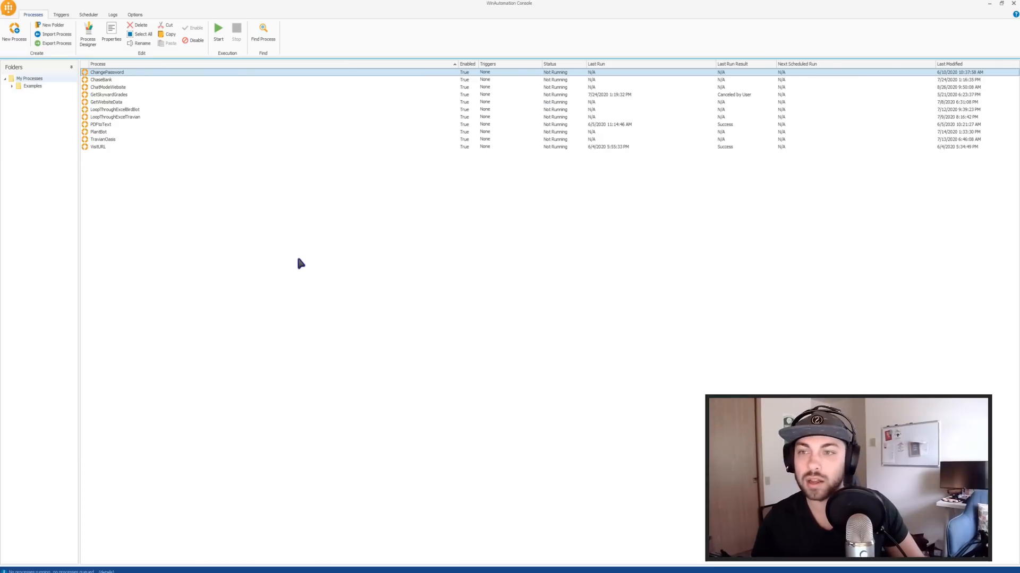
{"action": "mouse_move", "coordinate": [272, 232]}
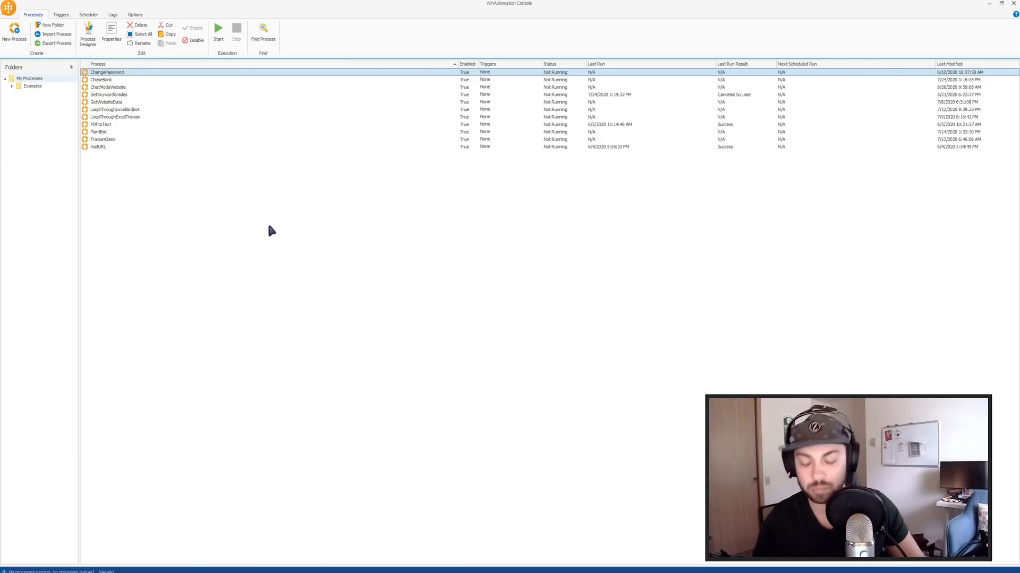
{"action": "left_click", "coordinate": [14, 31]}
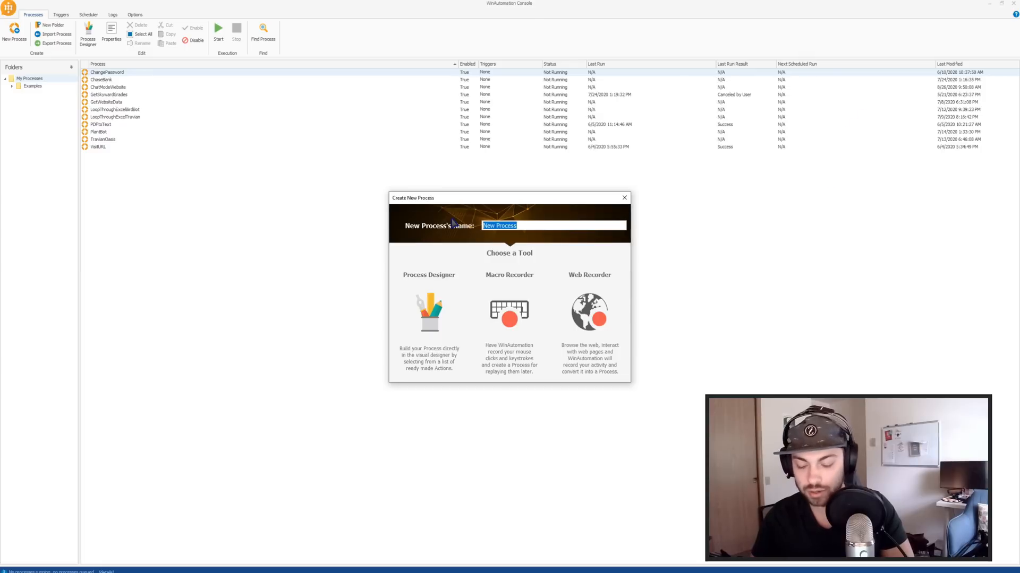
{"action": "type", "text": "Br"}
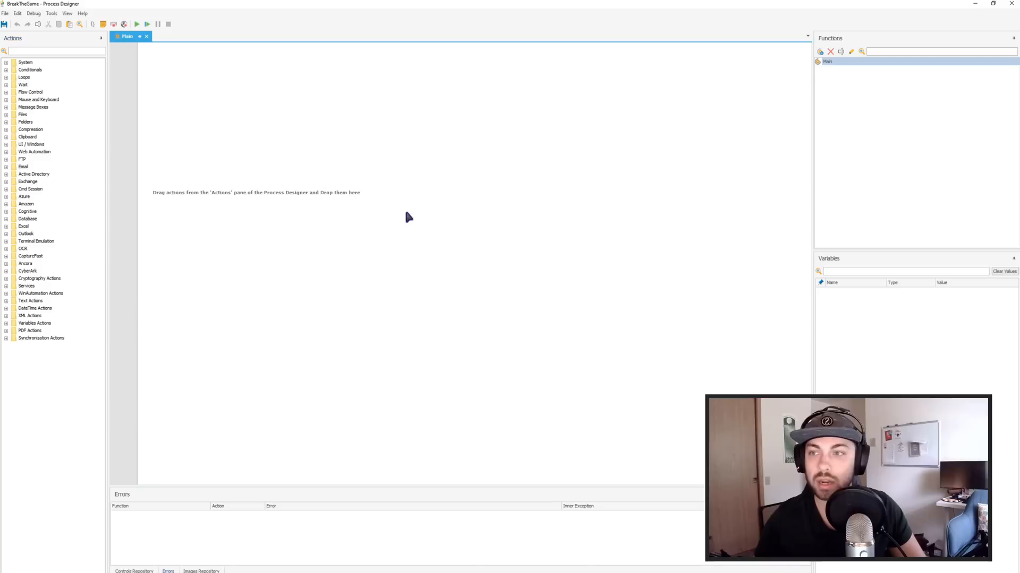
{"action": "mouse_move", "coordinate": [131, 77]}
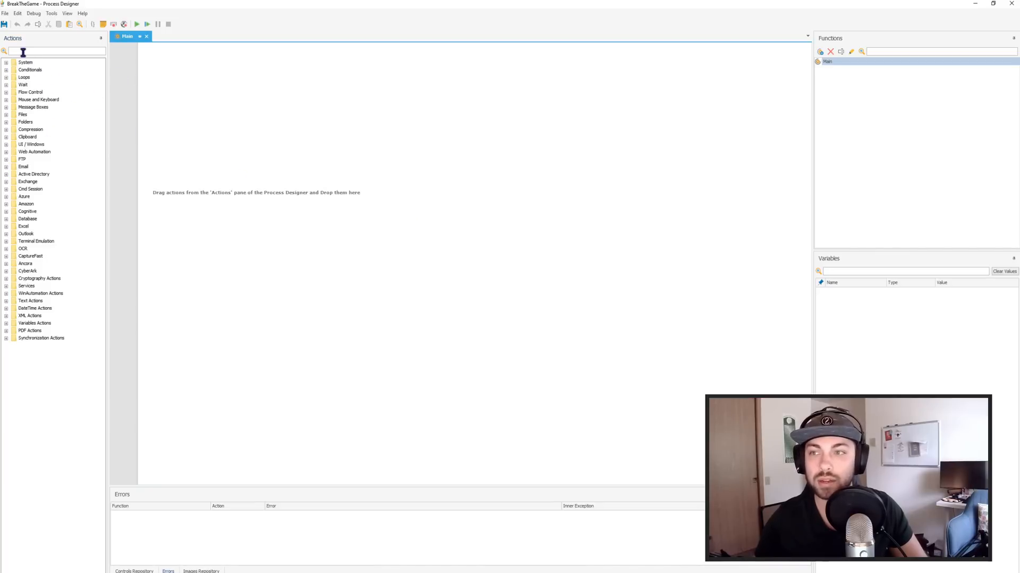
Search actions for 'image', clear the search, and launch the Web Recorder.
{"action": "type", "text": "image"}
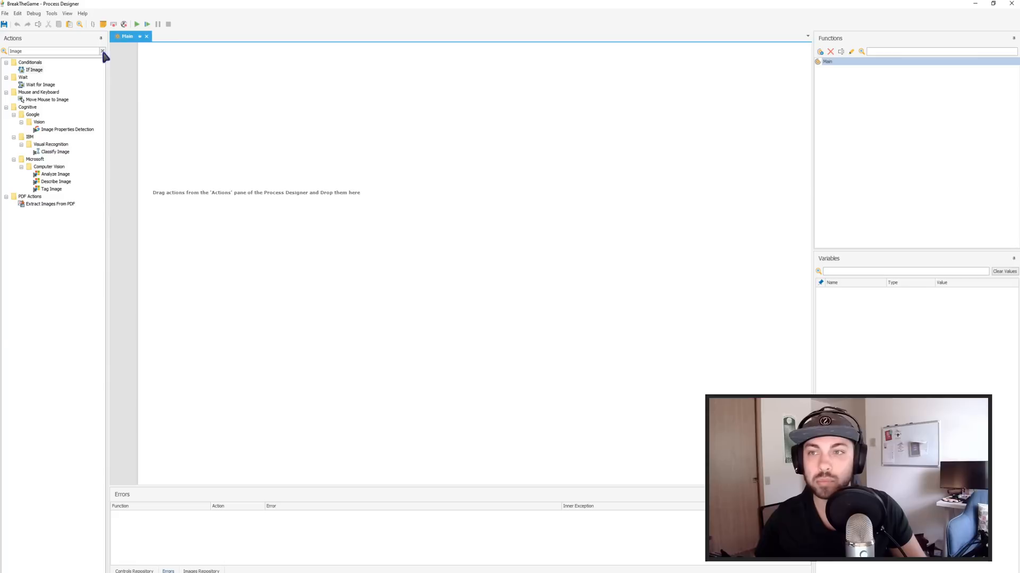
{"action": "left_click", "coordinate": [102, 51]}
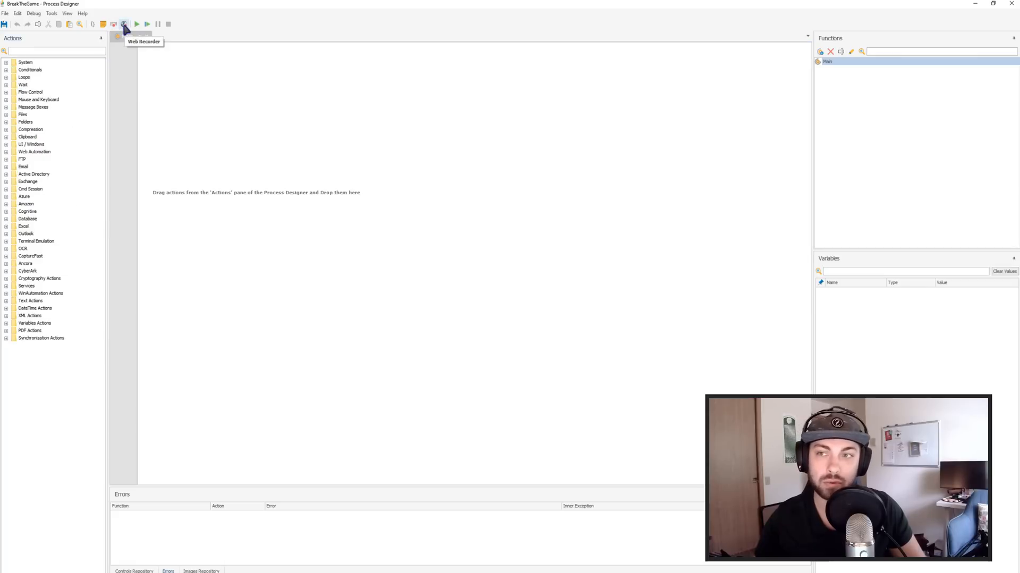
{"action": "left_click", "coordinate": [122, 24]}
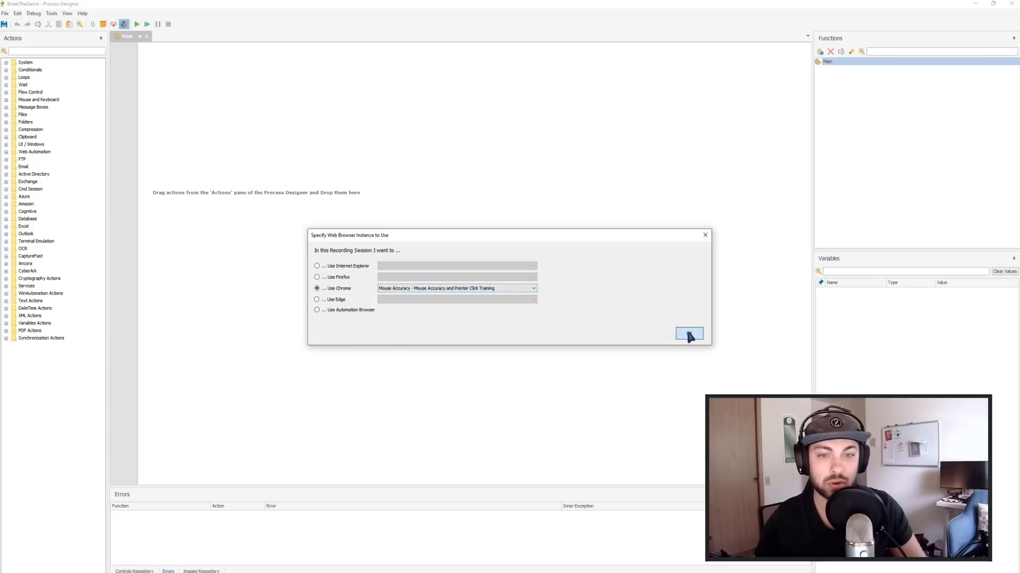
Record in the Mouse Accuracy tab, adding Launch Chrome and Go to mouseaccuracy.com actions.
{"action": "left_click", "coordinate": [689, 333]}
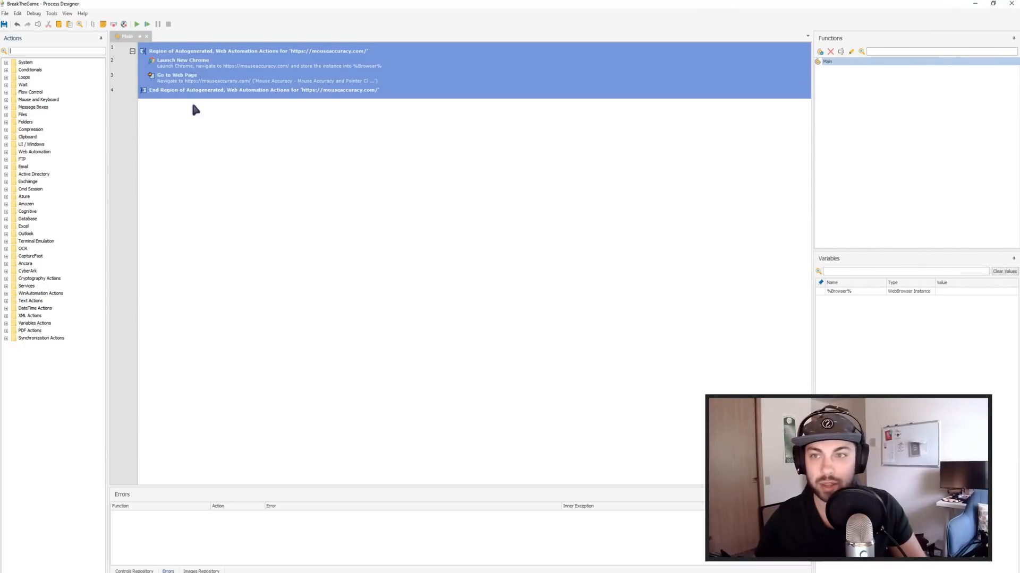
{"action": "left_click", "coordinate": [132, 51]}
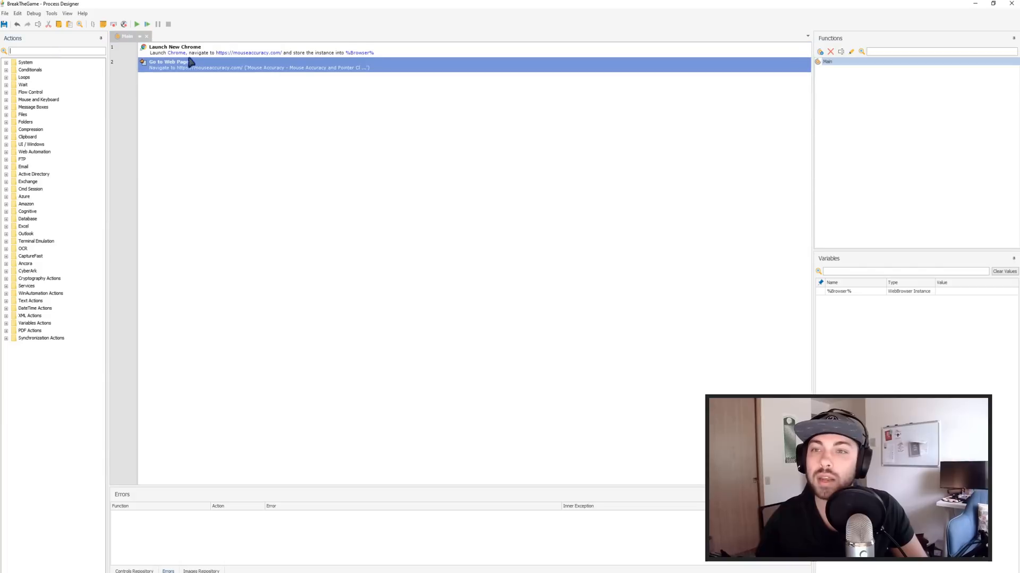
{"action": "mouse_move", "coordinate": [42, 52]}
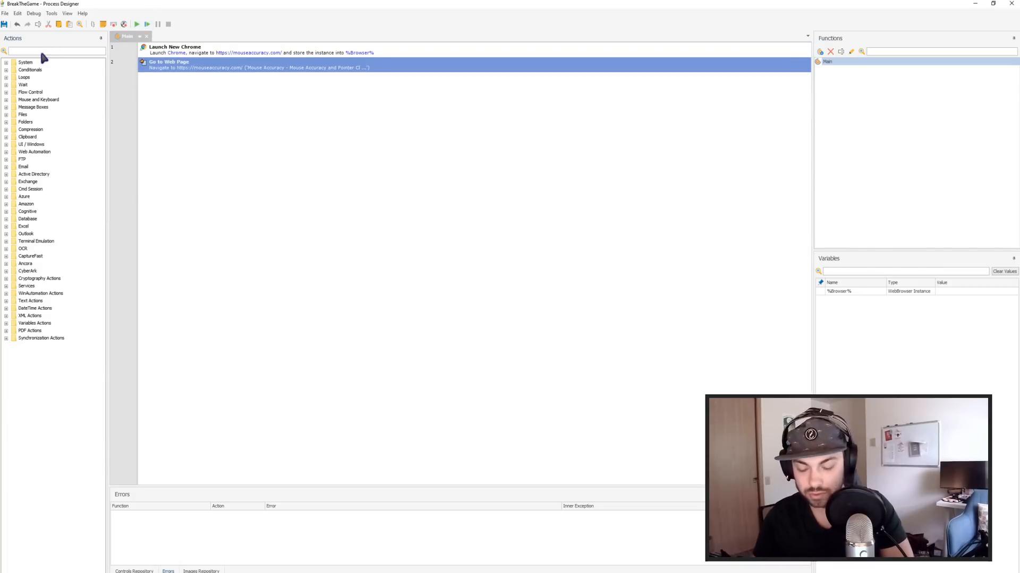
{"action": "type", "text": "Image"}
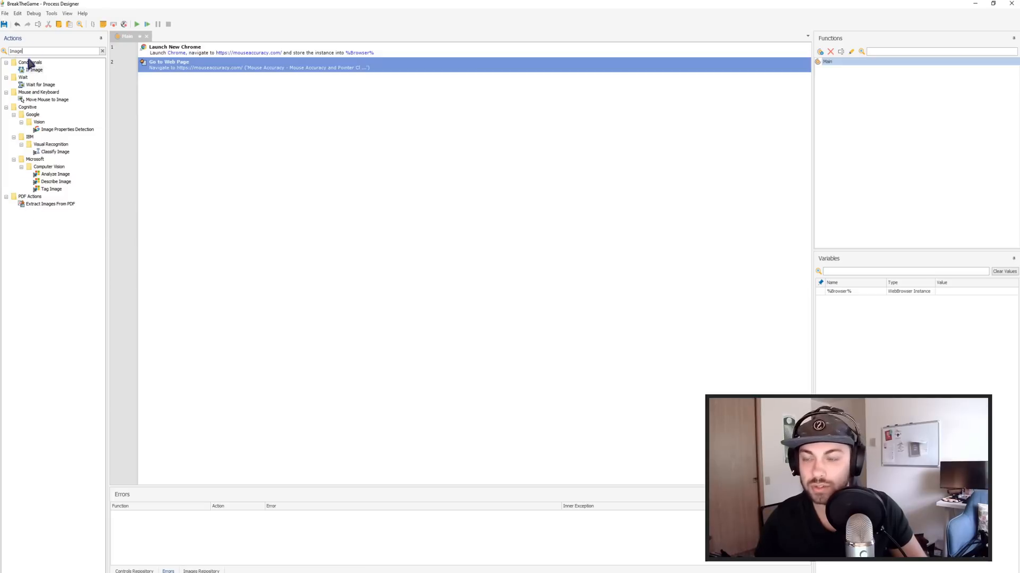
{"action": "mouse_move", "coordinate": [45, 112]}
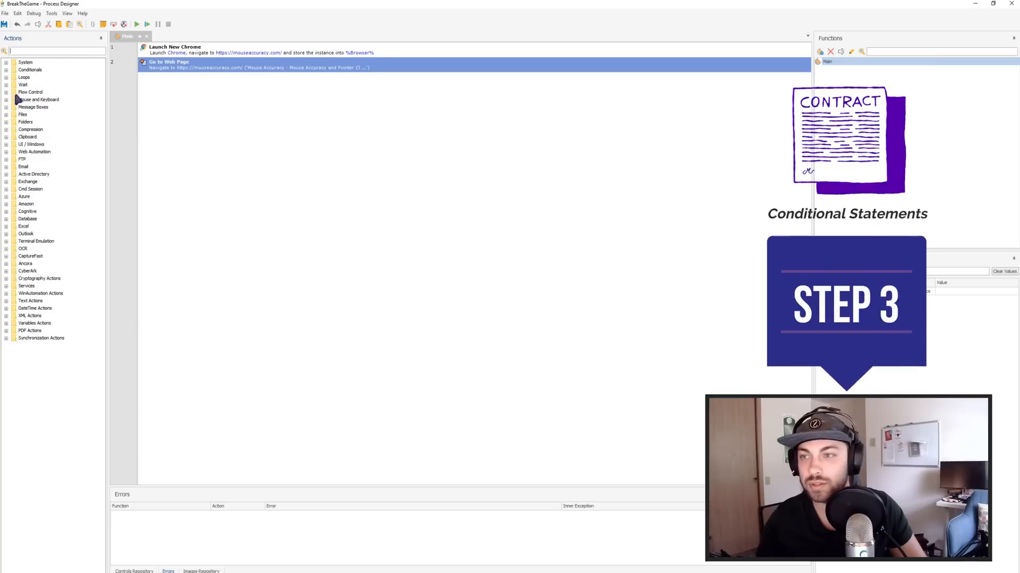
{"action": "left_click", "coordinate": [30, 70]}
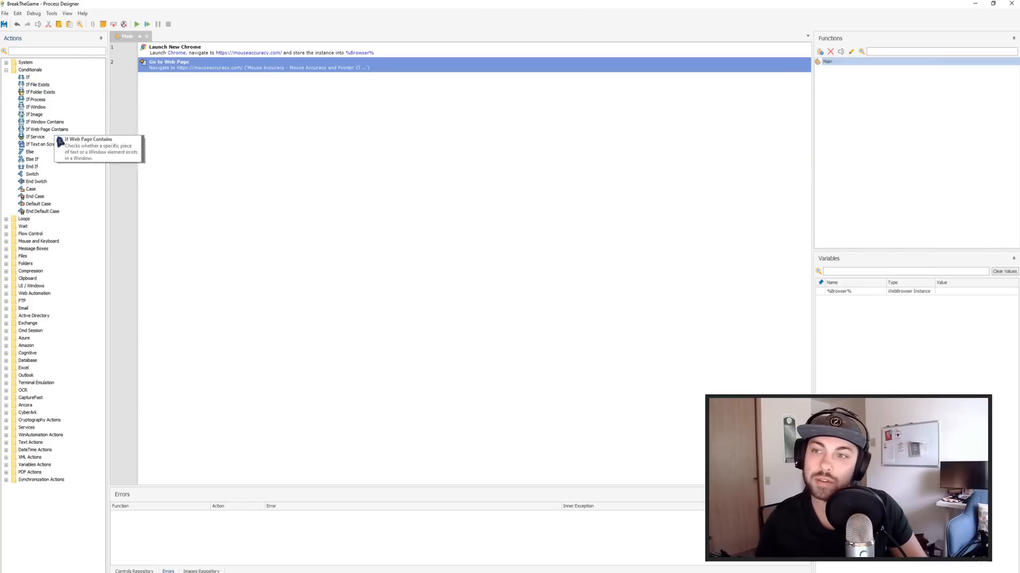
{"action": "mouse_move", "coordinate": [79, 164]}
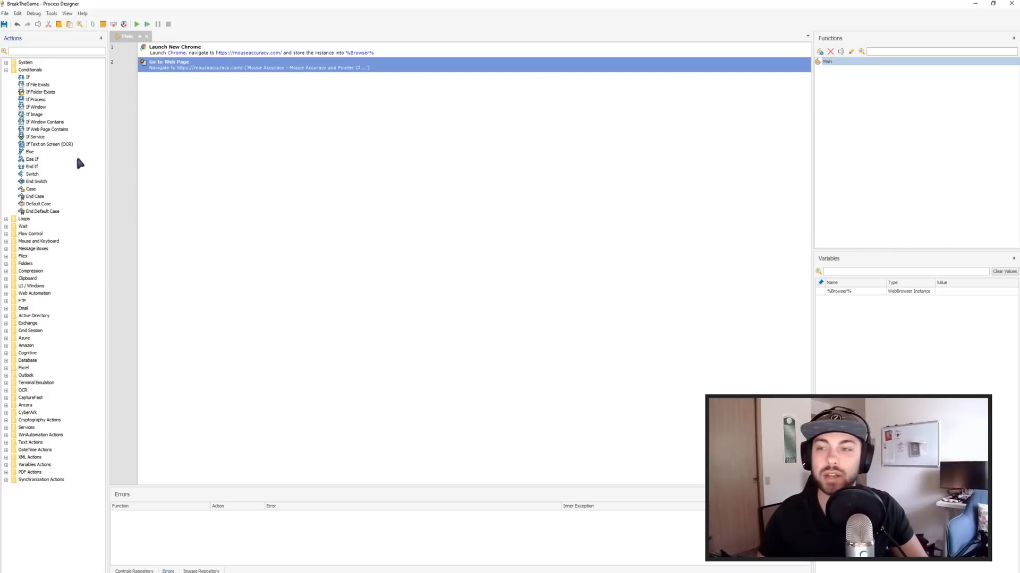
{"action": "mouse_move", "coordinate": [64, 70]}
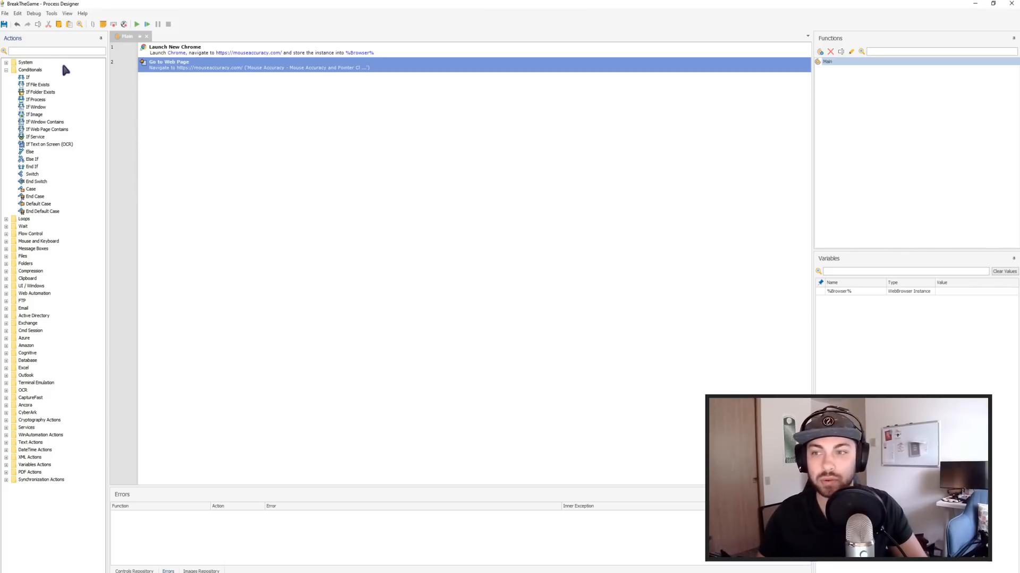
{"action": "left_click", "coordinate": [6, 69]}
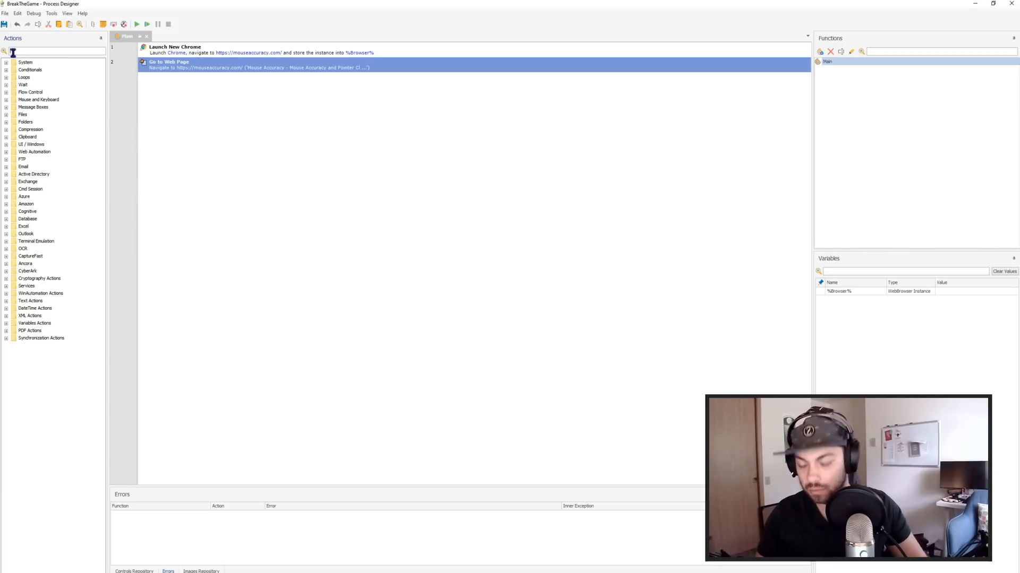
Add Move Mouse to Image, capturing StartButton and searching the Foreground Window only.
{"action": "type", "text": "Image"}
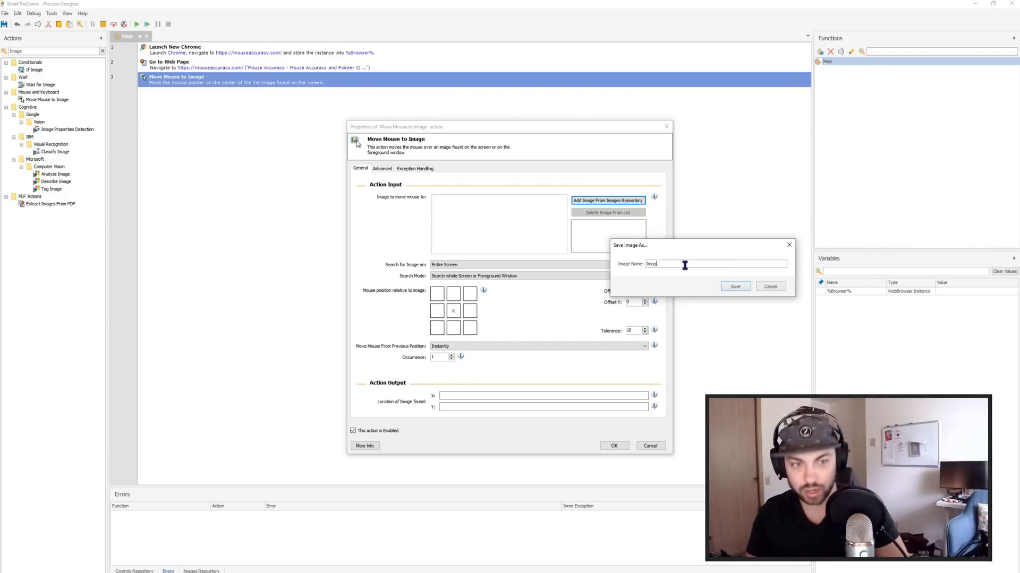
{"action": "type", "text": "Start"}
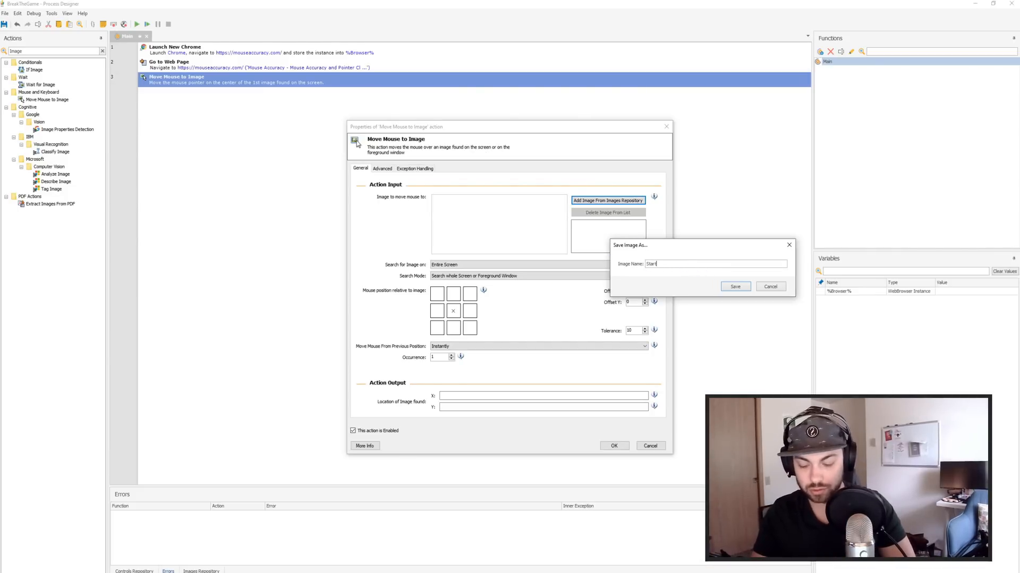
{"action": "left_click", "coordinate": [735, 287]}
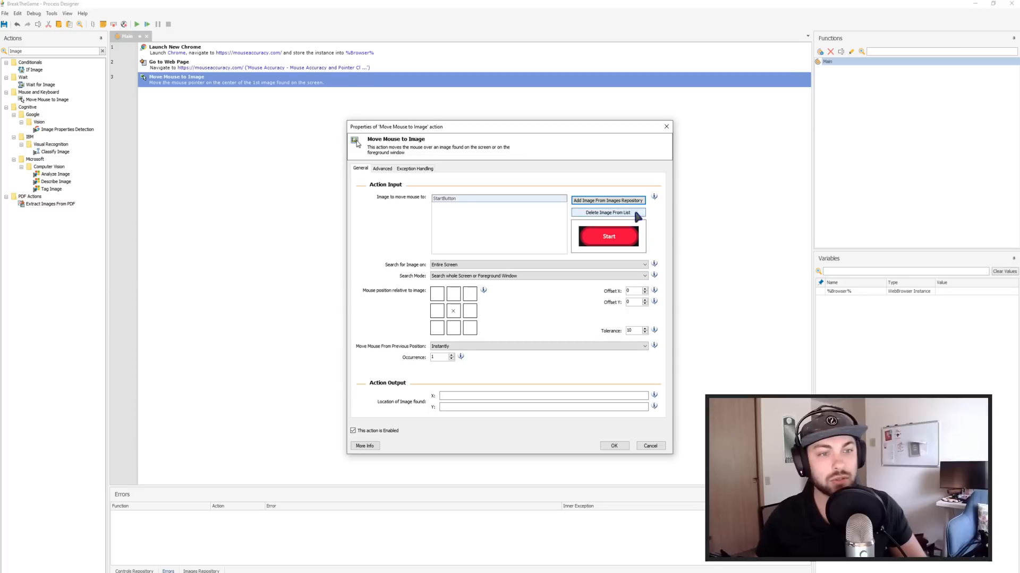
{"action": "left_click", "coordinate": [643, 265]}
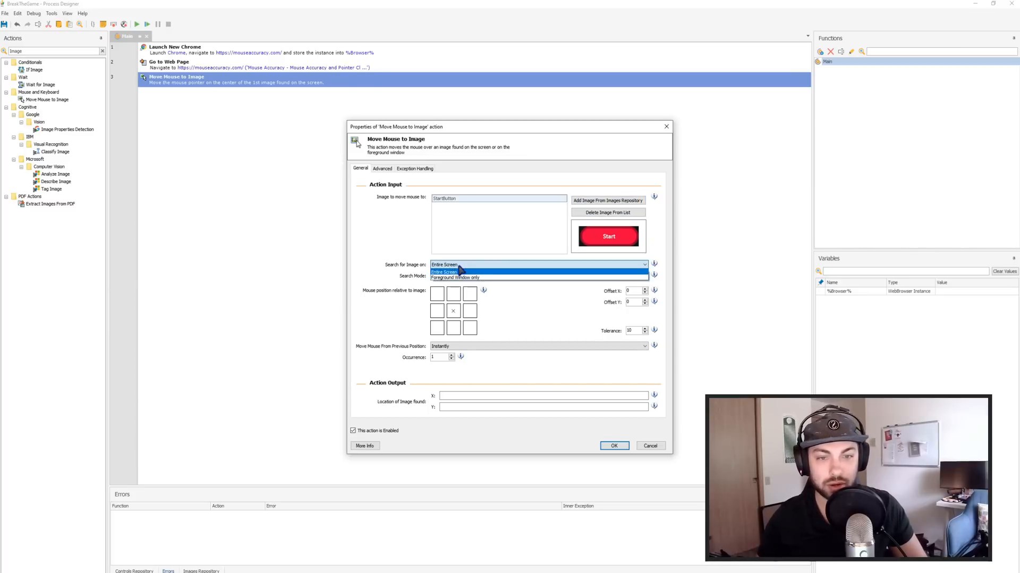
{"action": "left_click", "coordinate": [458, 271]}
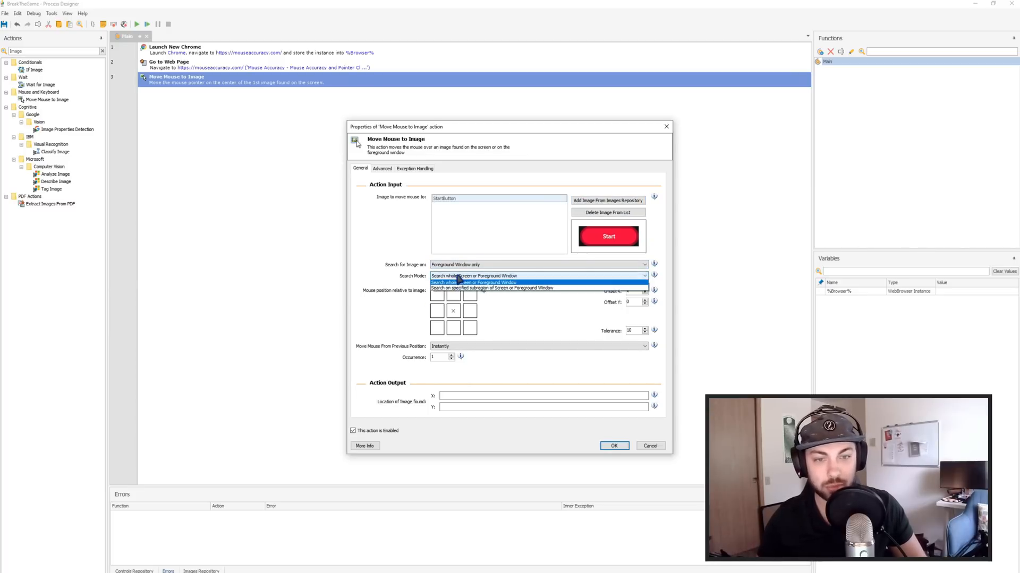
{"action": "left_click", "coordinate": [473, 276]}
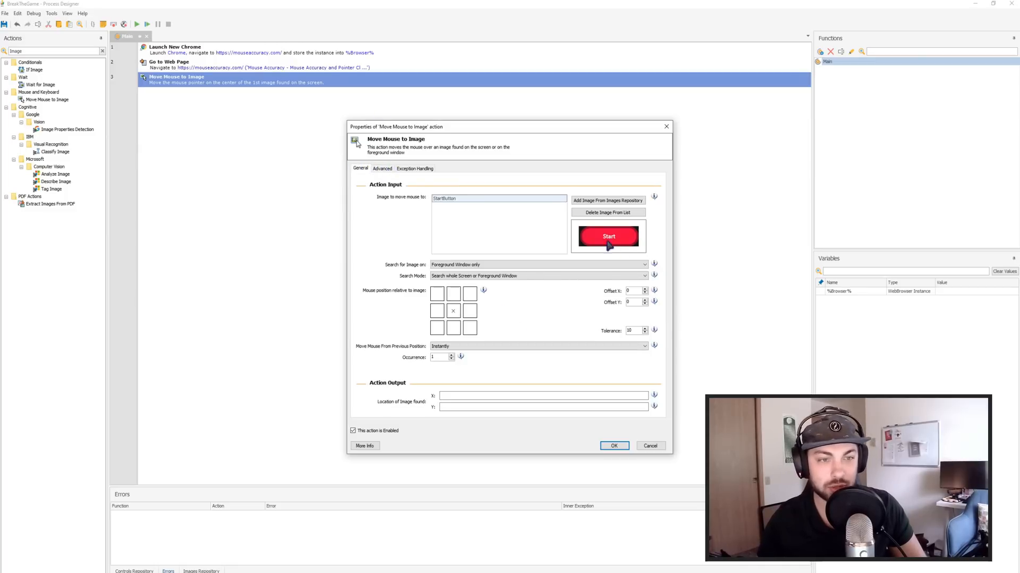
Enable Wait for image (3 seconds) and Send a Left Click, then save the step.
{"action": "left_click", "coordinate": [382, 168]}
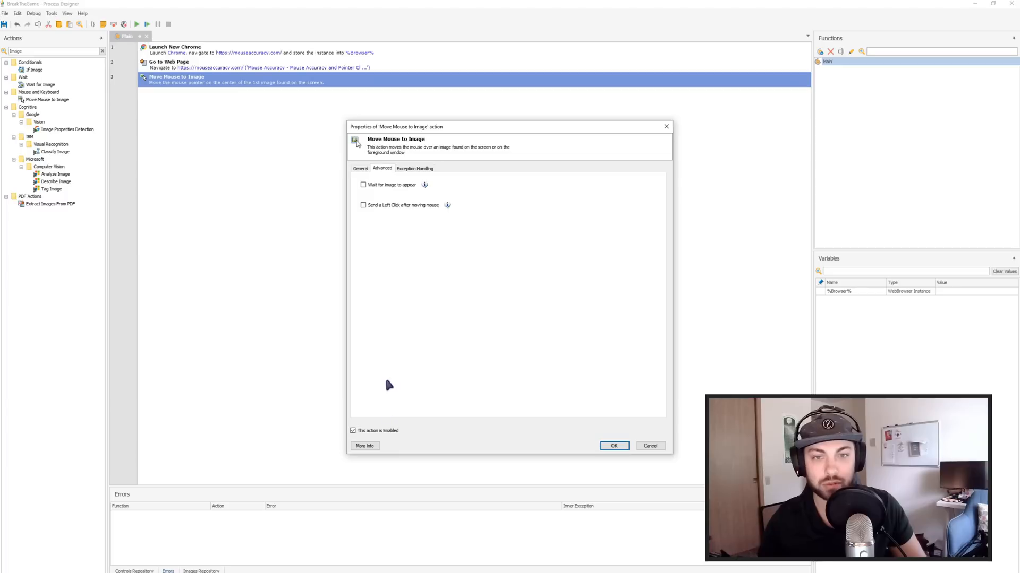
{"action": "left_click", "coordinate": [363, 184]}
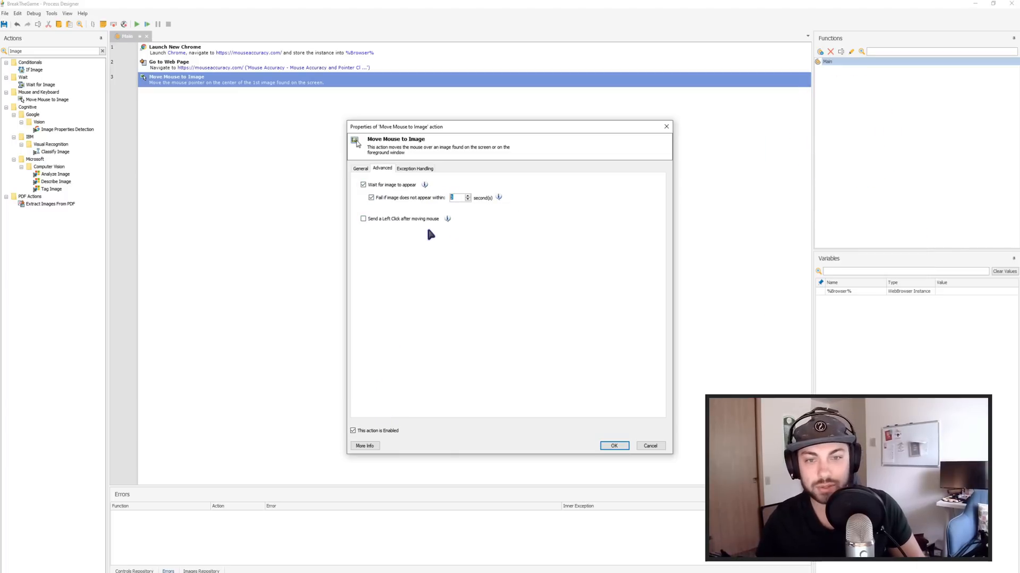
{"action": "left_click", "coordinate": [364, 218]}
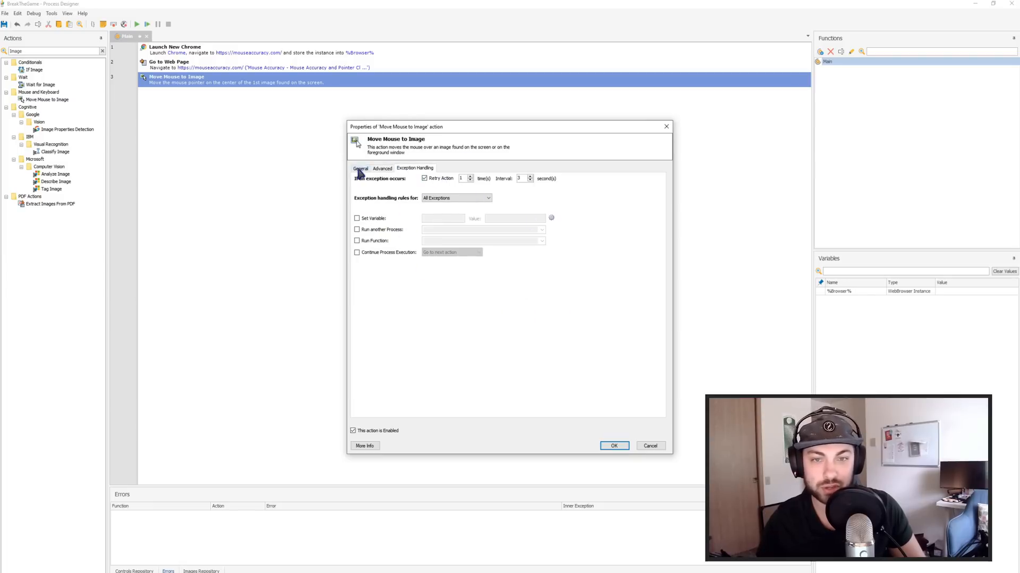
{"action": "left_click", "coordinate": [360, 168]}
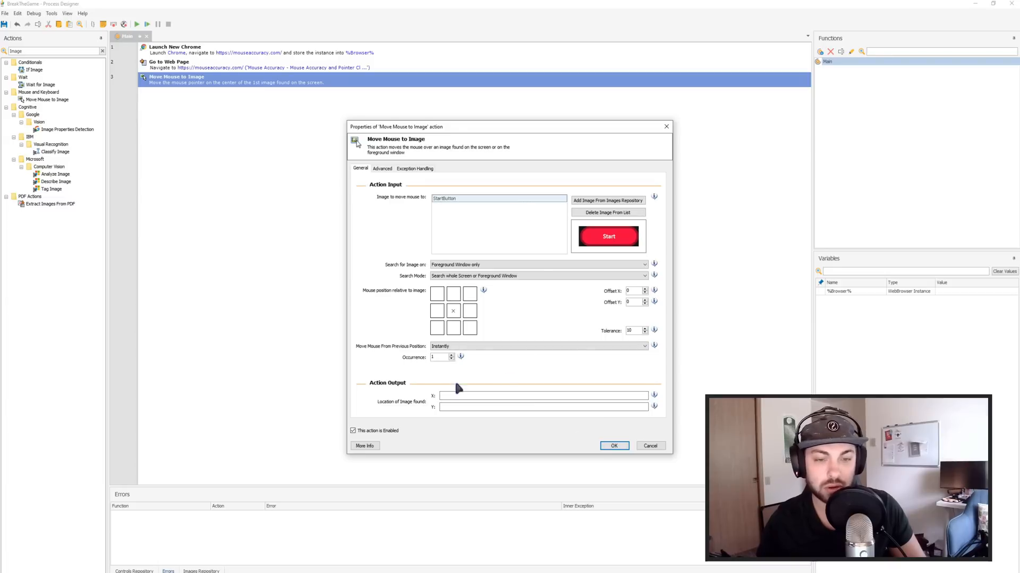
{"action": "left_click", "coordinate": [415, 168]}
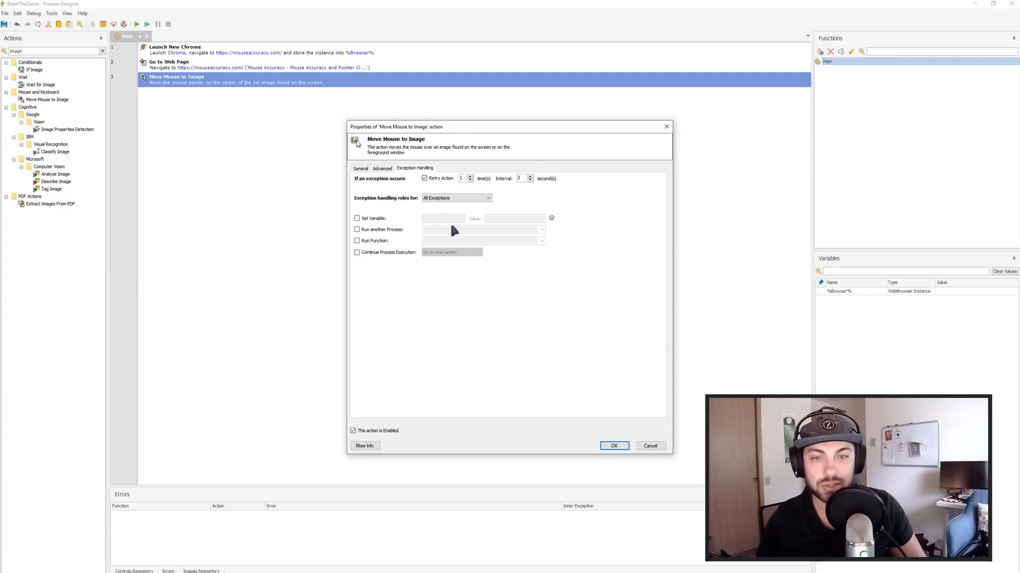
{"action": "mouse_move", "coordinate": [462, 179]}
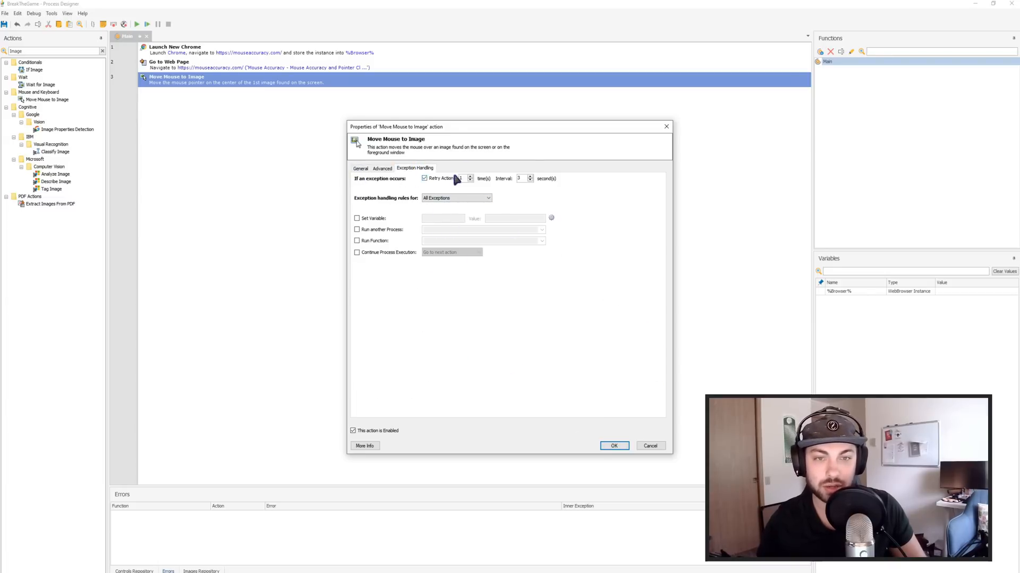
{"action": "left_click", "coordinate": [360, 168]}
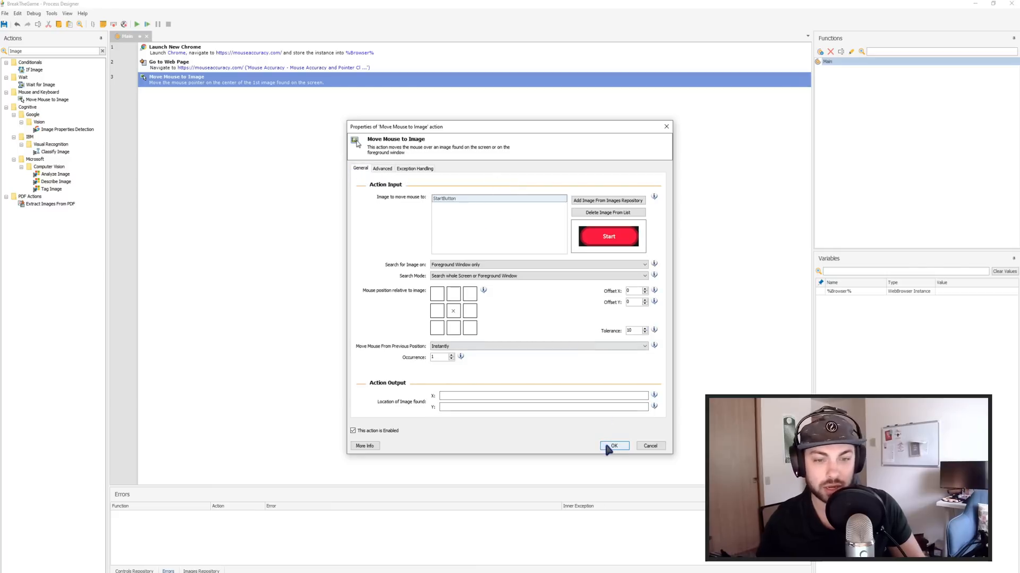
{"action": "mouse_move", "coordinate": [593, 451]}
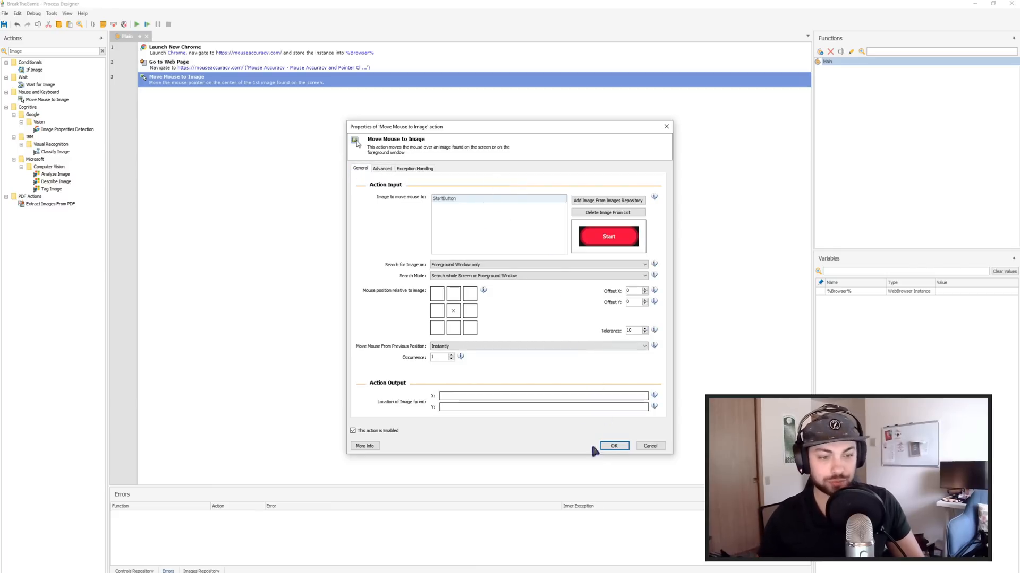
{"action": "left_click", "coordinate": [613, 446]}
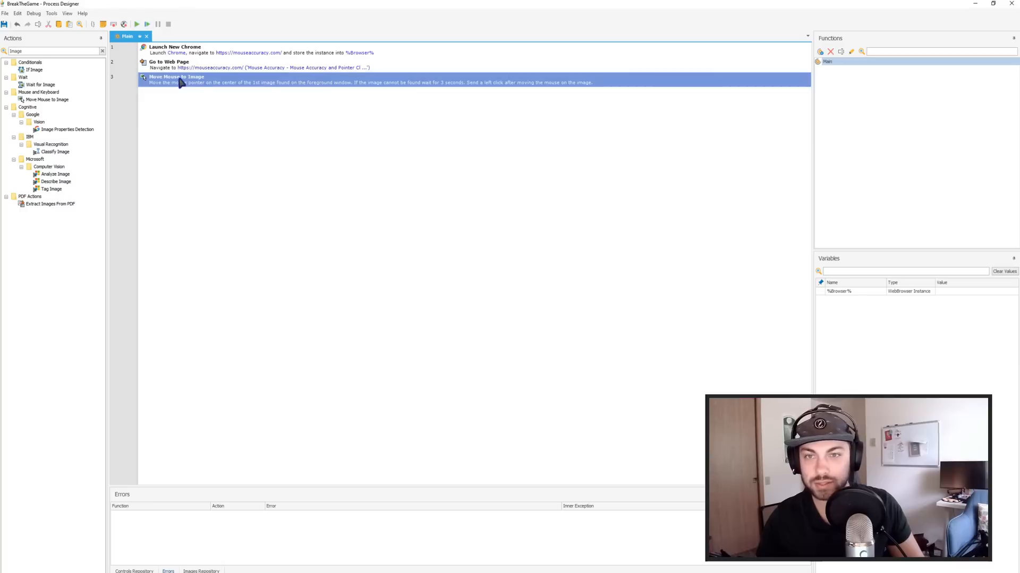
{"action": "mouse_move", "coordinate": [328, 90]}
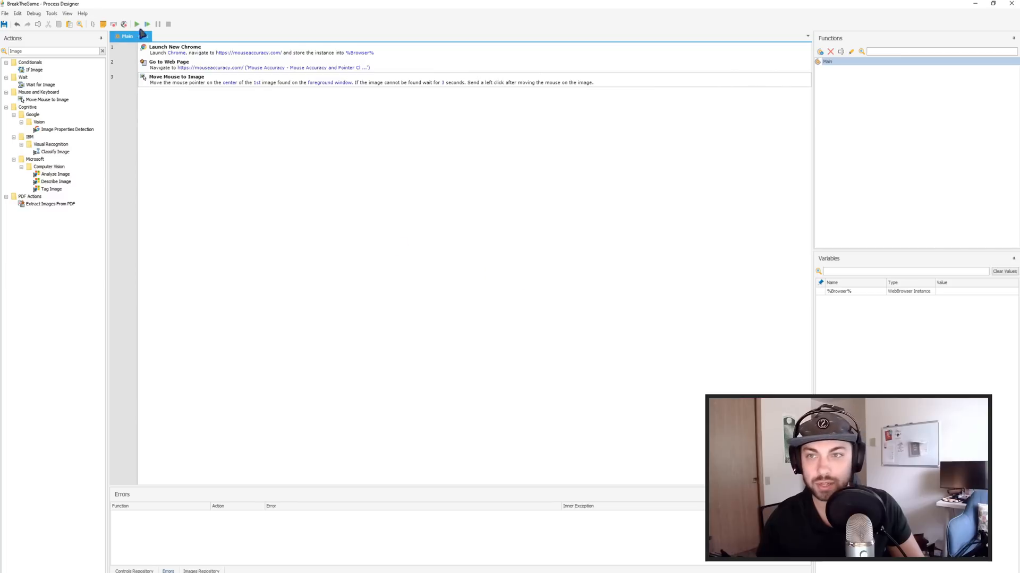
Test-run the flow, hit 'Image not found on foreground window', and reopen the image step.
{"action": "left_click", "coordinate": [136, 24]}
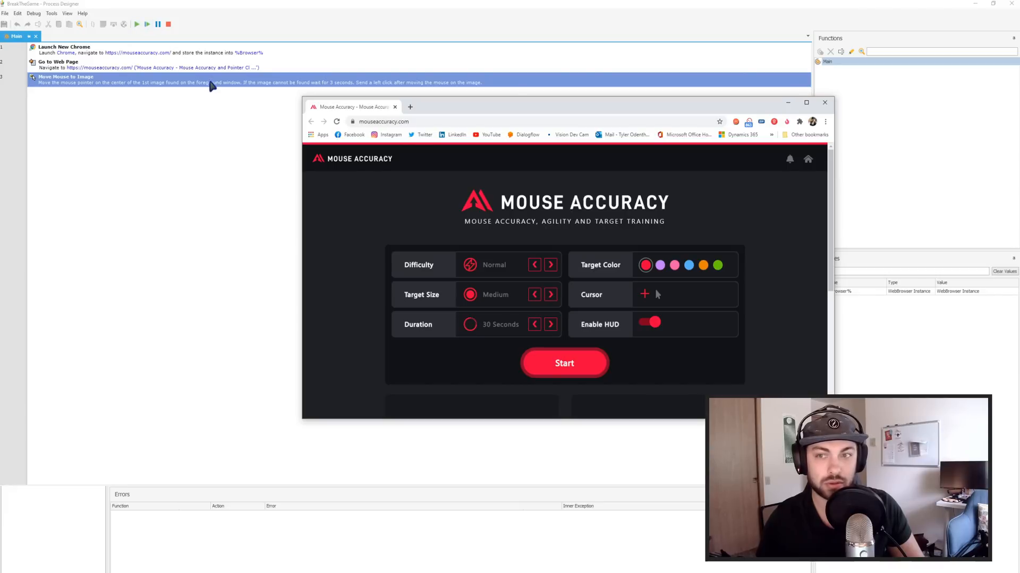
{"action": "left_click", "coordinate": [136, 24]}
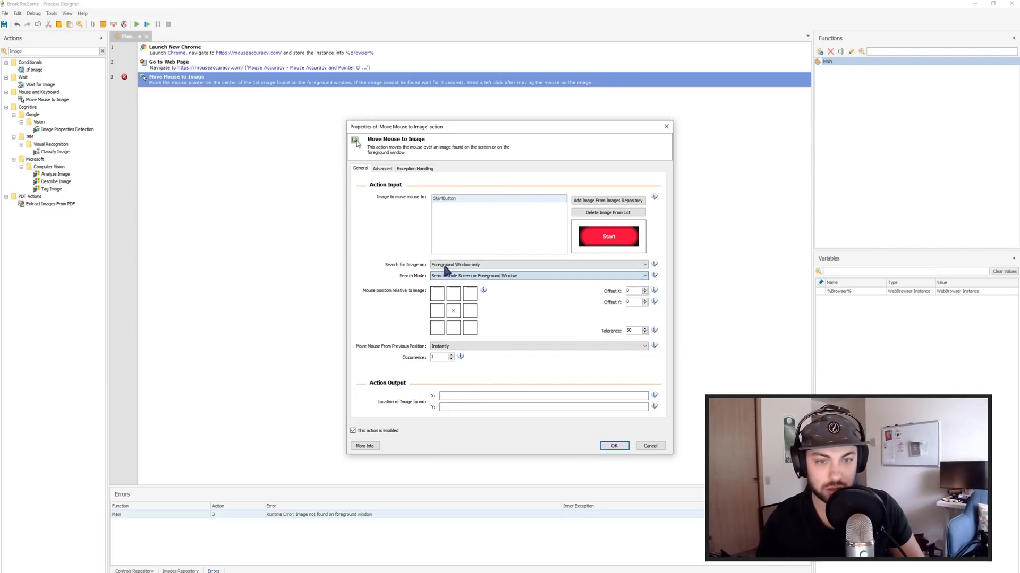
Keep the image search on Foreground Window only and save the step again.
{"action": "left_click", "coordinate": [643, 265]}
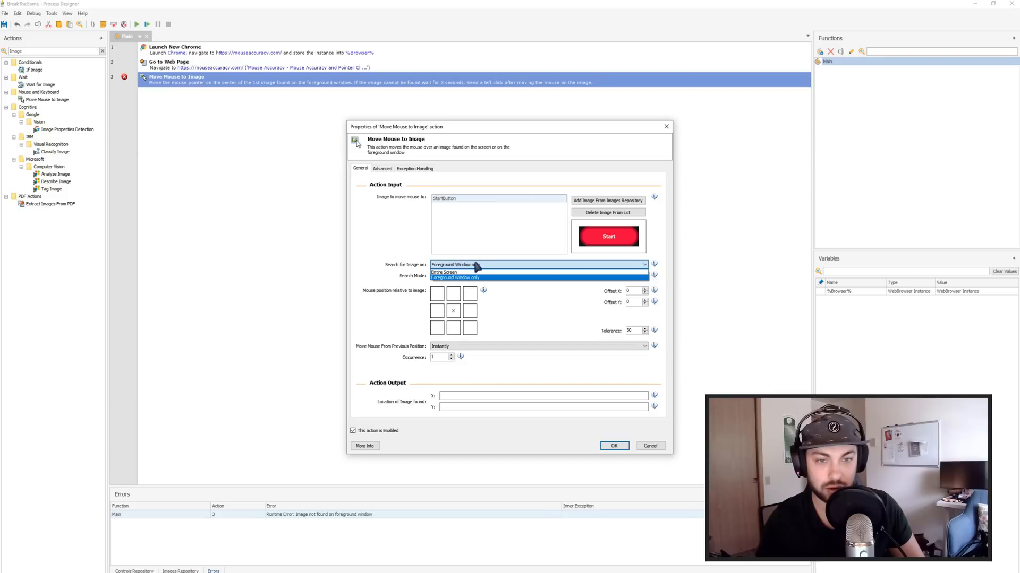
{"action": "left_click", "coordinate": [454, 278]}
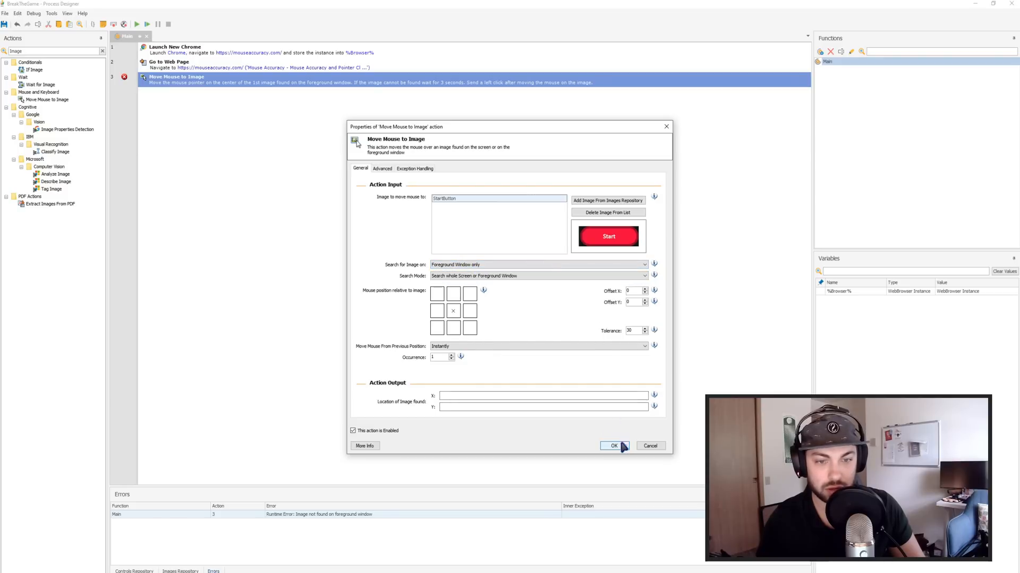
{"action": "left_click", "coordinate": [613, 446]}
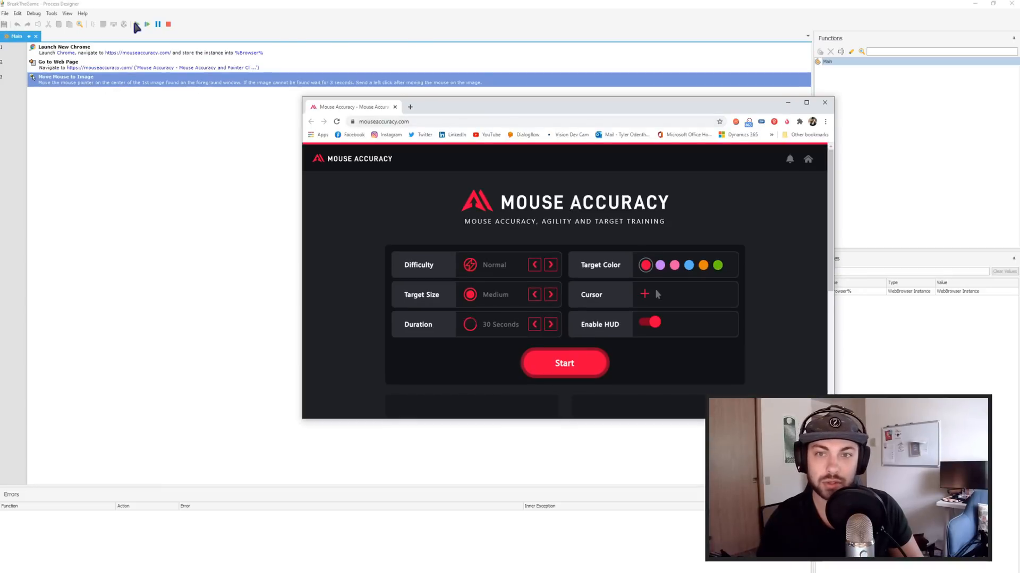
Close the test run's browser window and add a fourth Move Mouse to Image step.
{"action": "left_click", "coordinate": [564, 362]}
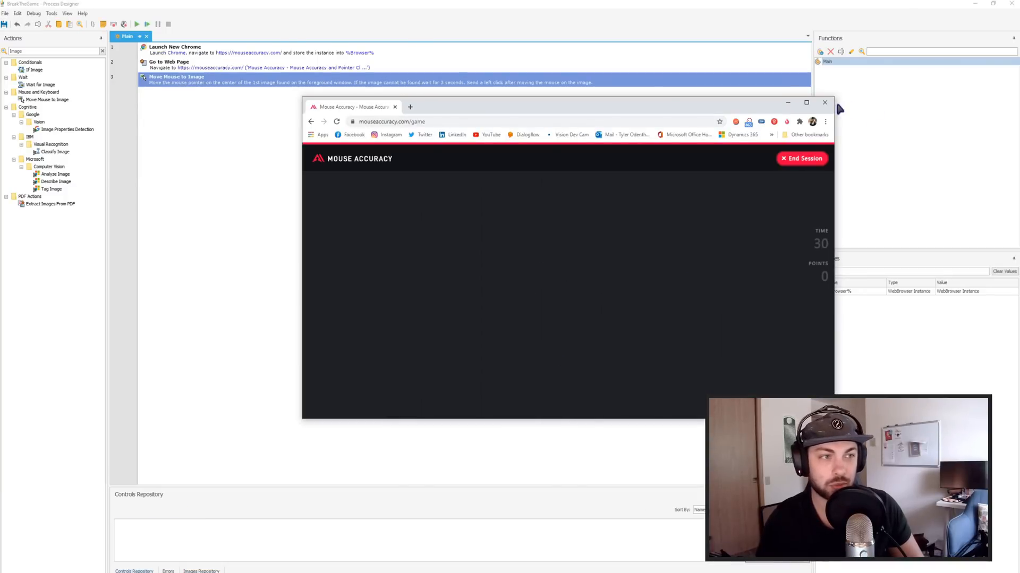
{"action": "left_click", "coordinate": [825, 102]}
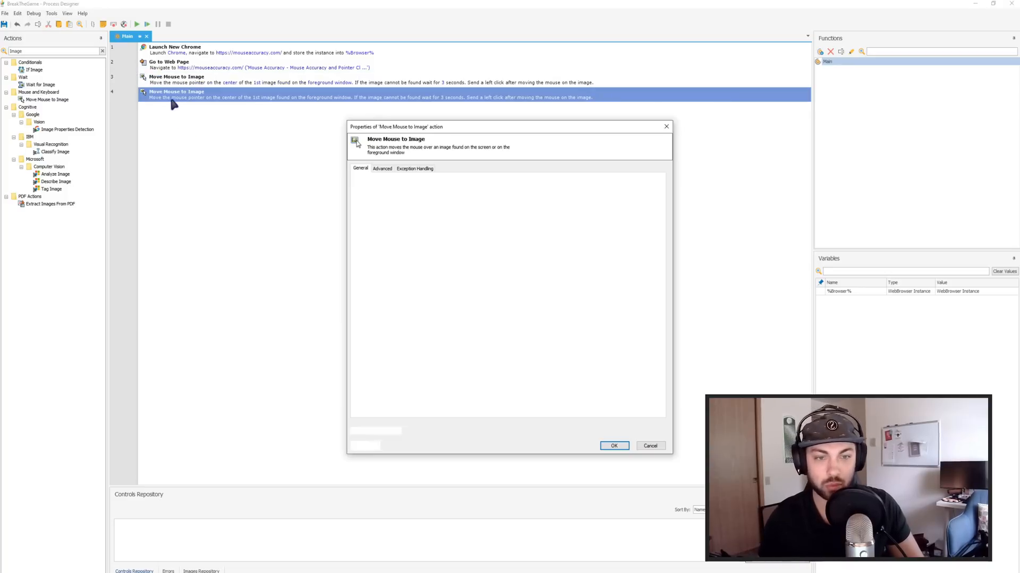
Start a Mouse Accuracy round in Chrome, clear the StartButton image, and capture a red target.
{"action": "key", "text": "alt+tab"}
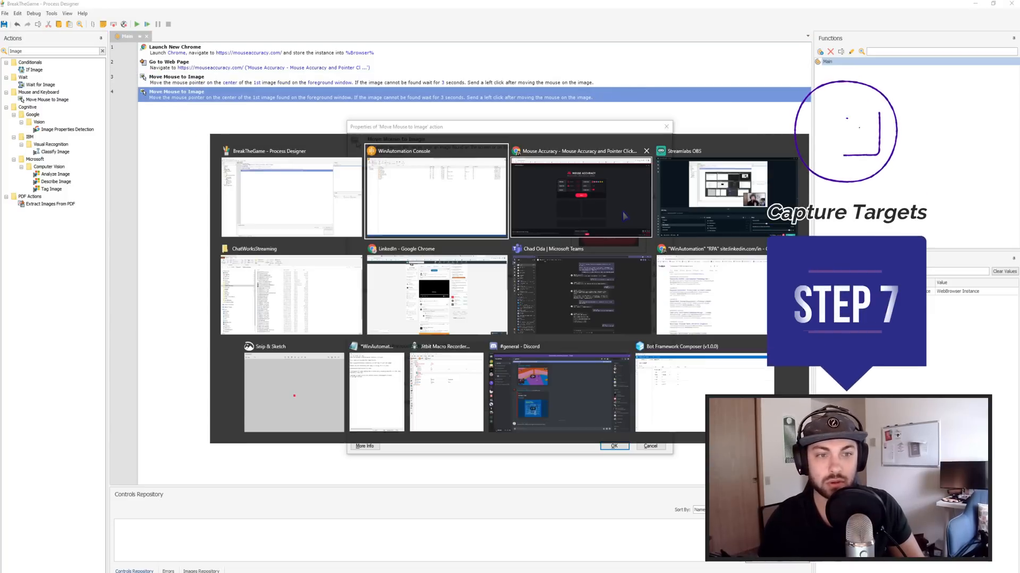
{"action": "left_click", "coordinate": [579, 195]}
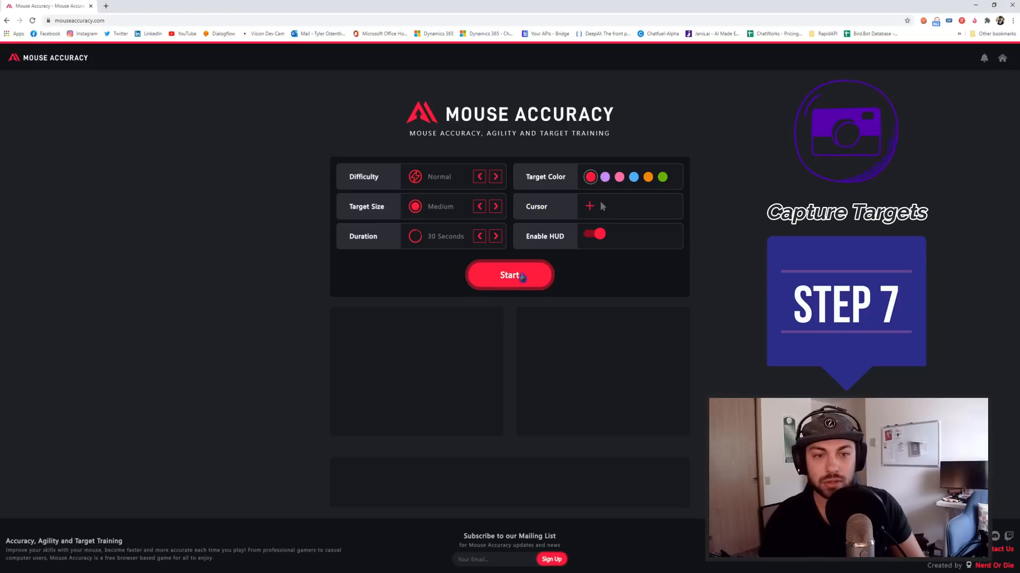
{"action": "left_click", "coordinate": [510, 276]}
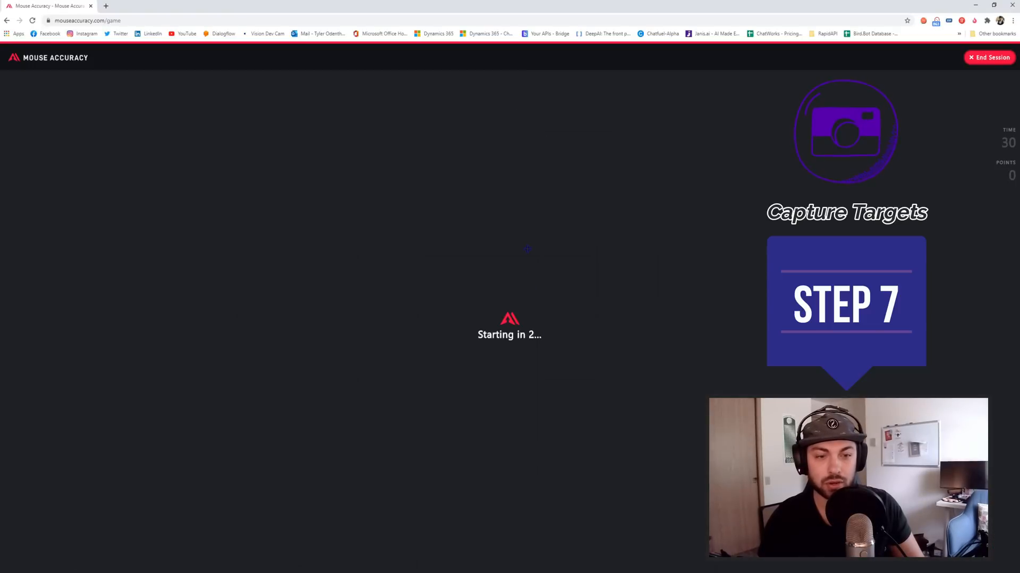
{"action": "key", "text": "alt+tab"}
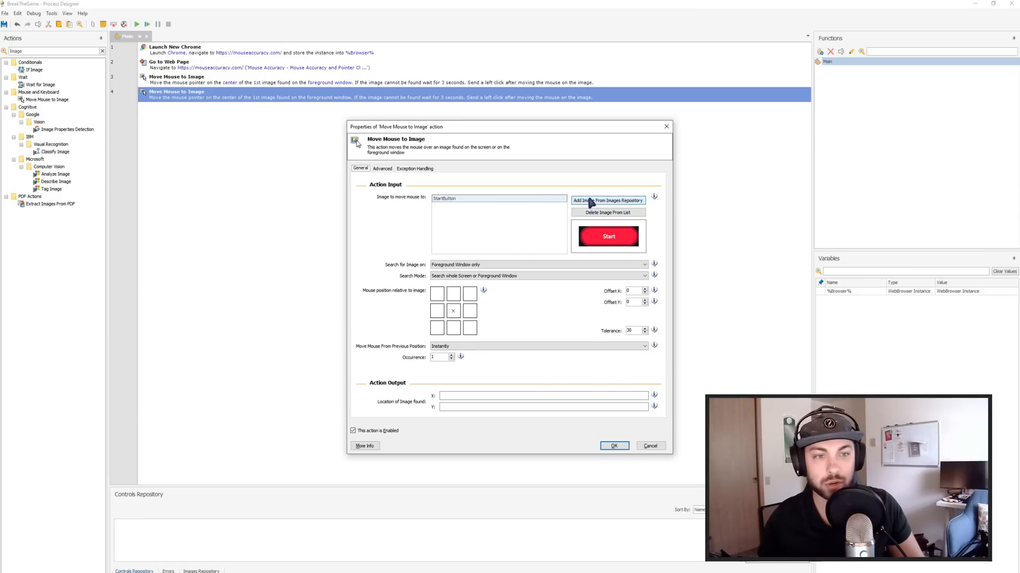
{"action": "left_click", "coordinate": [606, 211]}
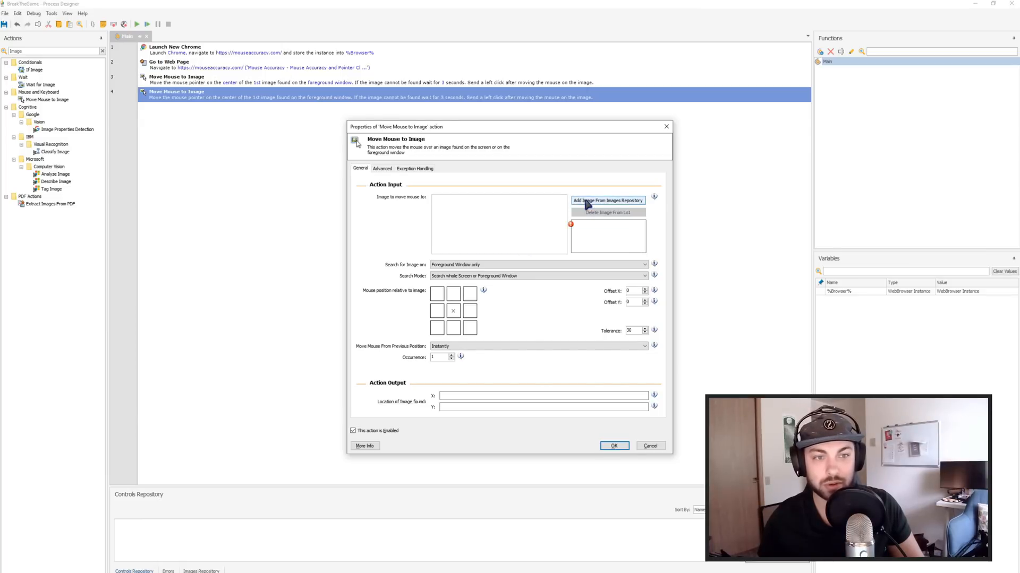
{"action": "left_click", "coordinate": [607, 200]}
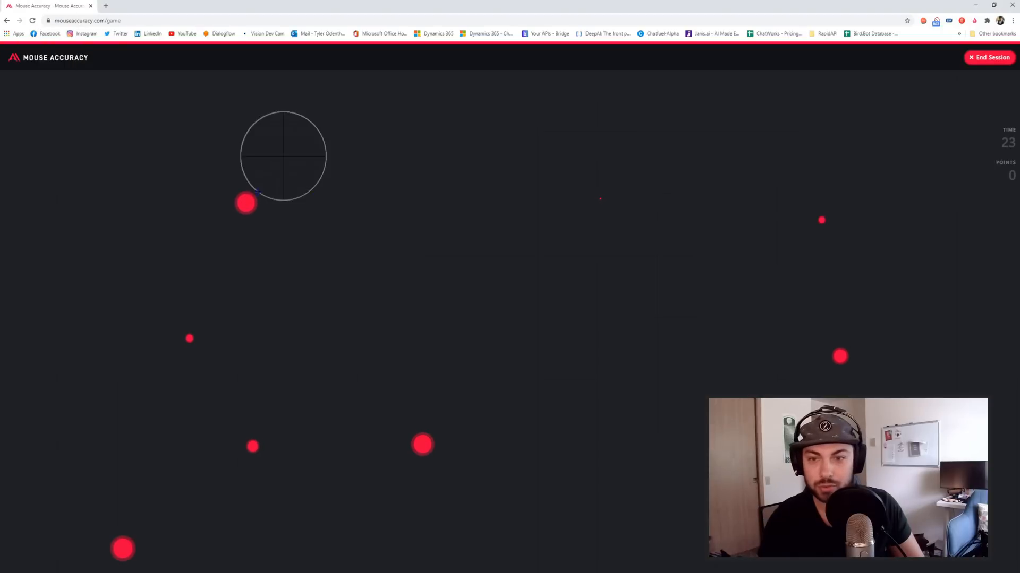
{"action": "mouse_move", "coordinate": [195, 150]}
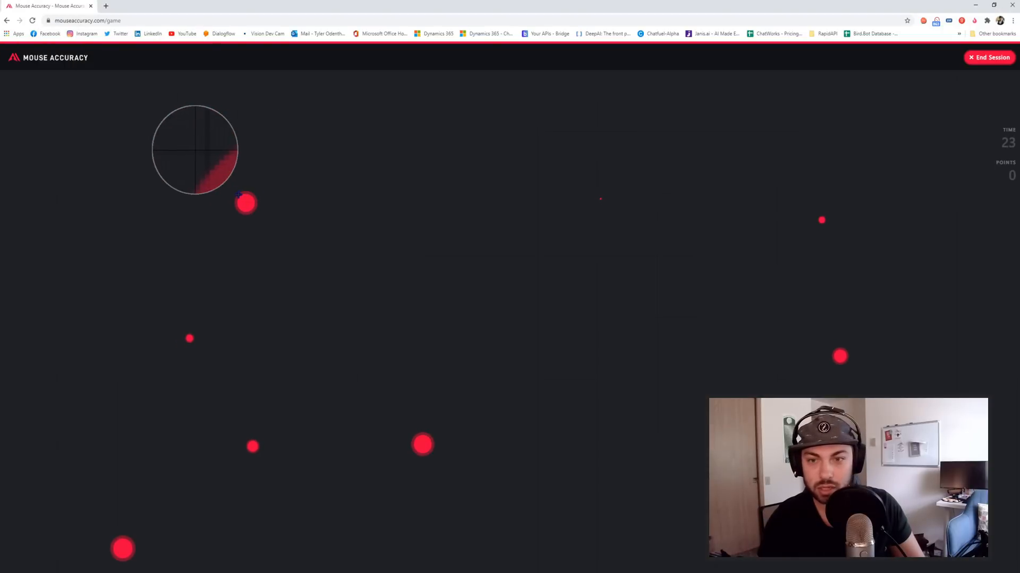
{"action": "mouse_move", "coordinate": [198, 393]}
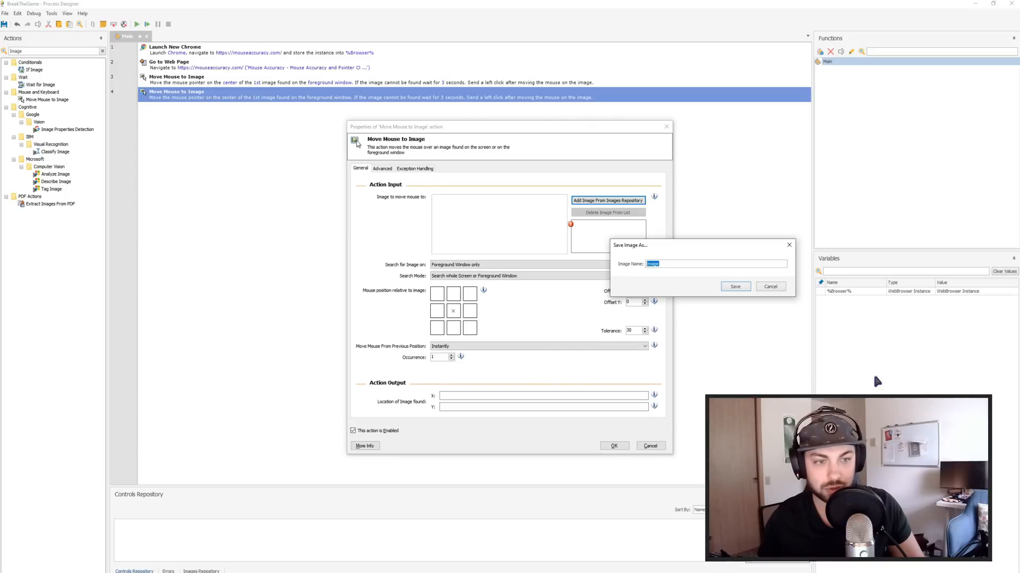
Save the captured image as RedTarget.
{"action": "type", "text": "Red"}
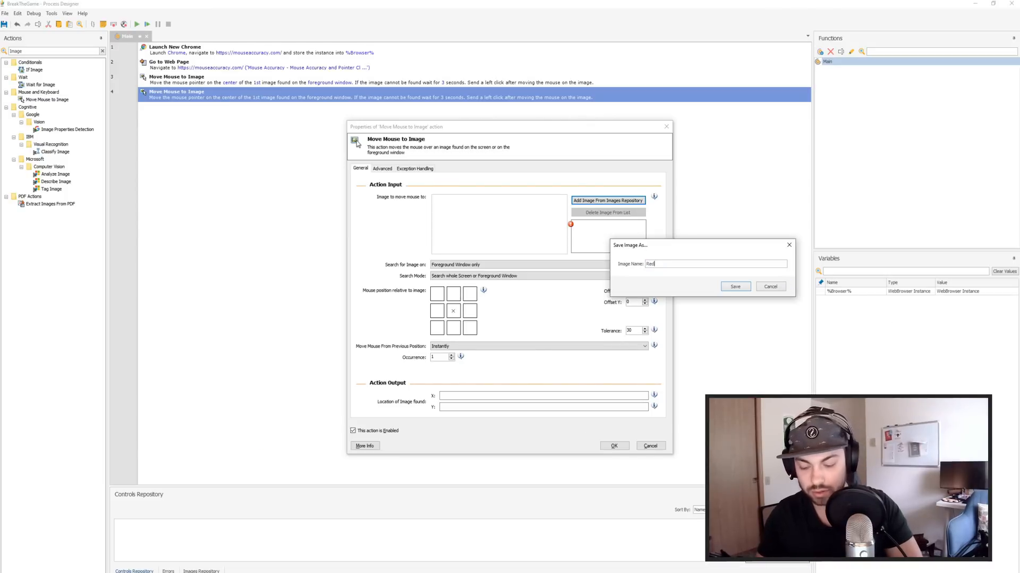
{"action": "type", "text": "Target"}
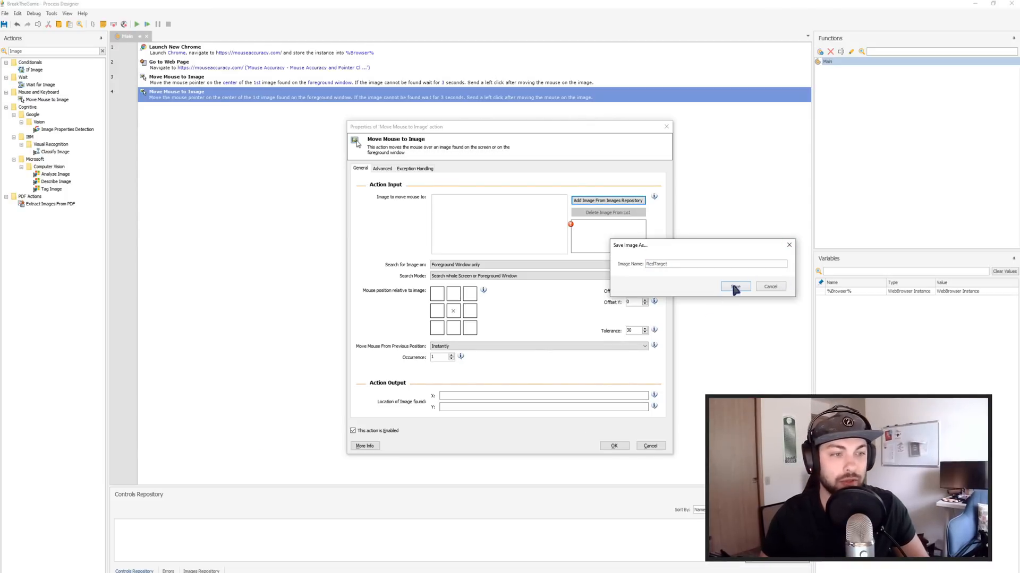
{"action": "left_click", "coordinate": [735, 287]}
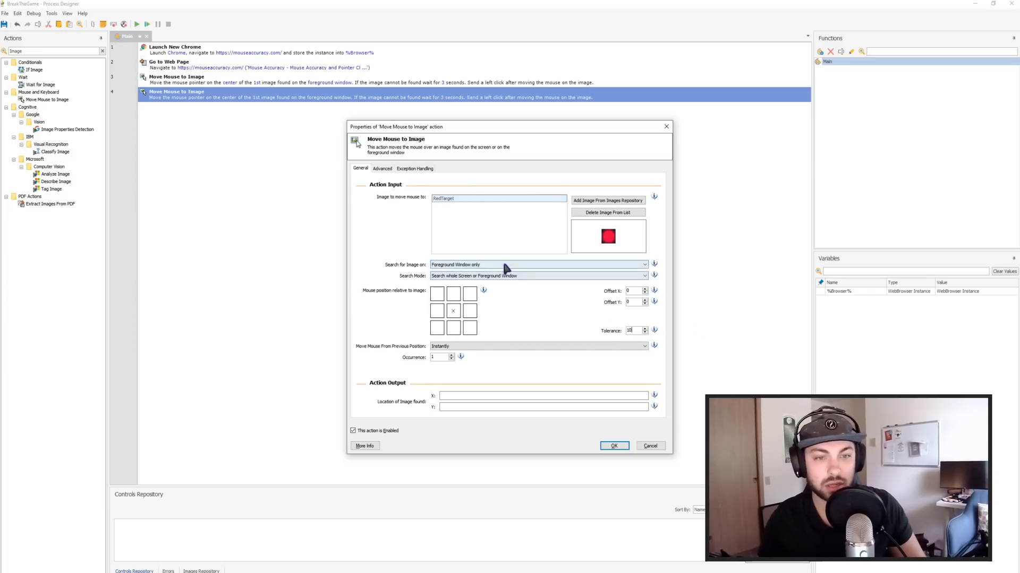
Keep whole-screen search at tolerance 10, confirm the fourth step, and start a test run.
{"action": "left_click", "coordinate": [642, 275]}
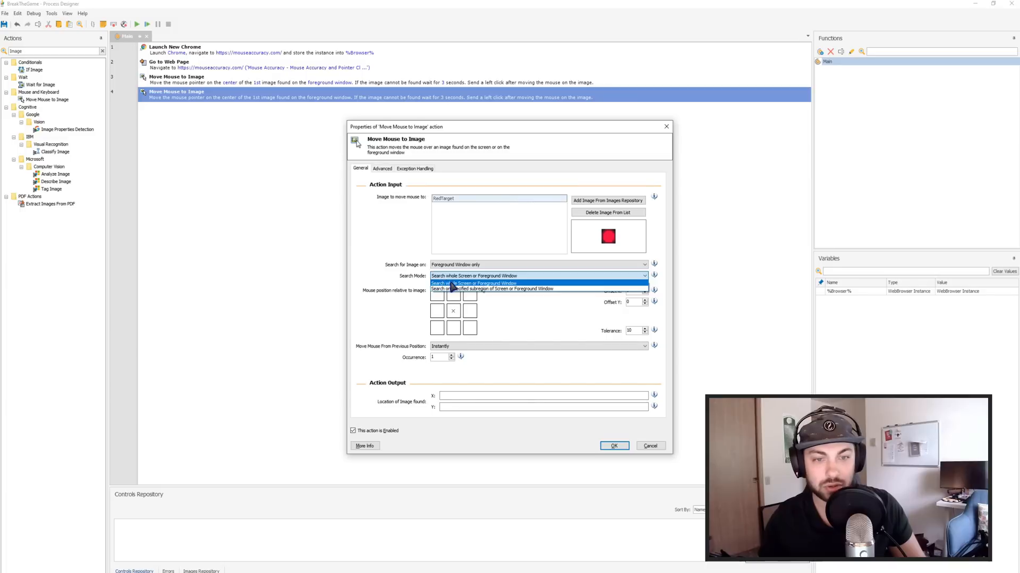
{"action": "left_click", "coordinate": [473, 275]}
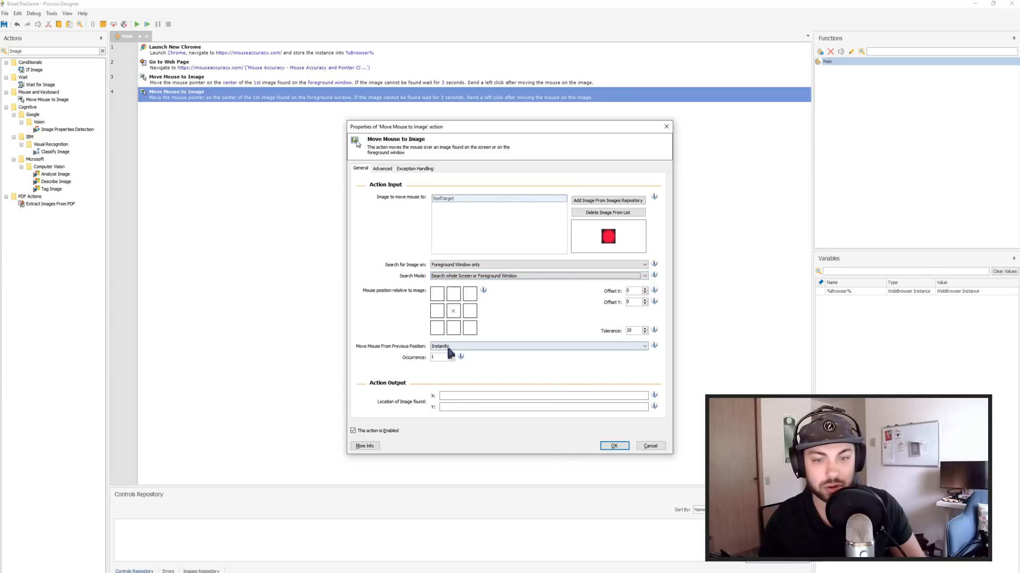
{"action": "left_click", "coordinate": [382, 168]}
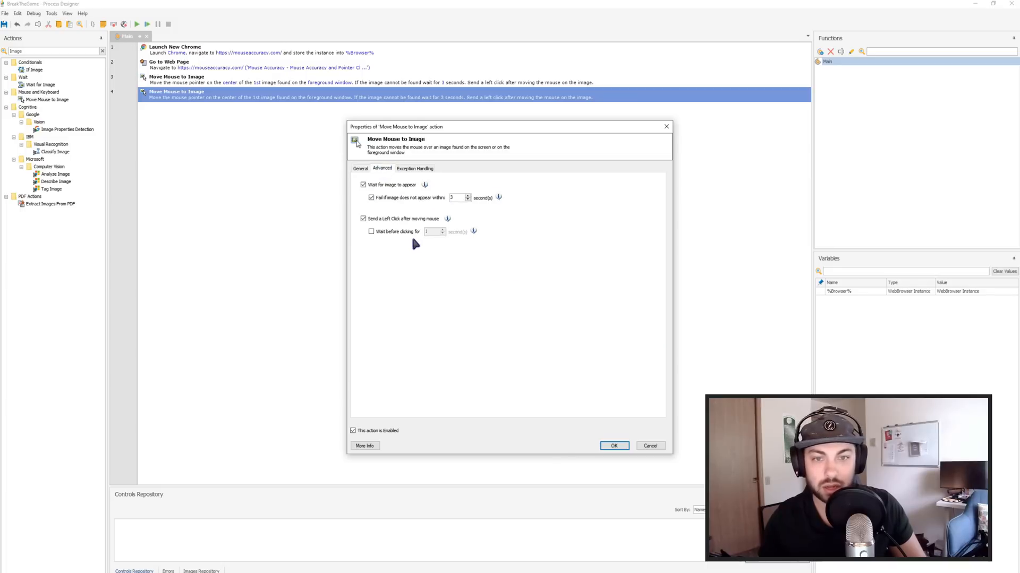
{"action": "mouse_move", "coordinate": [376, 172]}
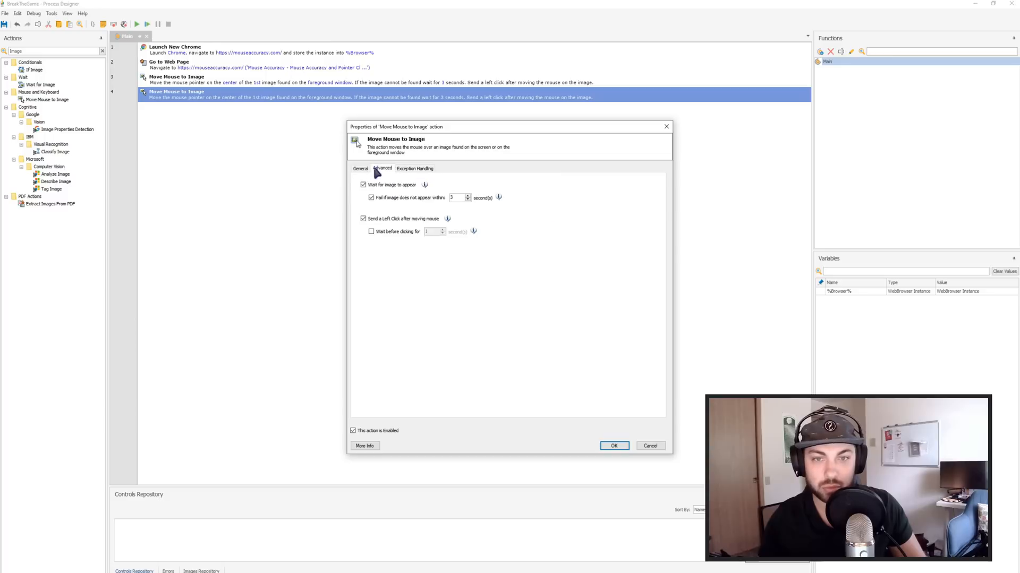
{"action": "left_click", "coordinate": [614, 446]}
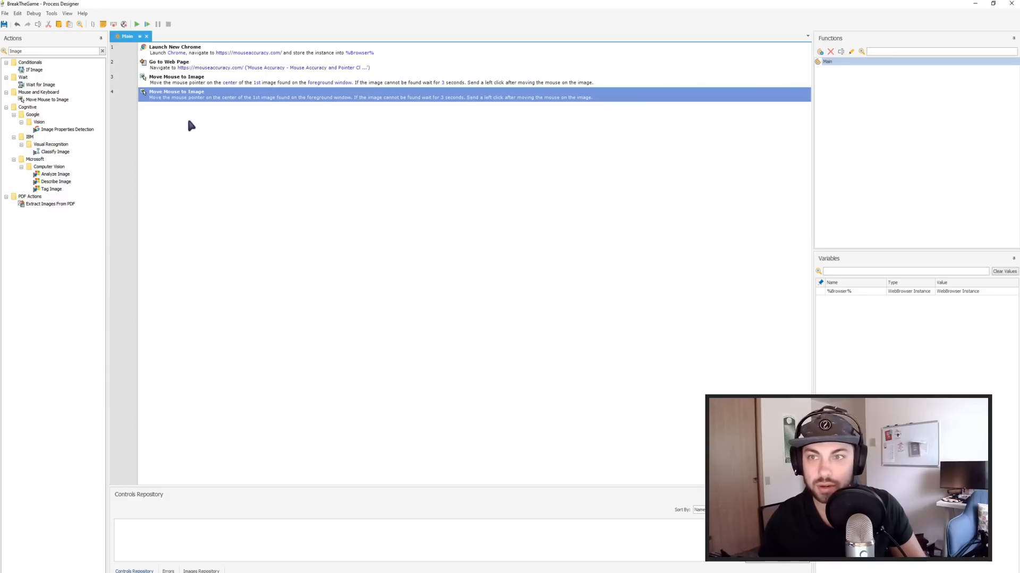
{"action": "left_click", "coordinate": [136, 24]}
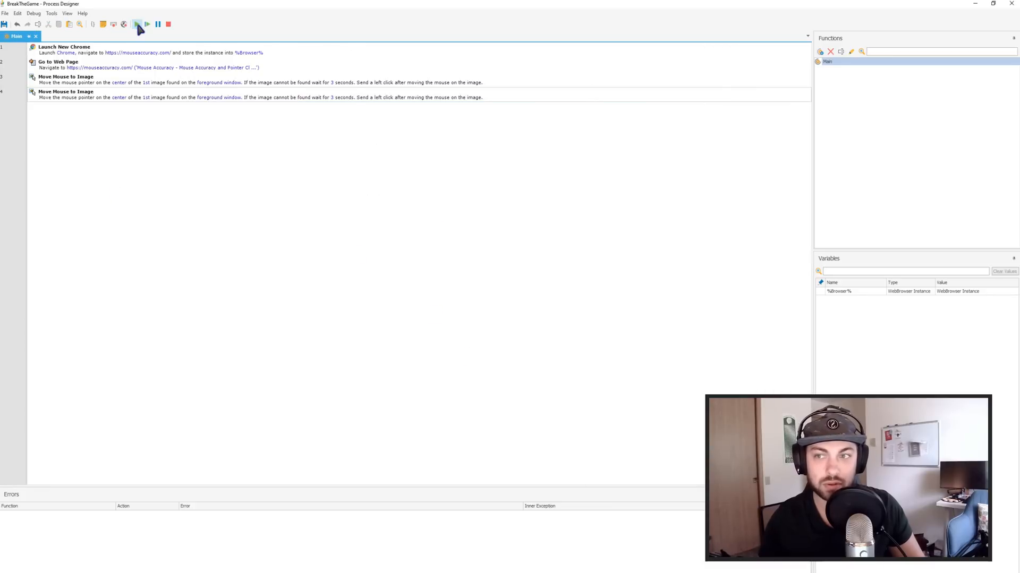
Run the flow until it scores 3 points, then stop it and close the game browser.
{"action": "left_click", "coordinate": [139, 24]}
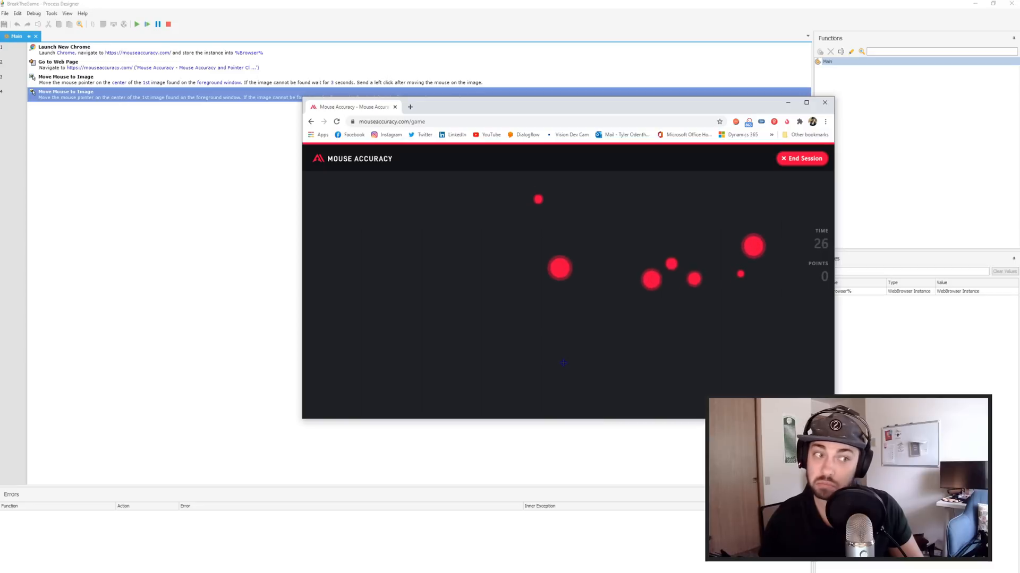
{"action": "left_click", "coordinate": [650, 280]}
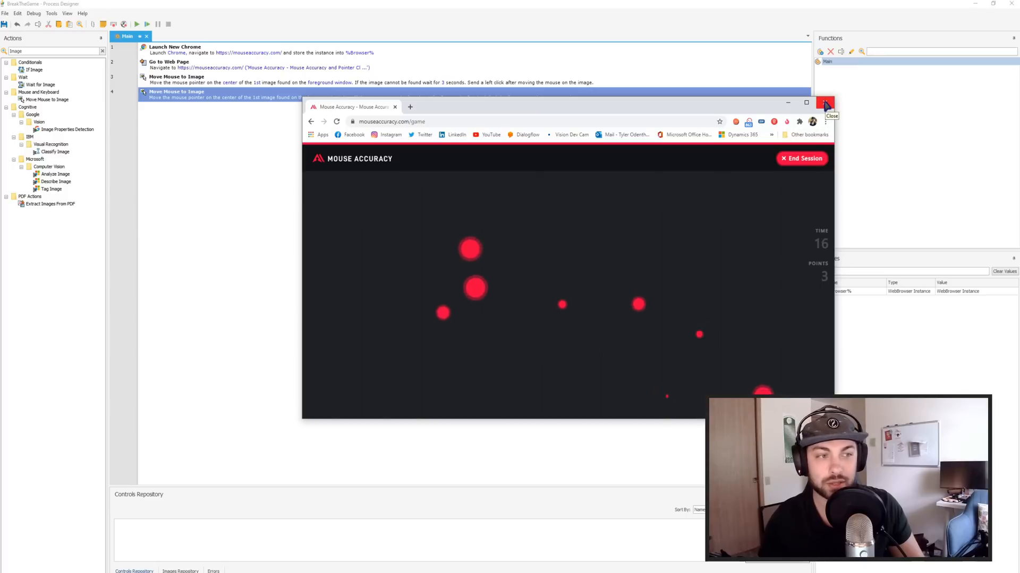
{"action": "left_click", "coordinate": [826, 103]}
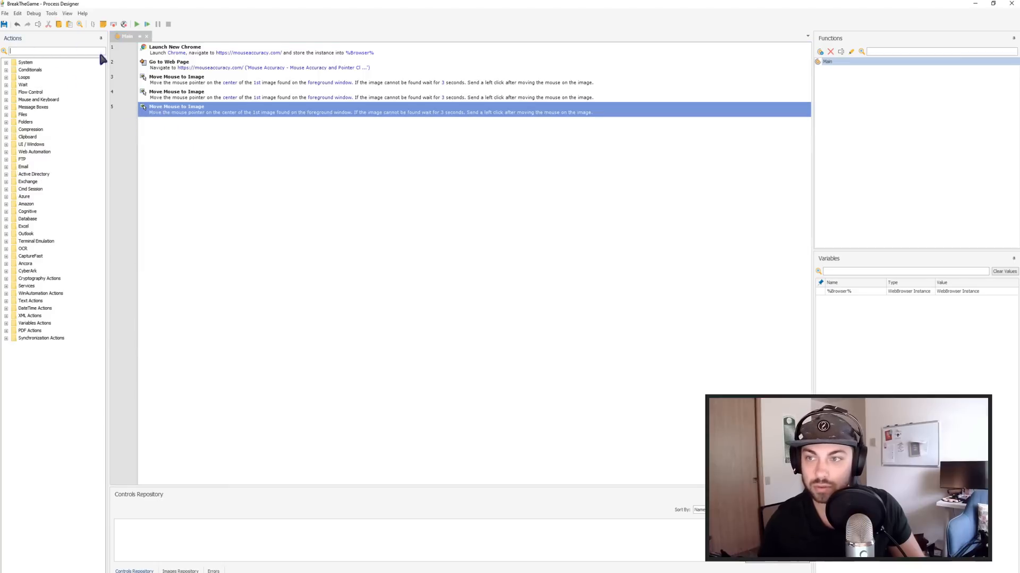
Add a Loop action counting from 0 to 200.
{"action": "left_click", "coordinate": [5, 76]}
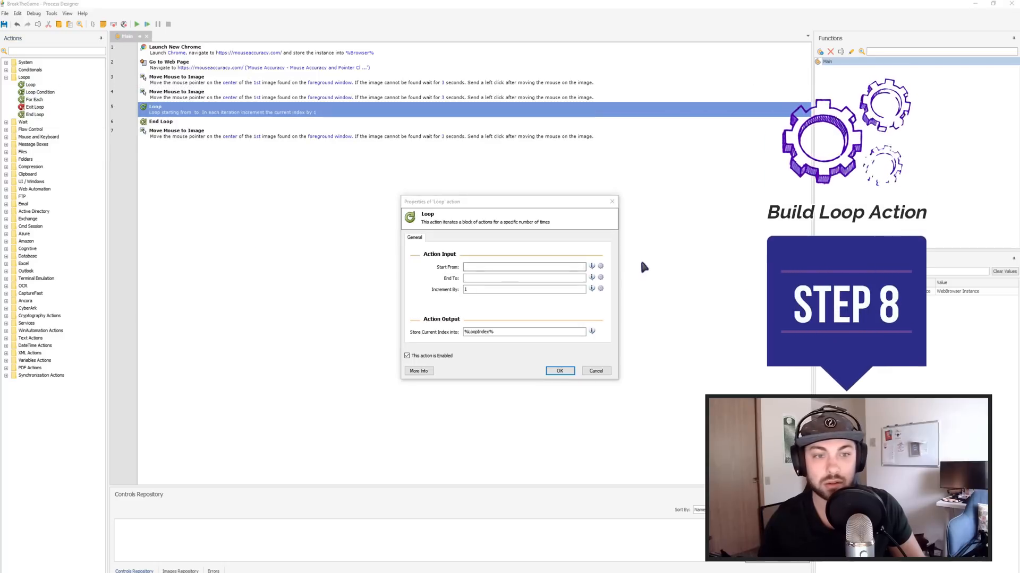
{"action": "type", "text": "0"}
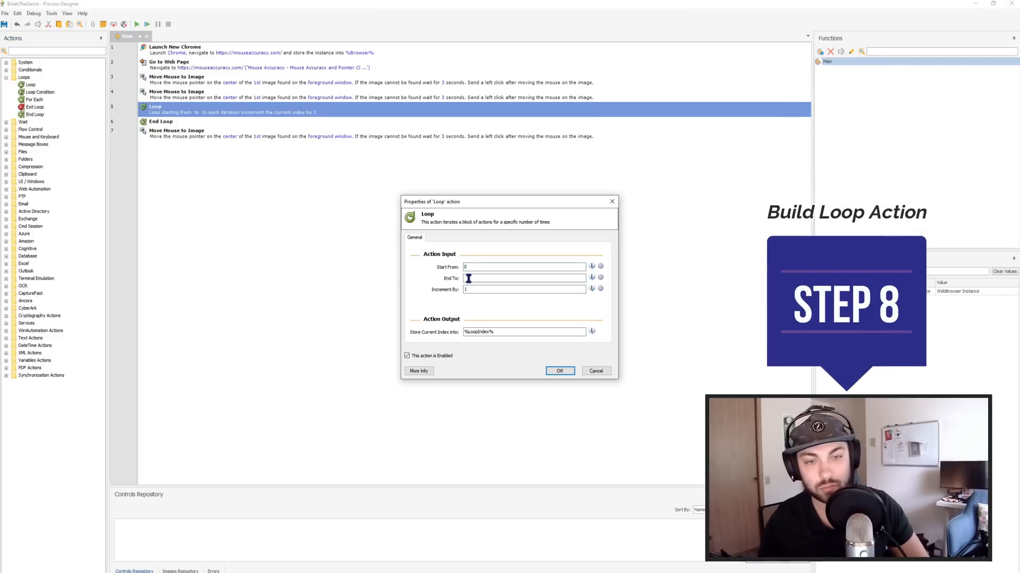
{"action": "type", "text": "200"}
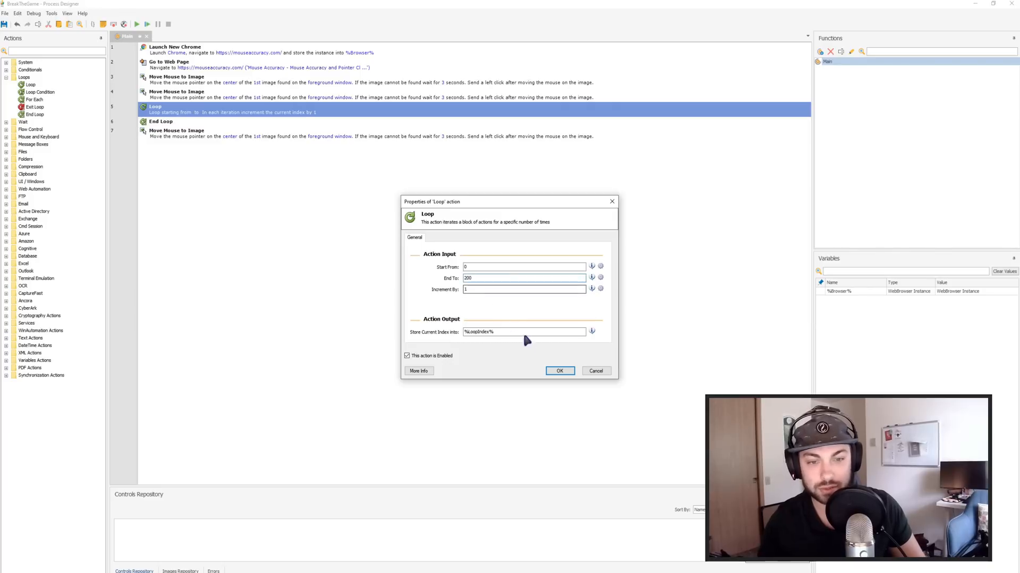
{"action": "left_click", "coordinate": [559, 371]}
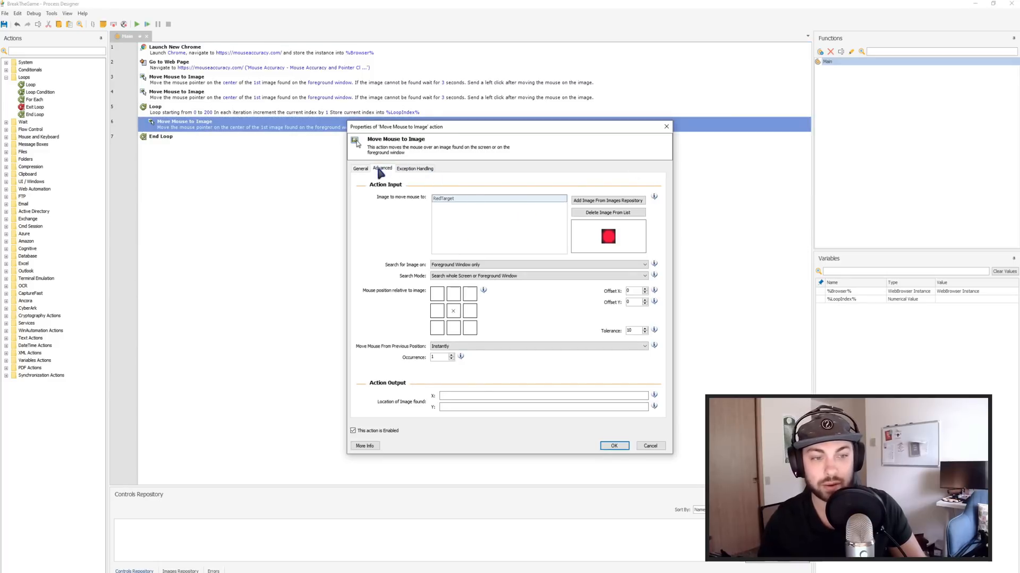
Make the looped RedTarget step fail if its image doesn't appear within 1 second.
{"action": "left_click", "coordinate": [382, 169]}
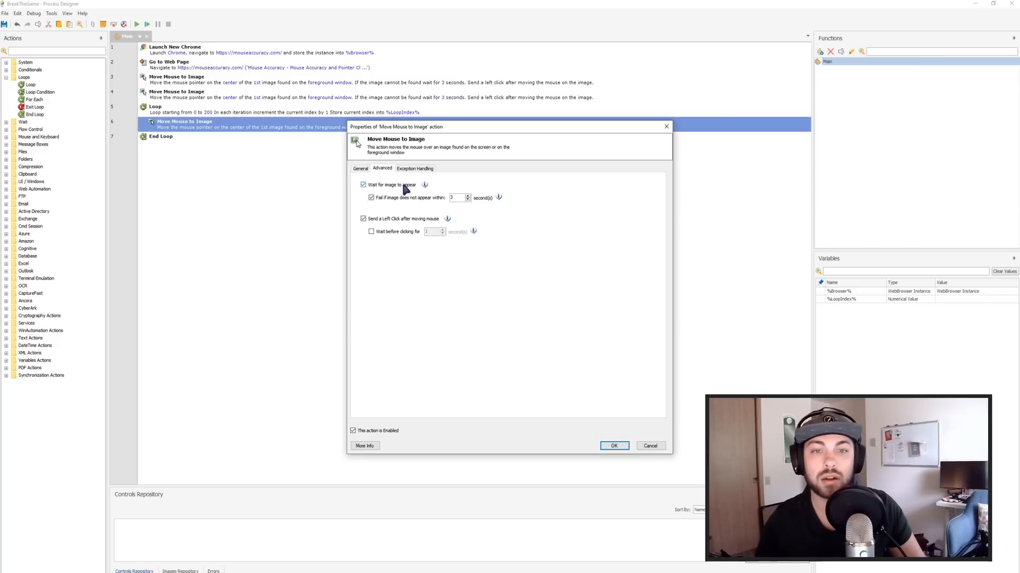
{"action": "left_click", "coordinate": [415, 168]}
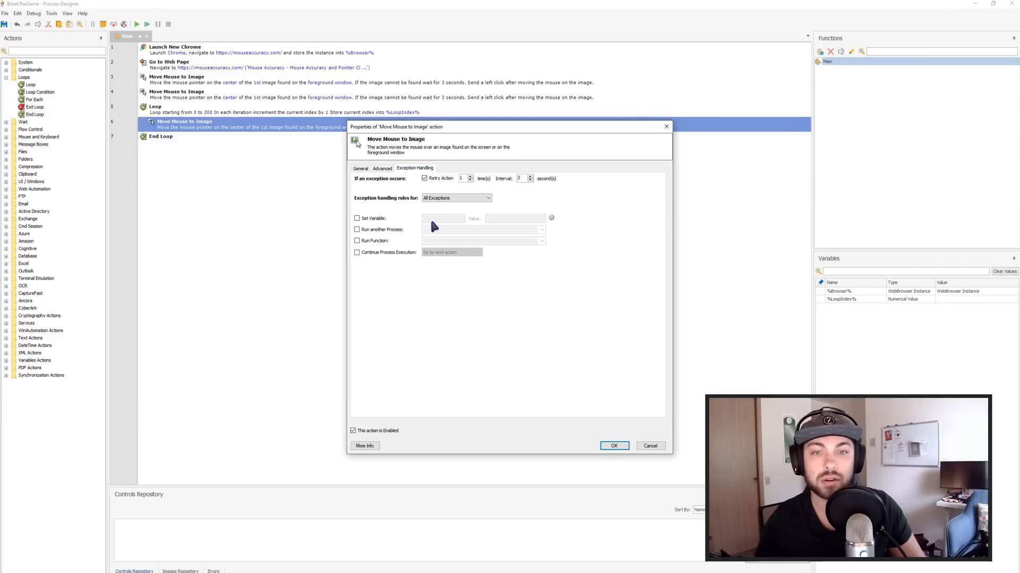
{"action": "left_click", "coordinate": [424, 178]}
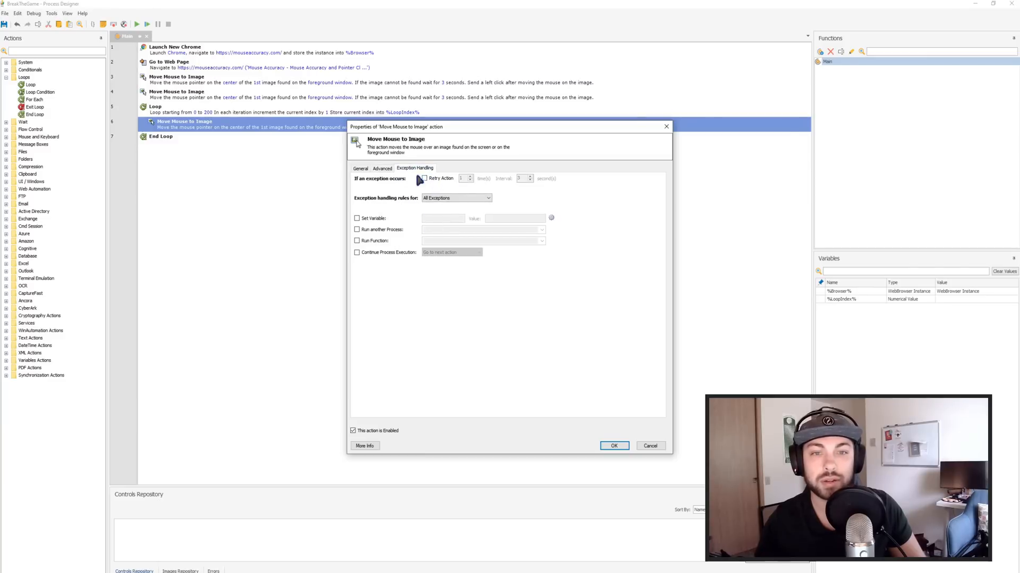
{"action": "left_click", "coordinate": [382, 168]}
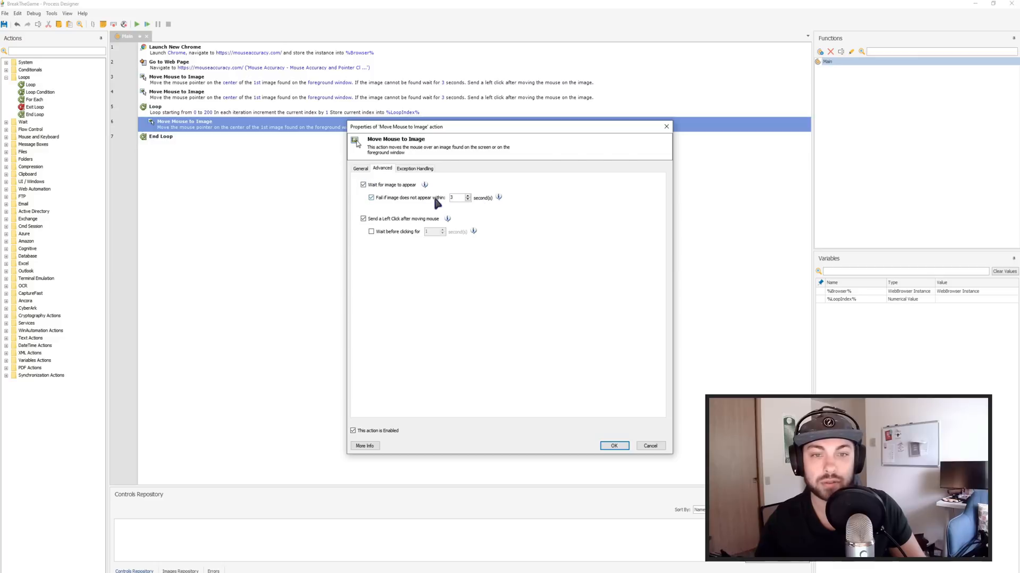
{"action": "left_click", "coordinate": [360, 169]}
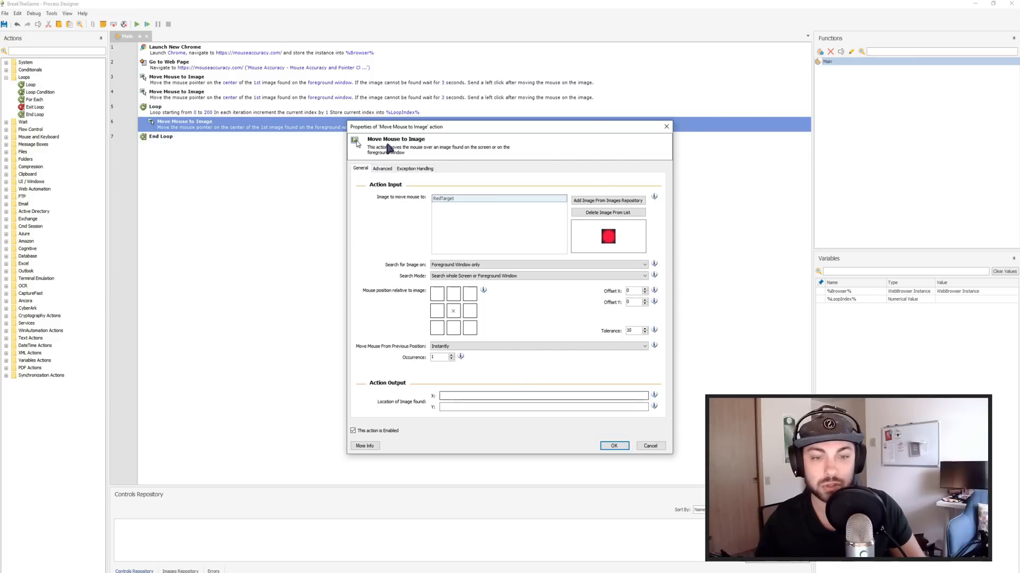
{"action": "mouse_move", "coordinate": [631, 330]}
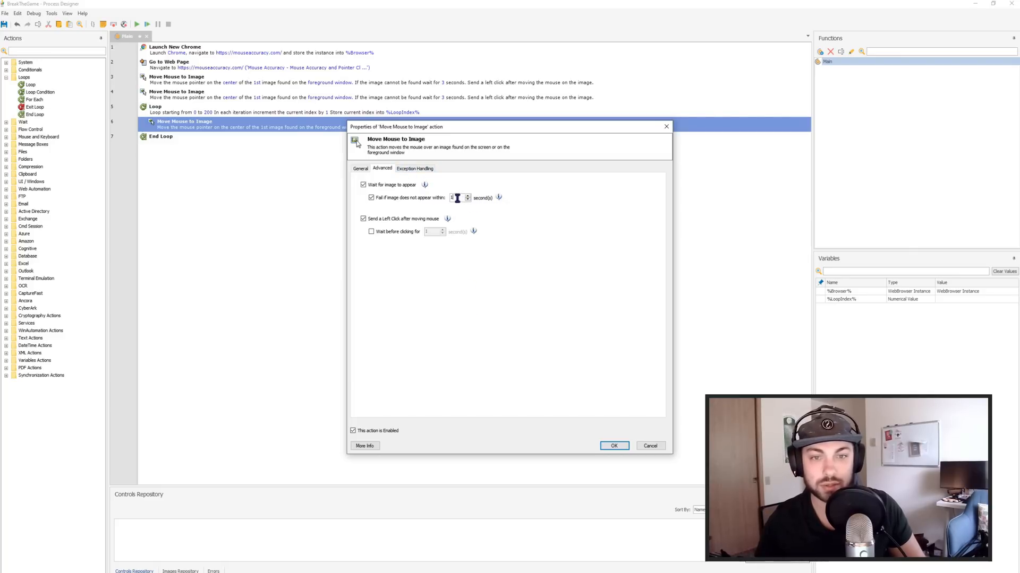
{"action": "left_click", "coordinate": [360, 169]}
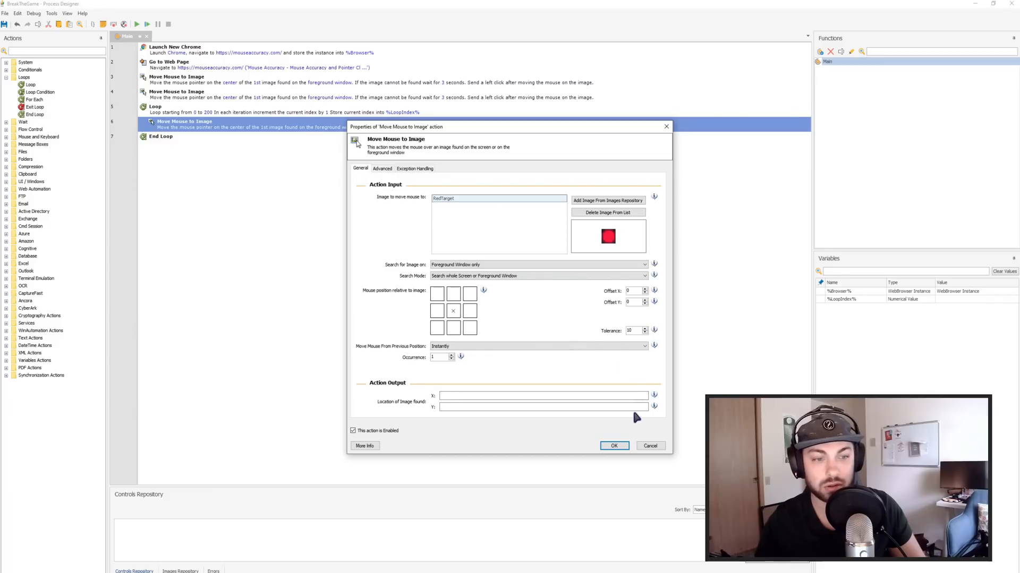
{"action": "left_click", "coordinate": [613, 446]}
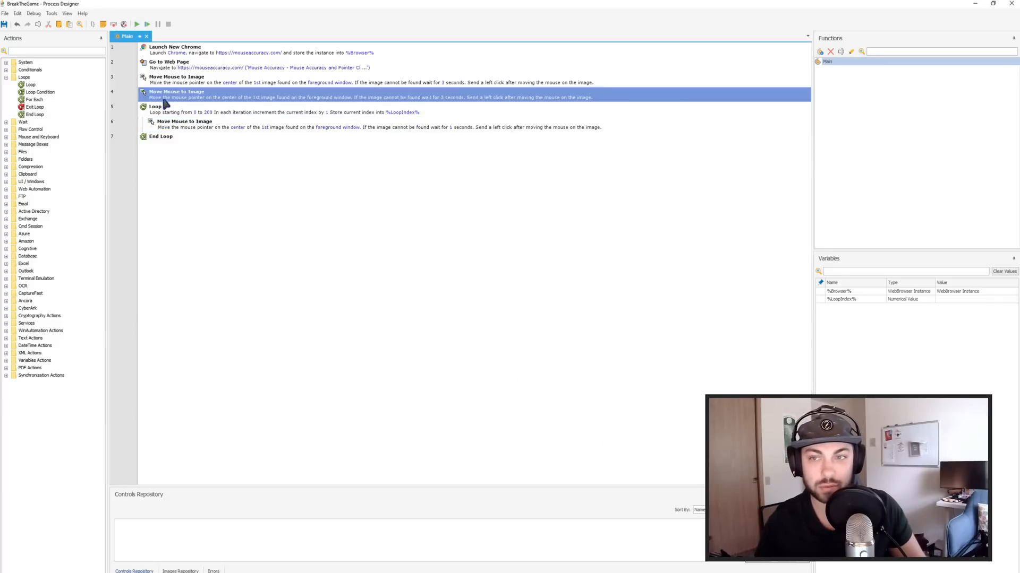
{"action": "double_click", "coordinate": [185, 124]}
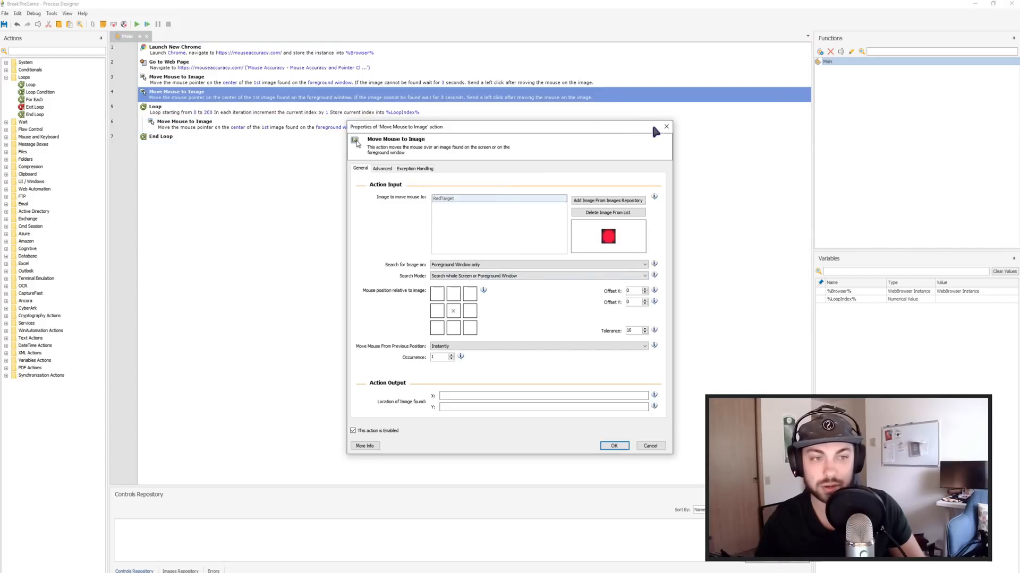
Run the flow, clicking red targets to 15 points until step 6 fails with image-not-found.
{"action": "left_click", "coordinate": [612, 445]}
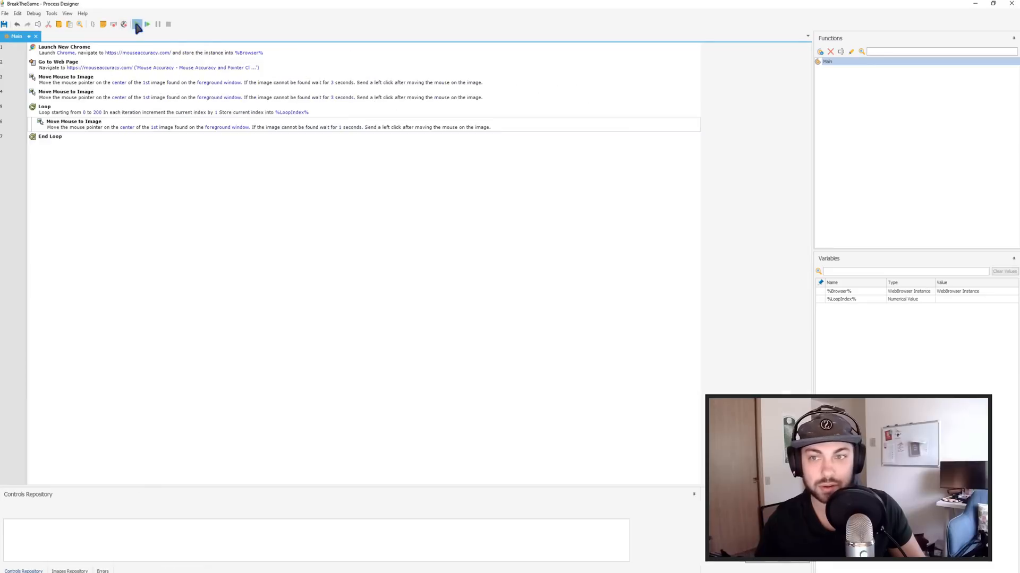
{"action": "left_click", "coordinate": [147, 24]}
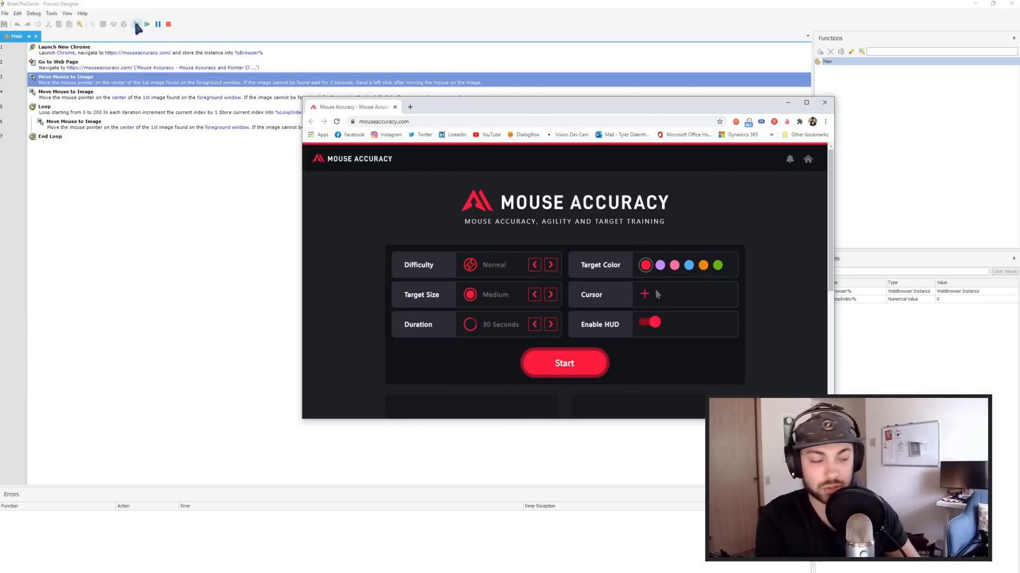
{"action": "left_click", "coordinate": [564, 363]}
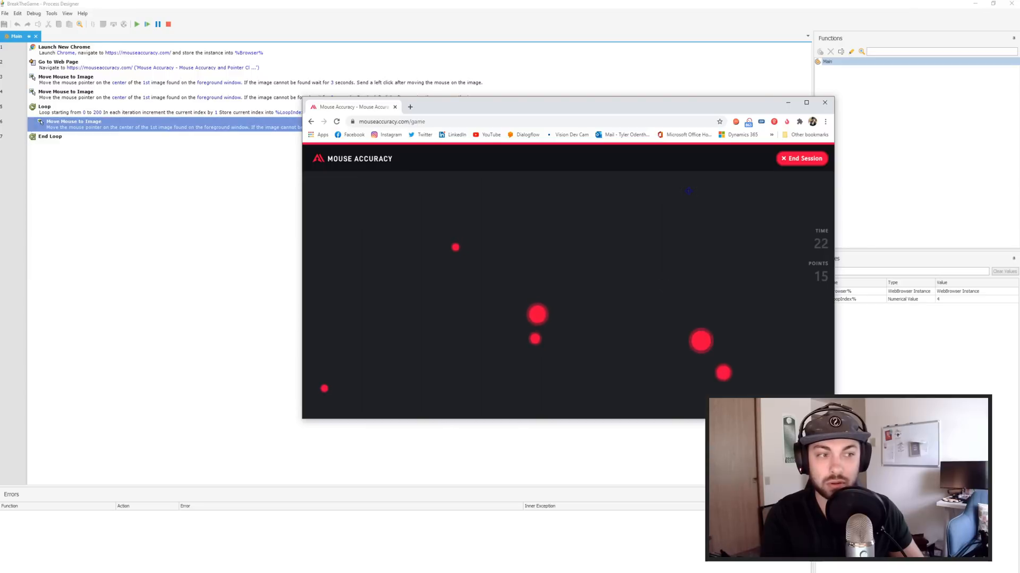
{"action": "left_click", "coordinate": [154, 570]}
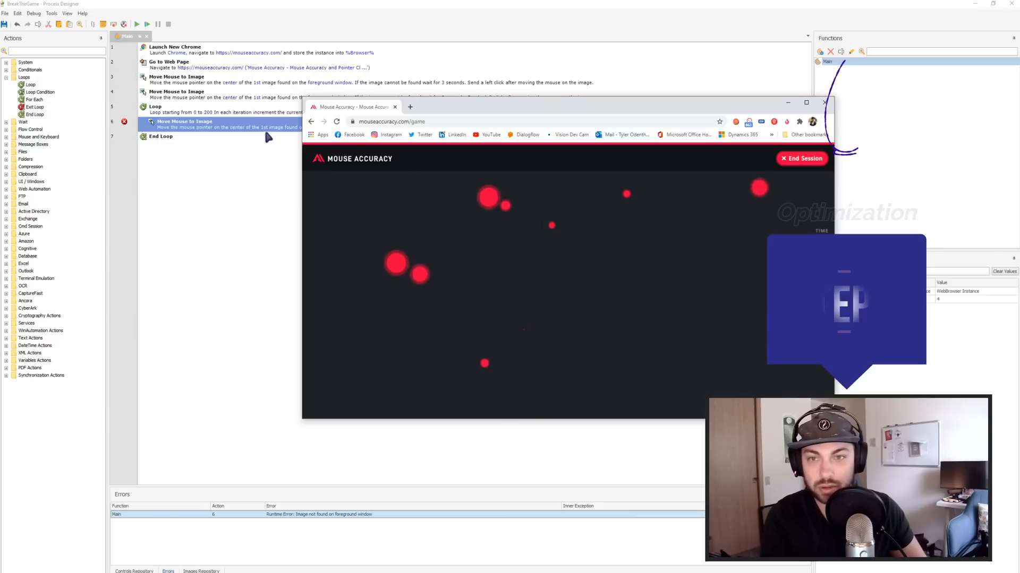
Set the looped RedTarget step to retry 10 times and close the leftover Chrome window.
{"action": "double_click", "coordinate": [184, 124]}
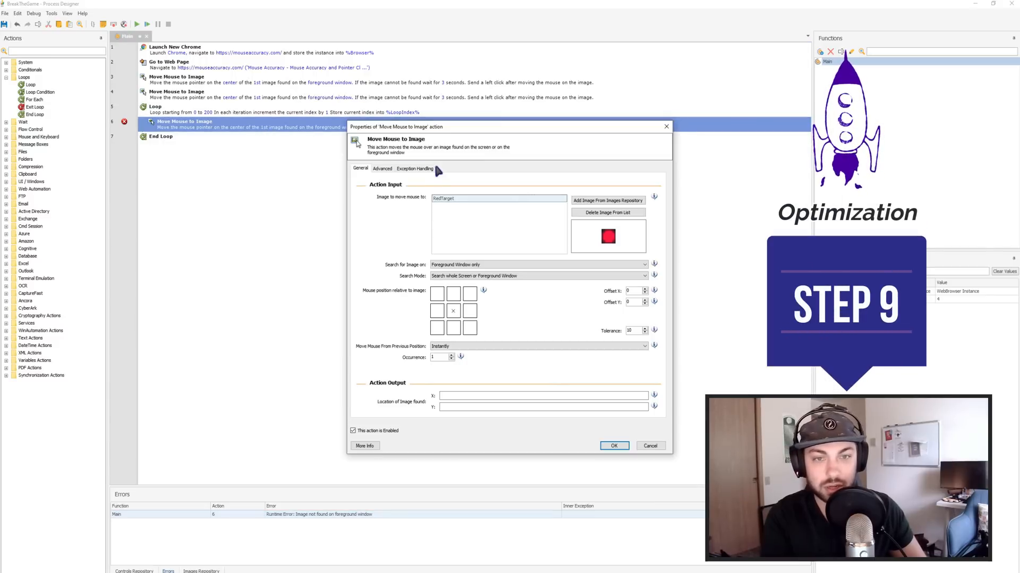
{"action": "left_click", "coordinate": [414, 169]}
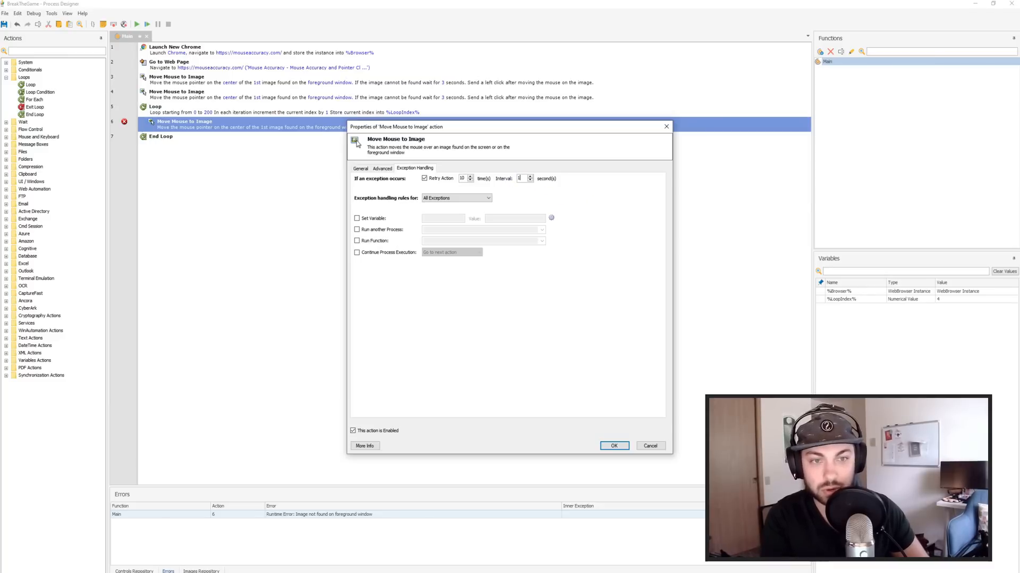
{"action": "left_click", "coordinate": [612, 446]}
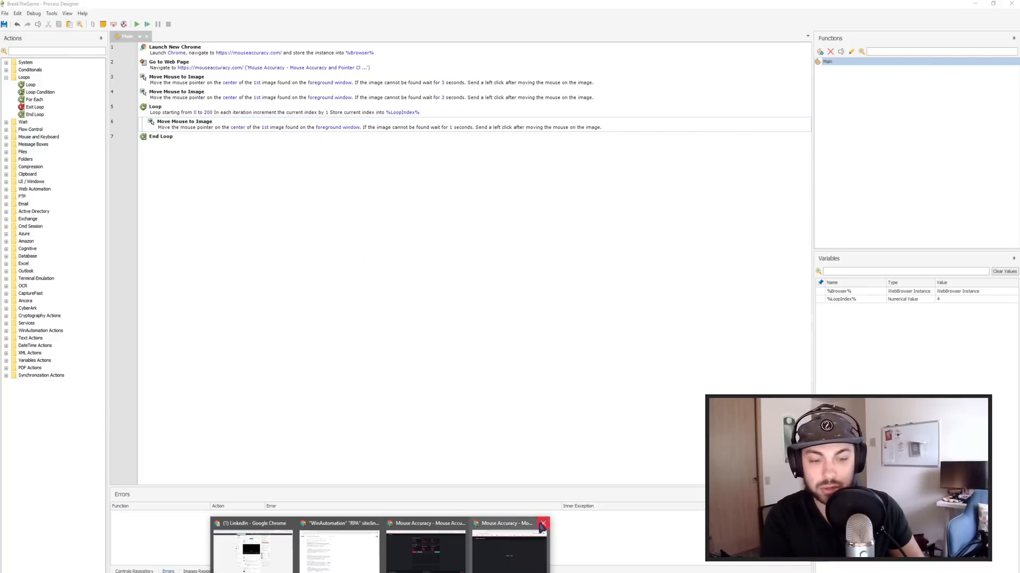
{"action": "left_click", "coordinate": [510, 547]}
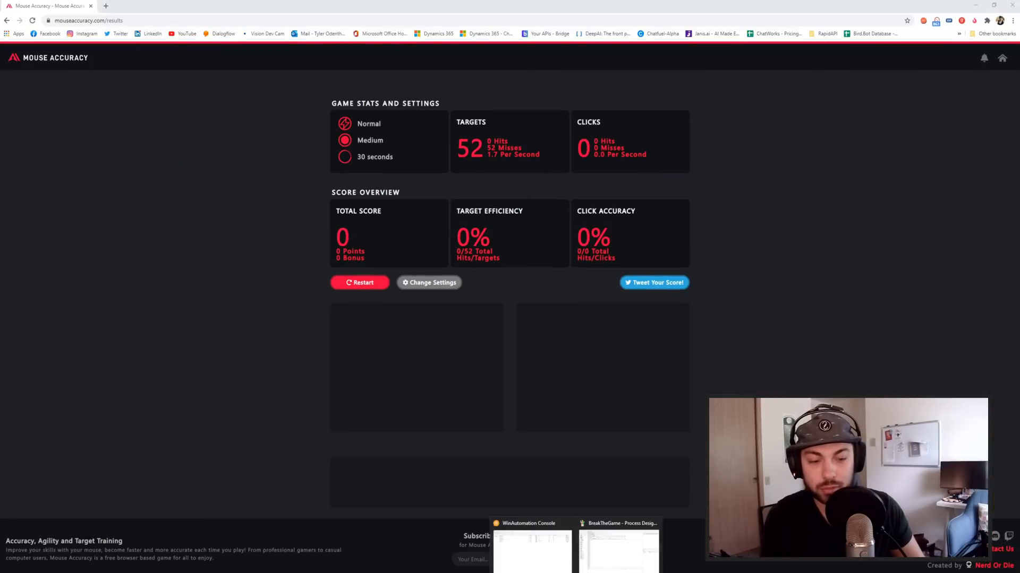
{"action": "left_click", "coordinate": [618, 550]}
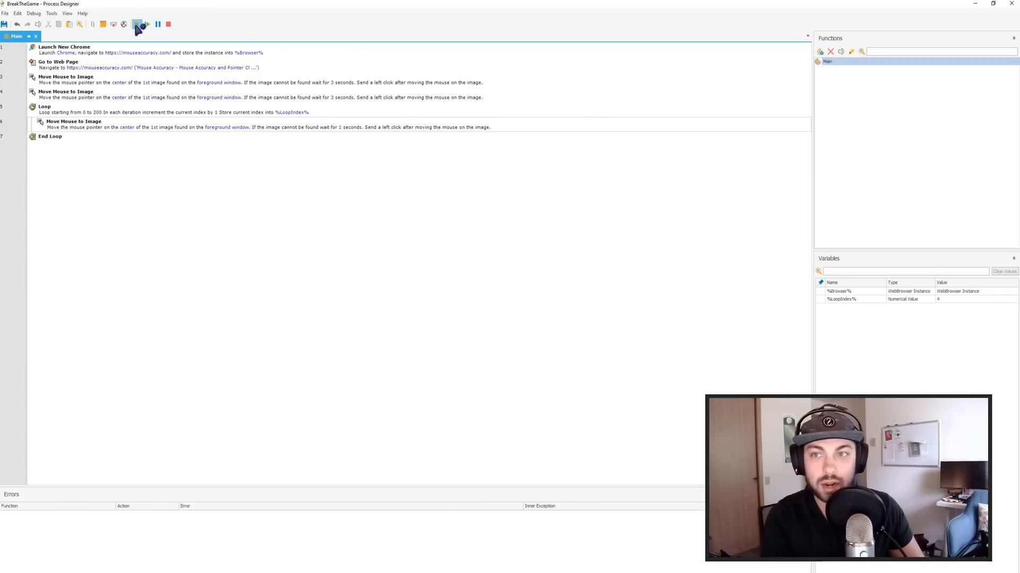
Run the full Mouse Accuracy round to a score of 144, then close the browser.
{"action": "left_click", "coordinate": [137, 24]}
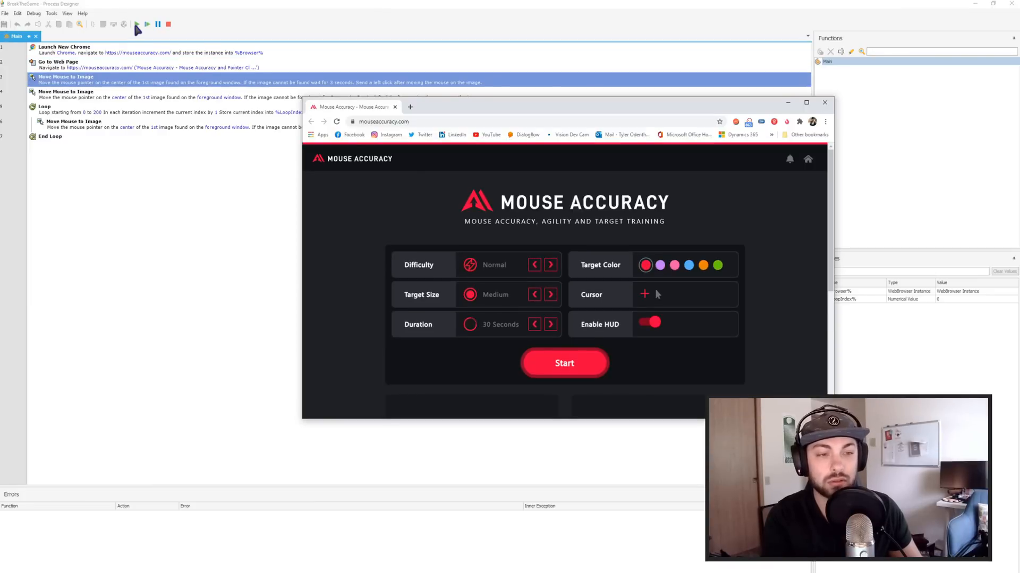
{"action": "left_click", "coordinate": [563, 362]}
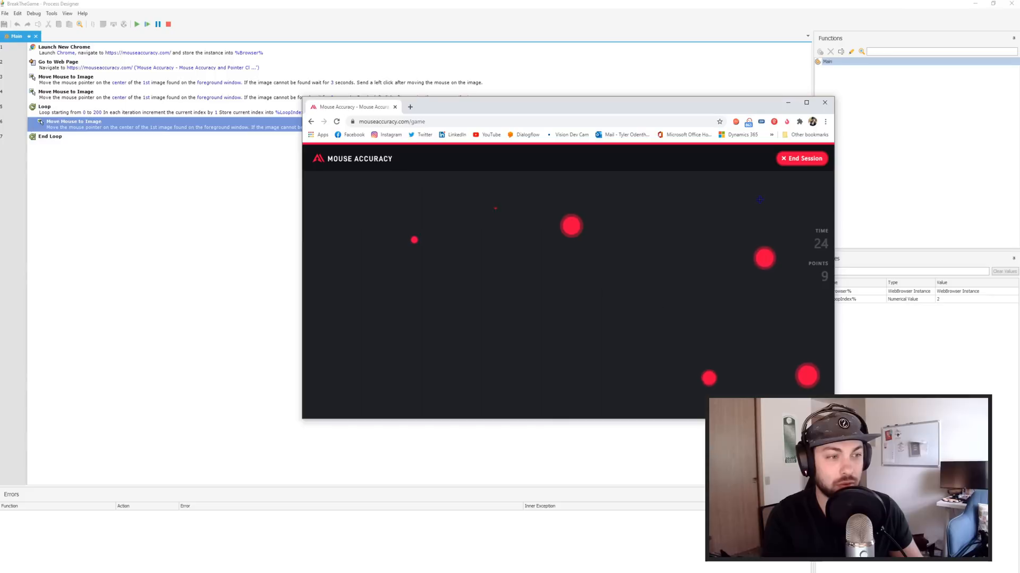
{"action": "left_click", "coordinate": [764, 259]}
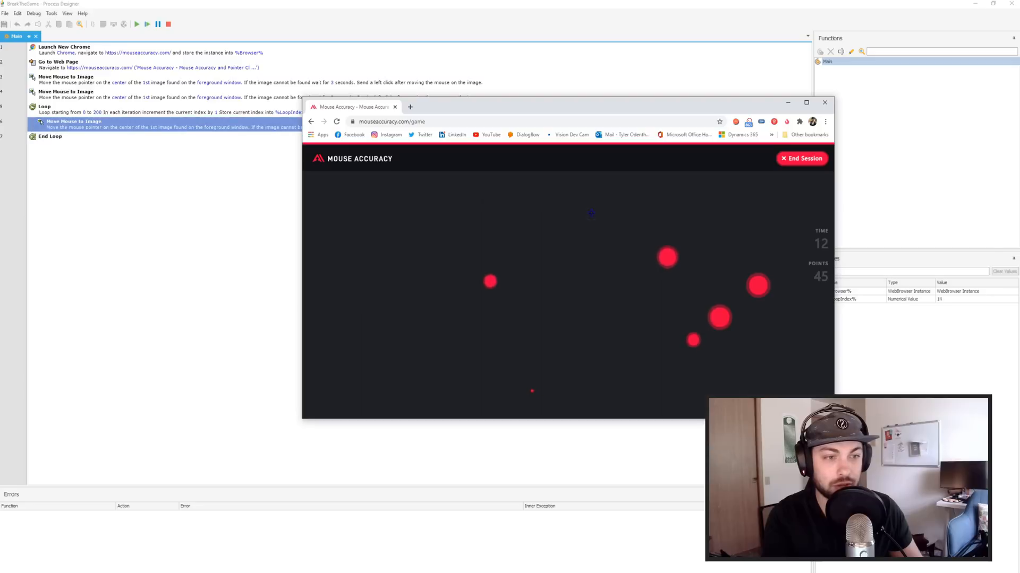
{"action": "left_click", "coordinate": [759, 284]}
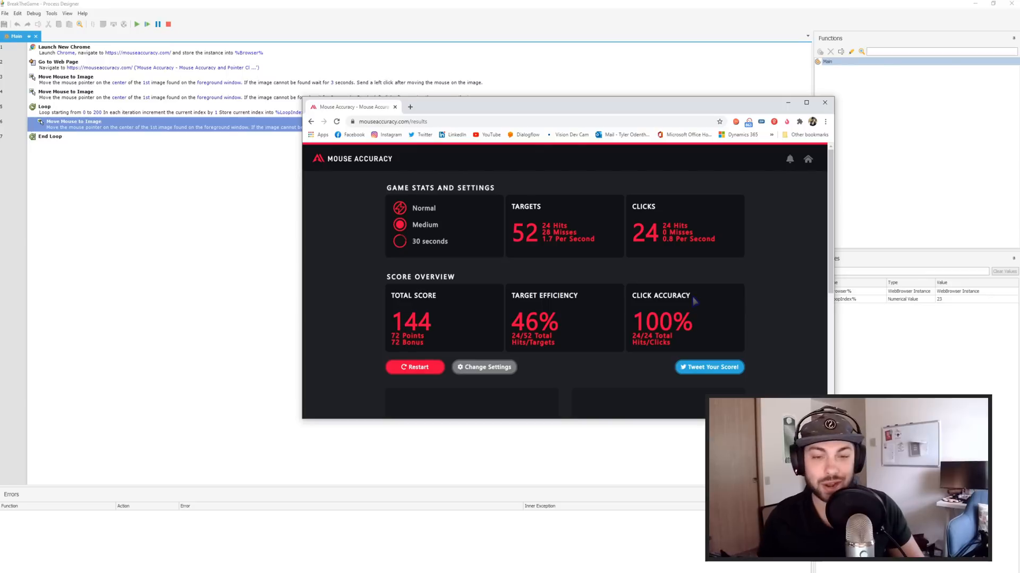
{"action": "mouse_move", "coordinate": [75, 89]}
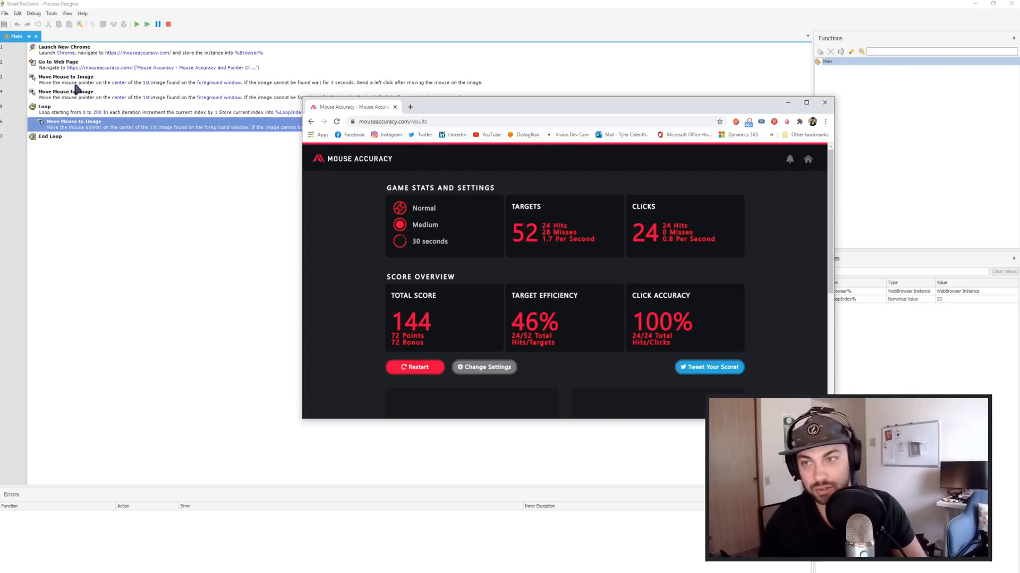
{"action": "mouse_move", "coordinate": [133, 105]}
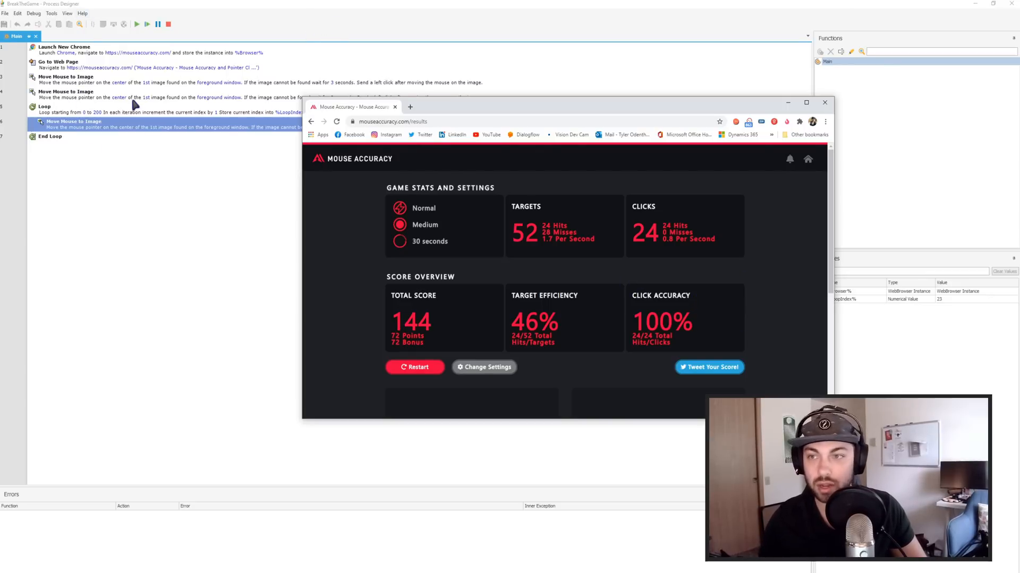
{"action": "mouse_move", "coordinate": [826, 103]}
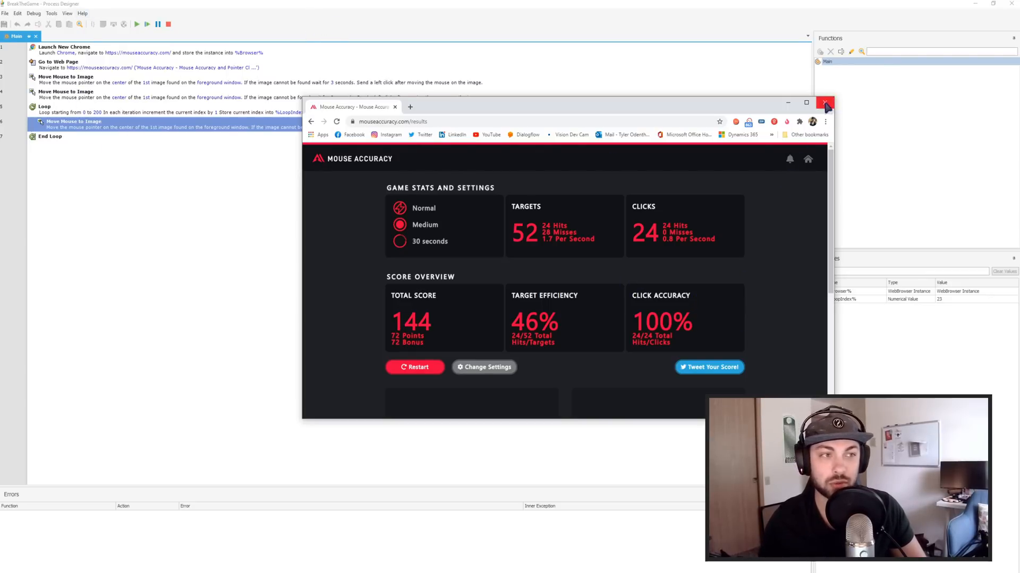
{"action": "left_click", "coordinate": [825, 102]}
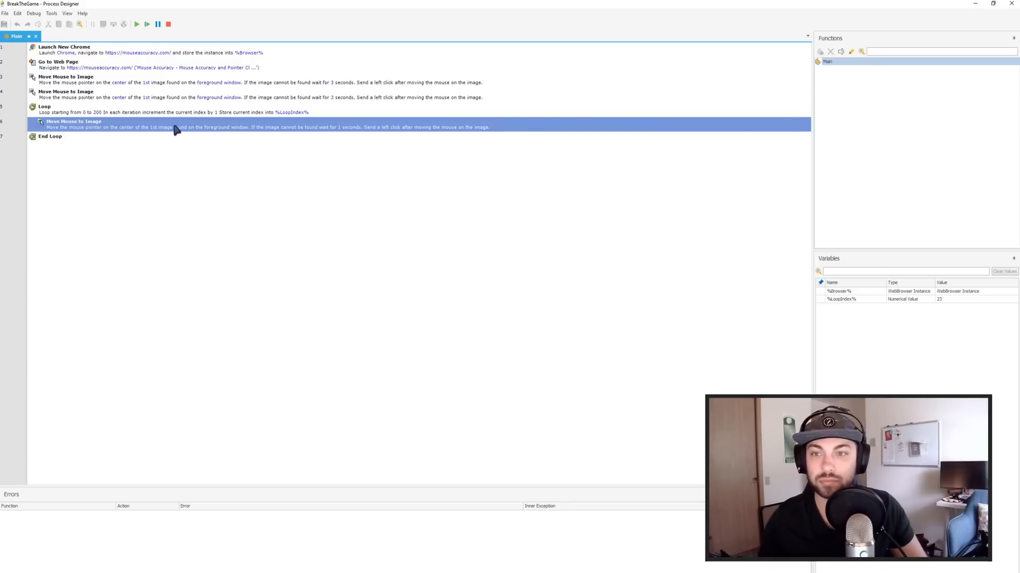
{"action": "mouse_move", "coordinate": [218, 49]}
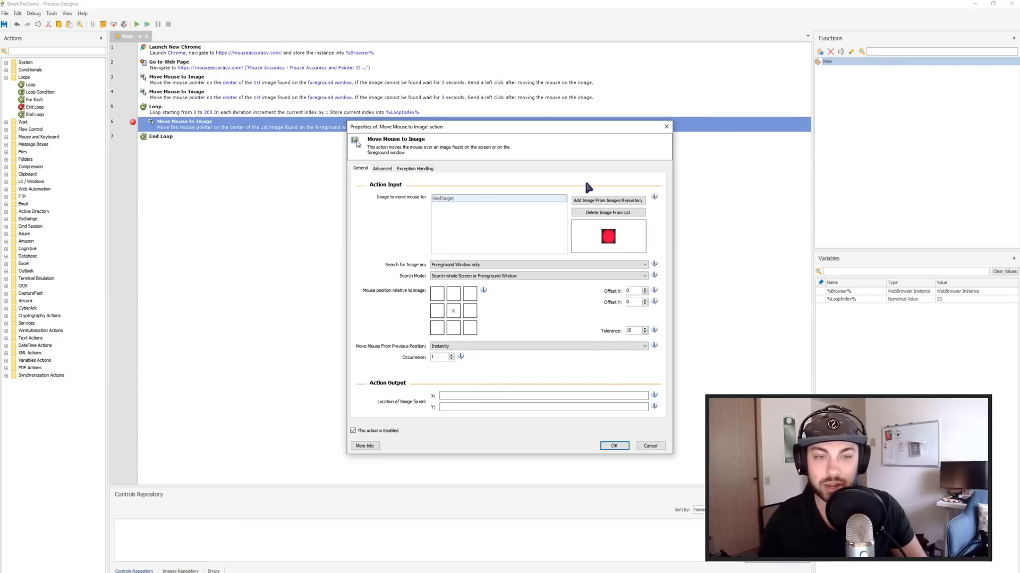
{"action": "mouse_move", "coordinate": [626, 458]}
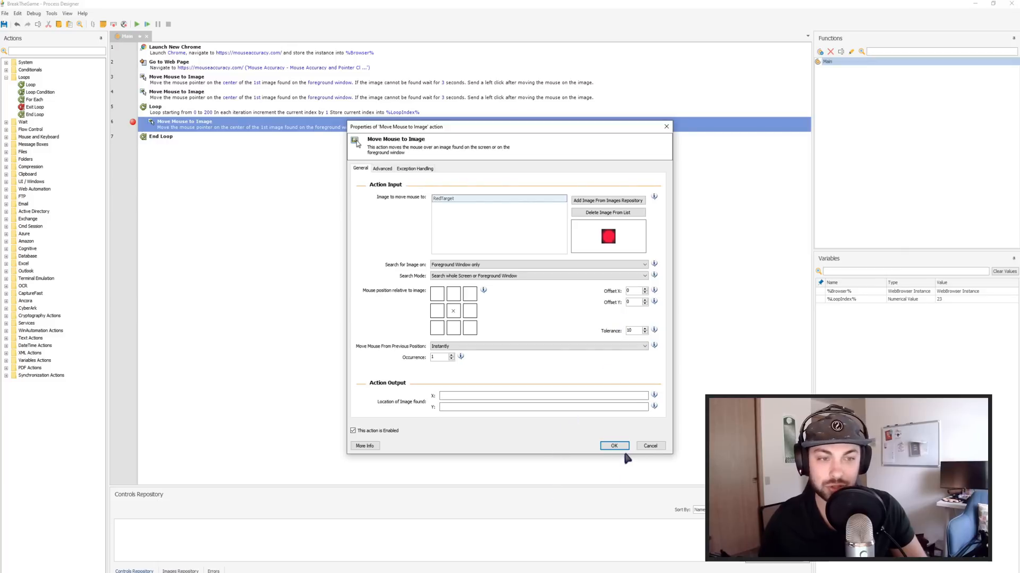
{"action": "mouse_move", "coordinate": [604, 211]}
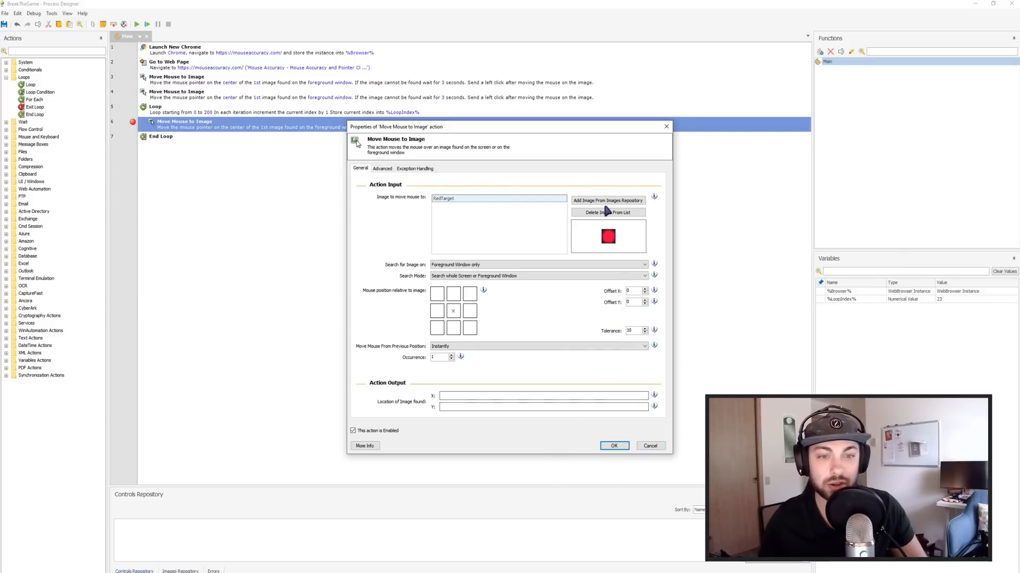
{"action": "mouse_move", "coordinate": [272, 133]}
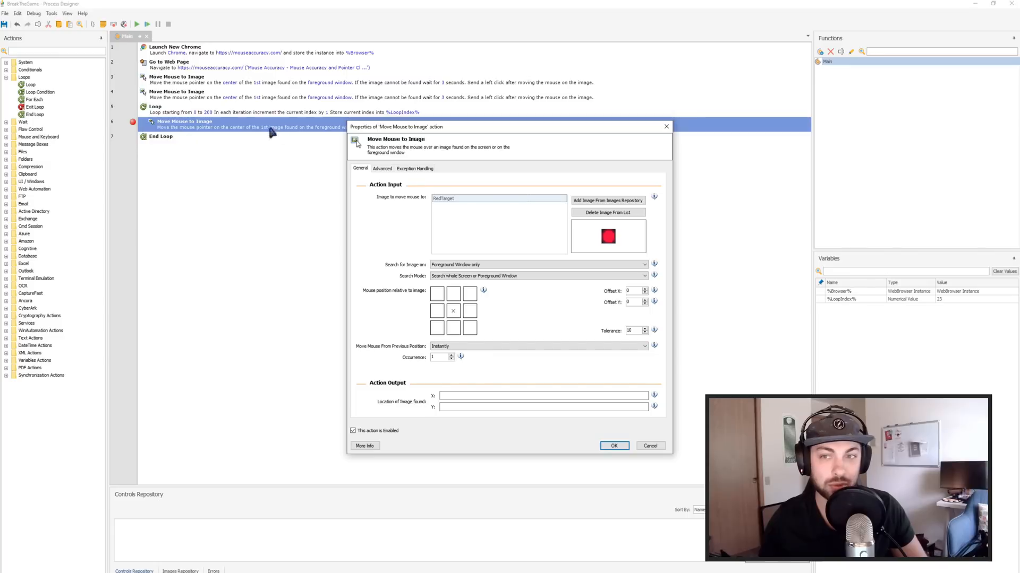
Check the looped image-click step's 1-second wait setting.
{"action": "left_click", "coordinate": [382, 168]}
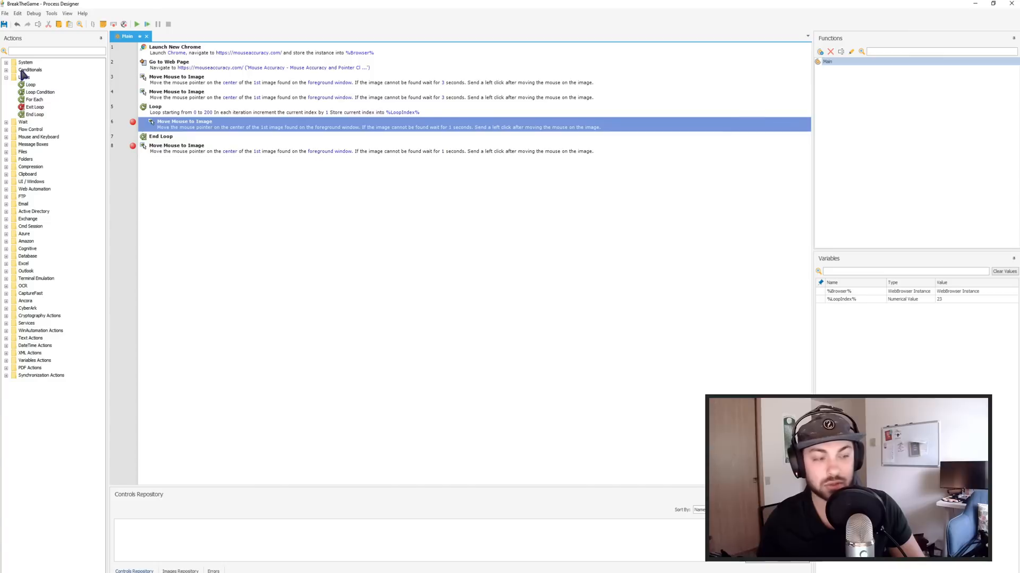
Add an If Image check inside the loop using a newly captured 'Tweet' button image.
{"action": "left_click", "coordinate": [6, 70]}
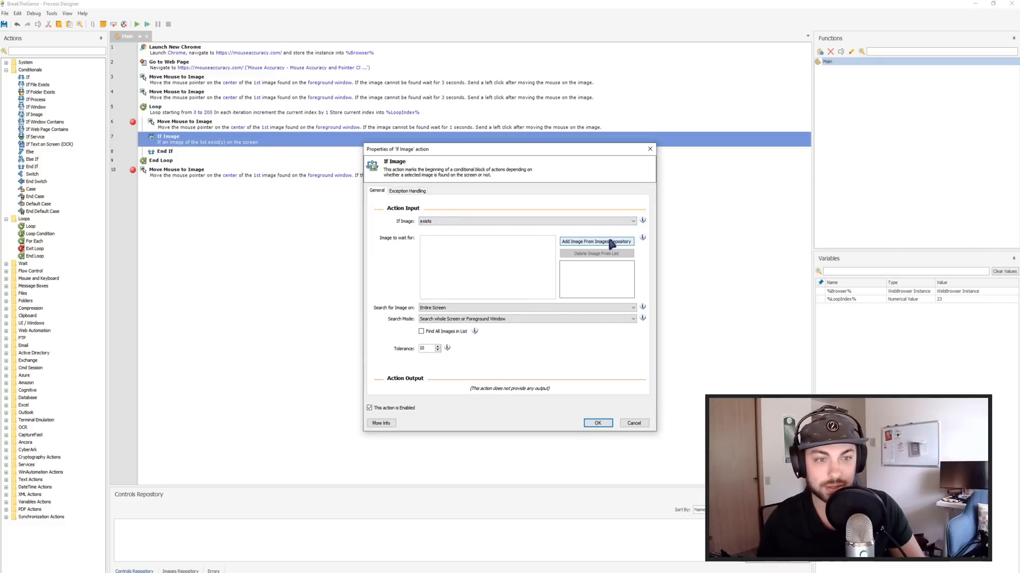
{"action": "left_click", "coordinate": [595, 241]}
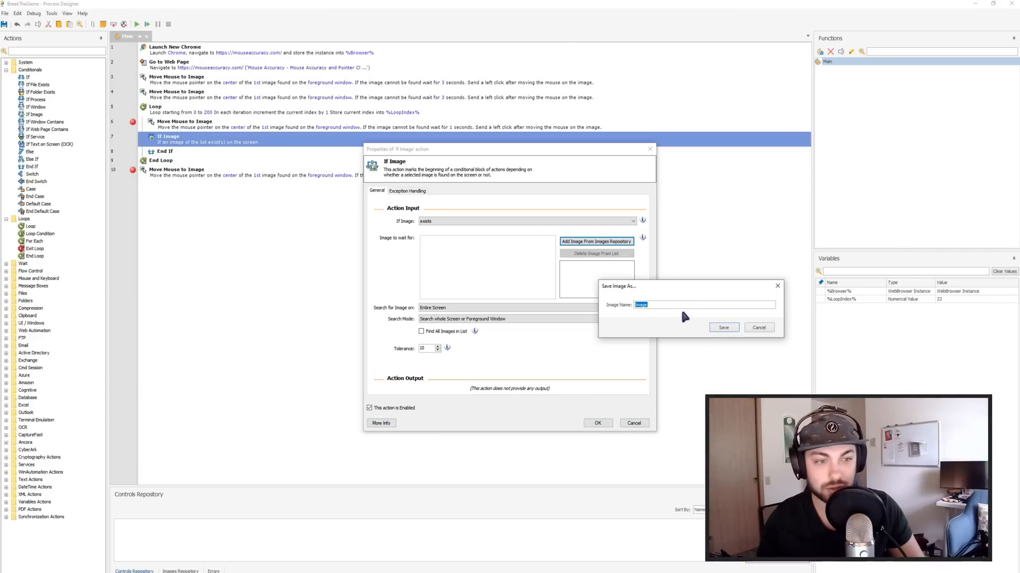
{"action": "type", "text": "Tweet"}
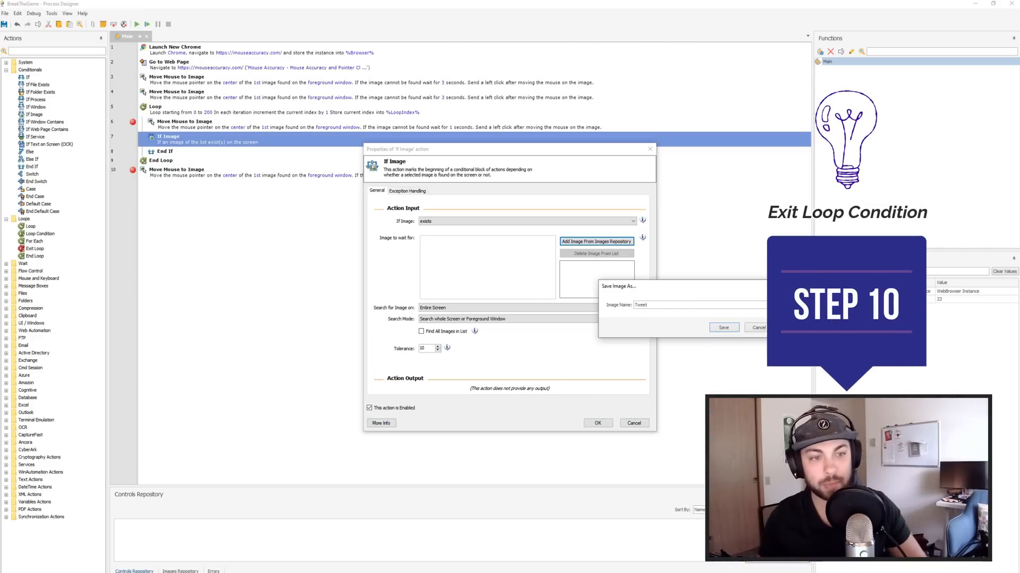
{"action": "left_click", "coordinate": [722, 327]}
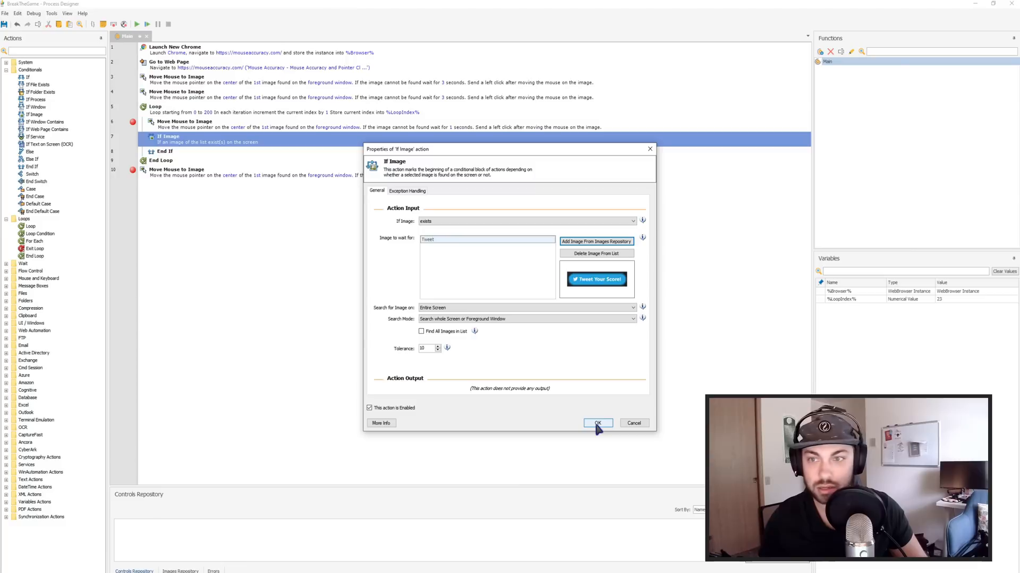
{"action": "left_click", "coordinate": [596, 423]}
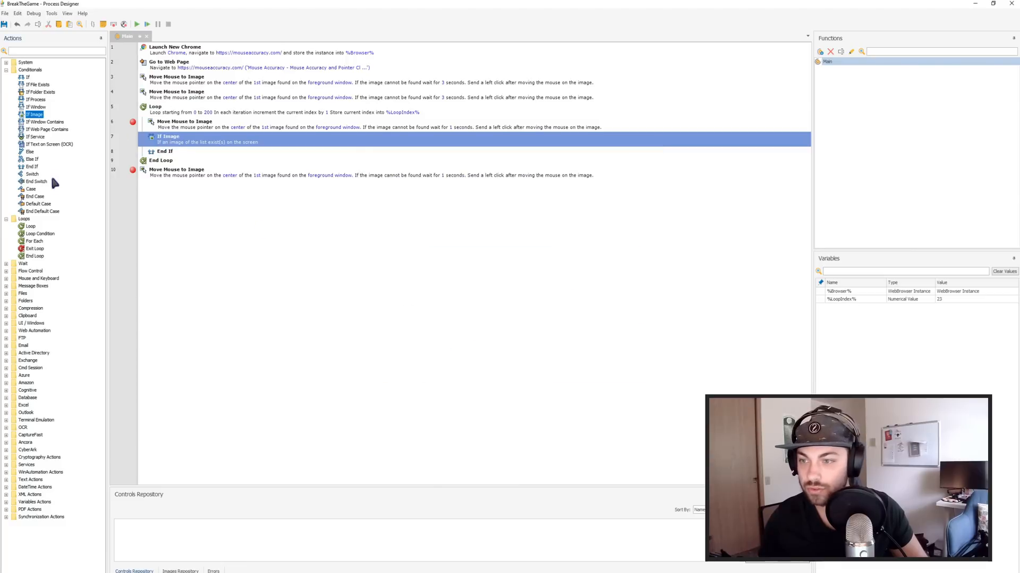
{"action": "mouse_move", "coordinate": [191, 146]}
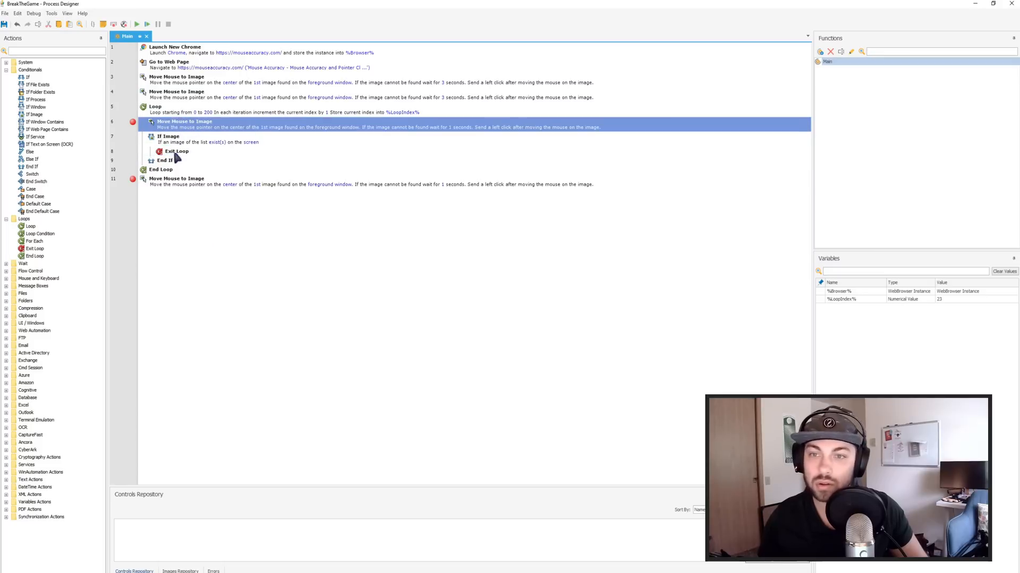
Review and close the RedTarget step's exception-handling retry settings.
{"action": "double_click", "coordinate": [185, 123]}
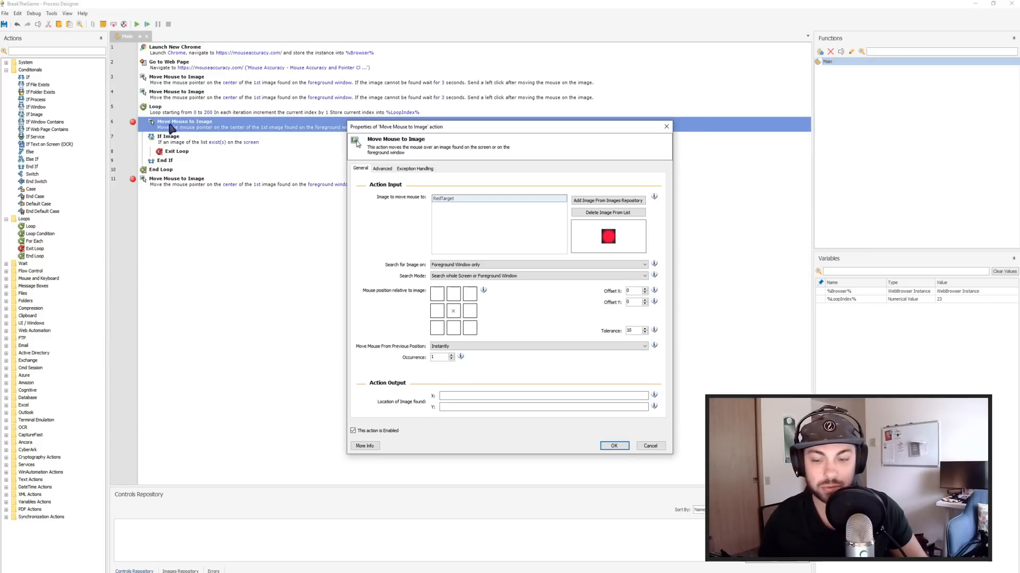
{"action": "left_click", "coordinate": [415, 168]}
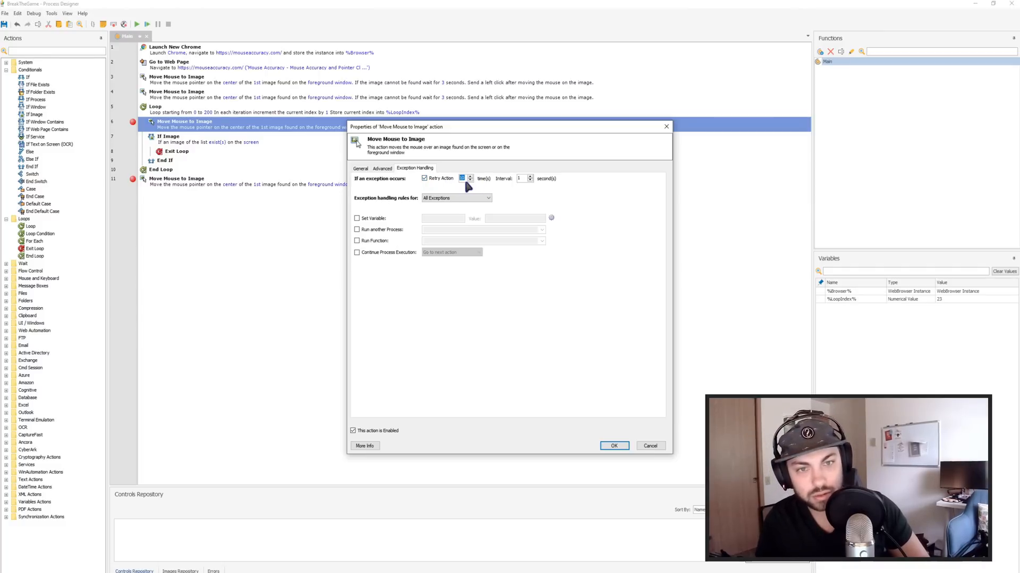
{"action": "left_click", "coordinate": [612, 445]}
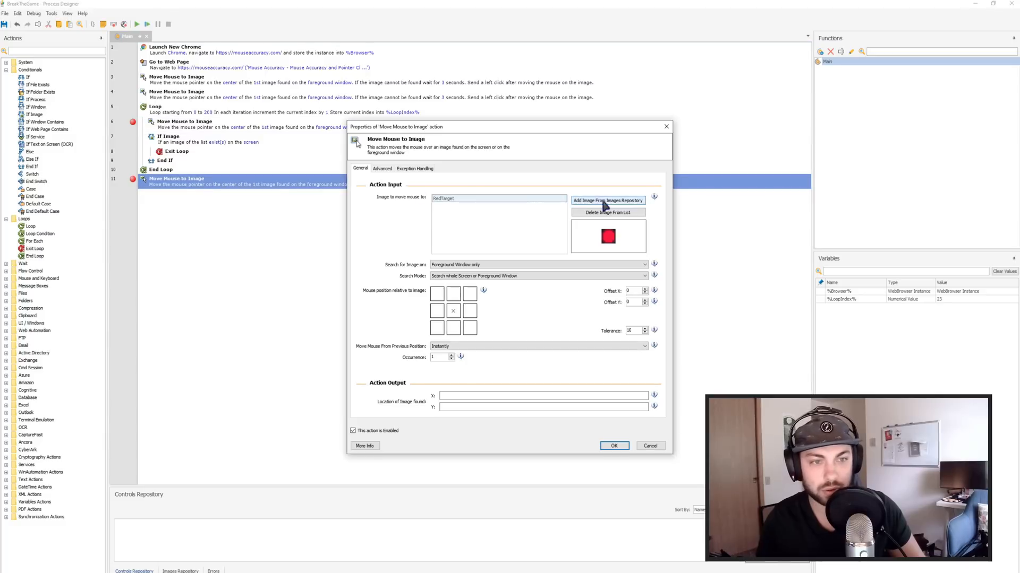
Point the final Move Mouse to Image action at the Tweet image, then test-run the flow.
{"action": "left_click", "coordinate": [607, 201]}
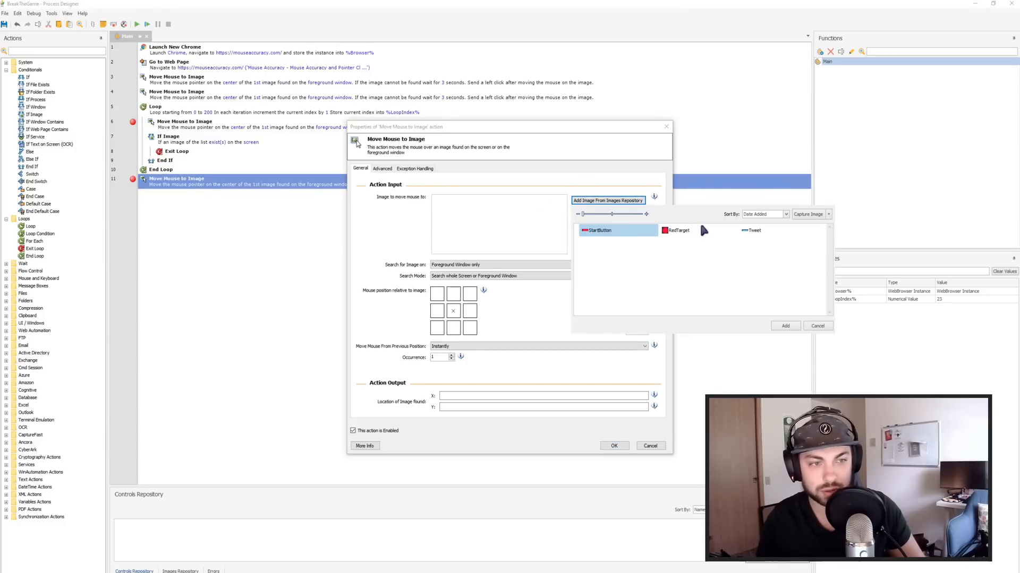
{"action": "left_click", "coordinate": [753, 230]}
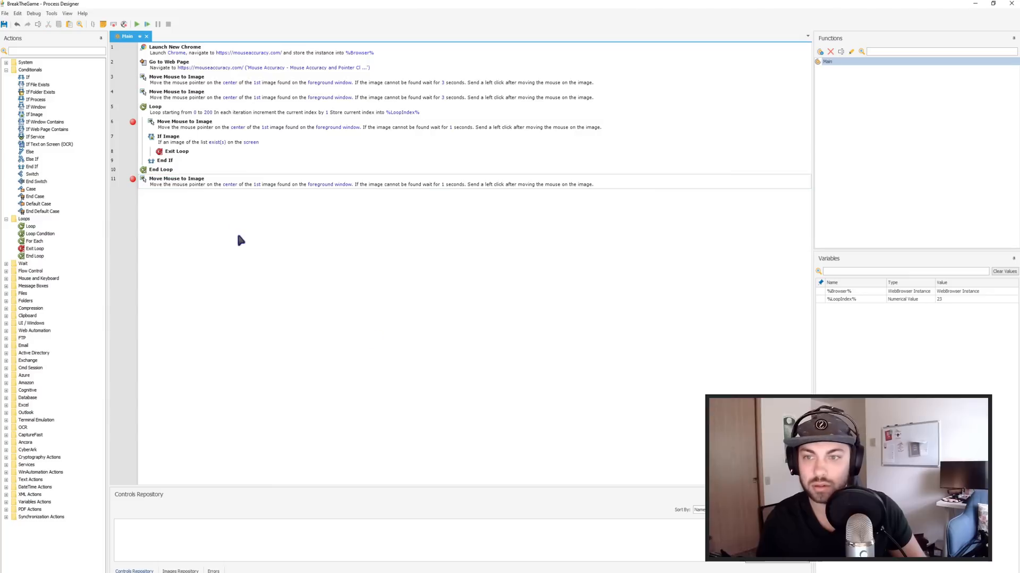
{"action": "mouse_move", "coordinate": [282, 262]}
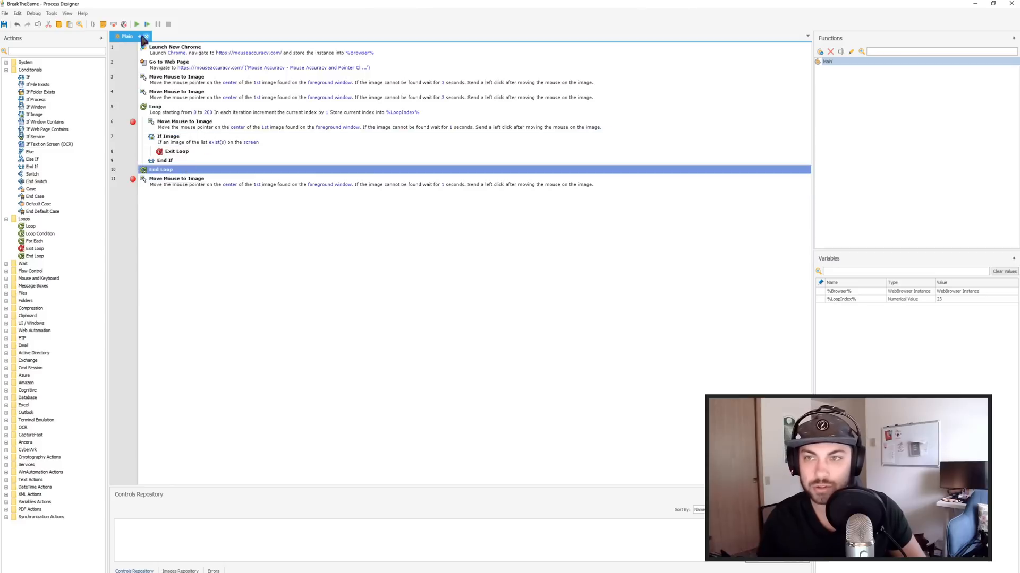
{"action": "left_click", "coordinate": [136, 24]}
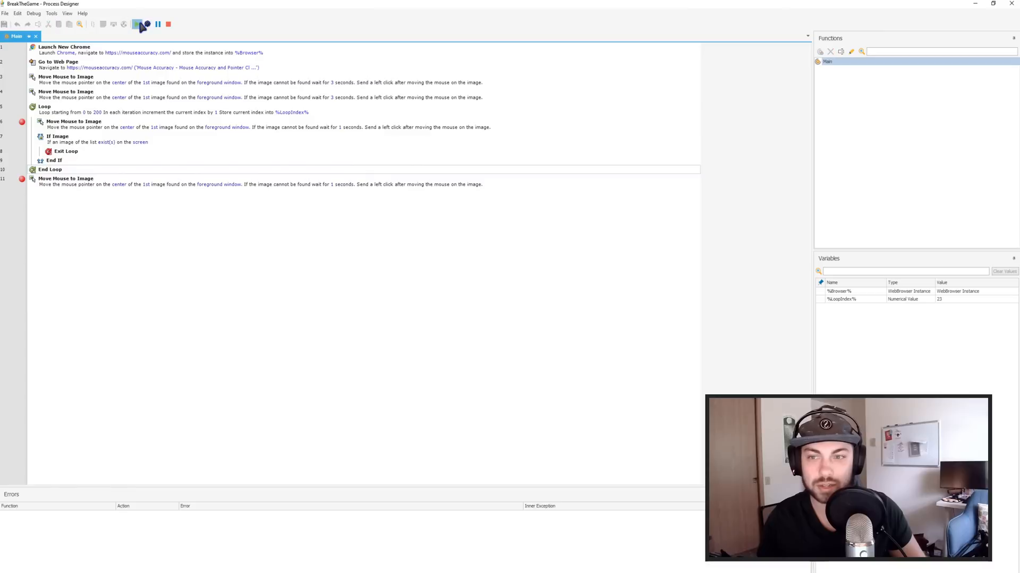
{"action": "left_click", "coordinate": [134, 24]}
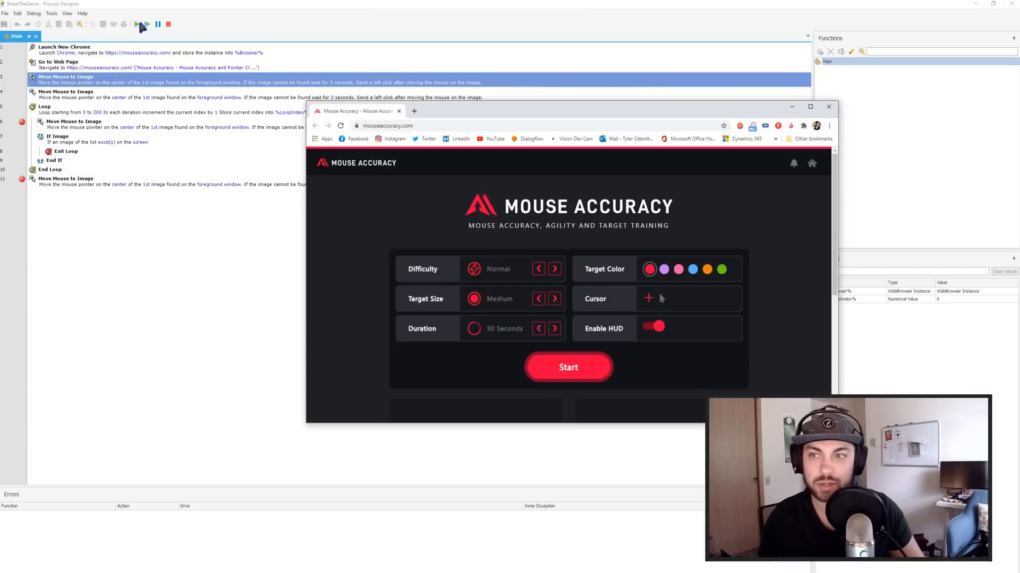
{"action": "left_click", "coordinate": [567, 367]}
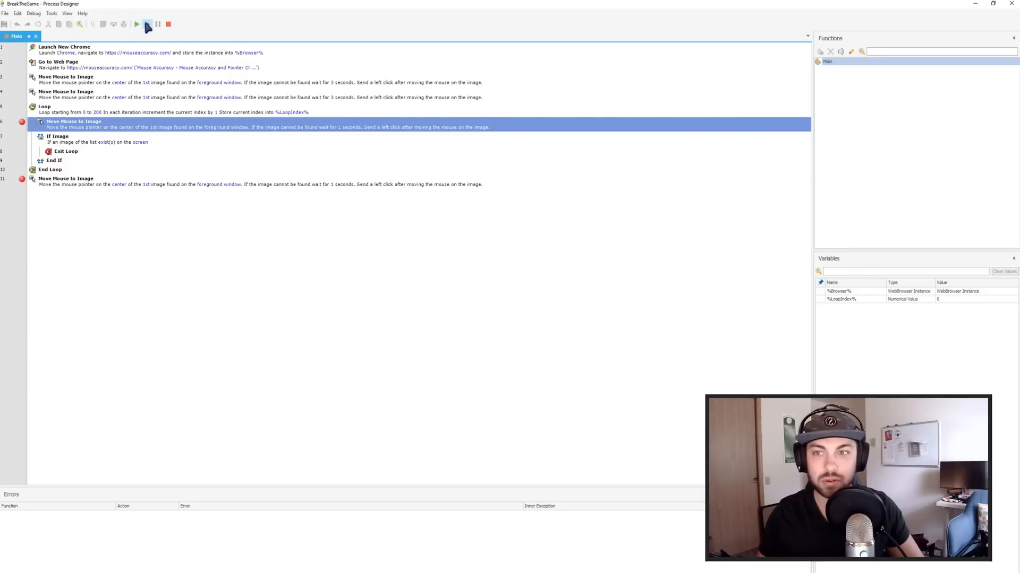
{"action": "left_click", "coordinate": [136, 24]}
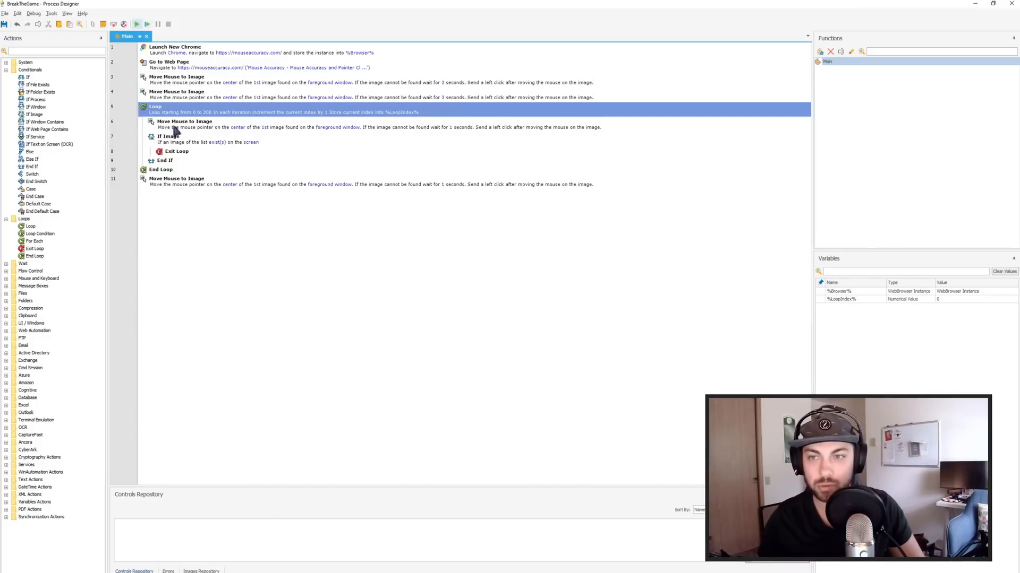
Review the If Image Tweet check's Exception Handling, keep it unchanged, and rerun the flow.
{"action": "double_click", "coordinate": [169, 137]}
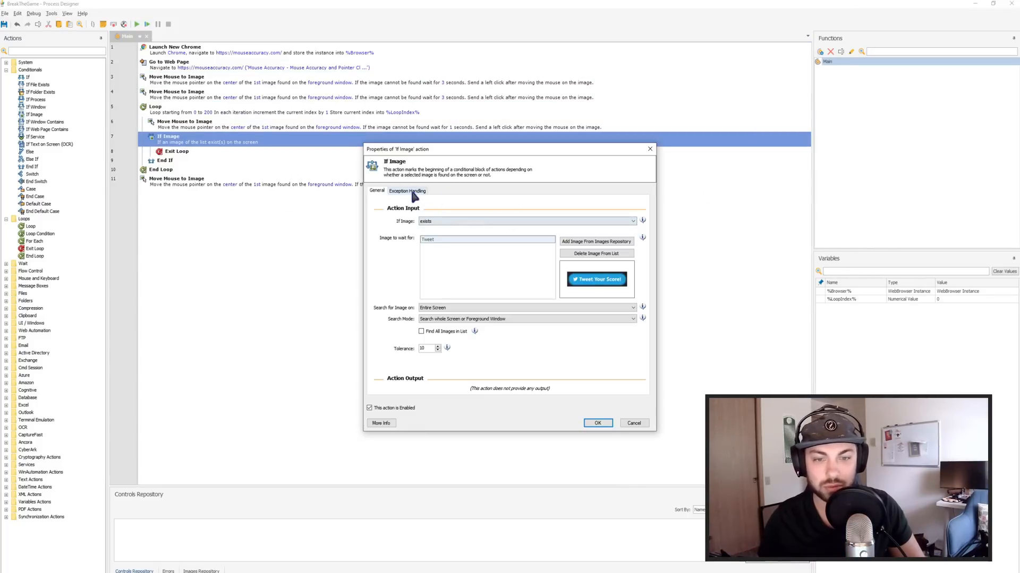
{"action": "left_click", "coordinate": [408, 191]}
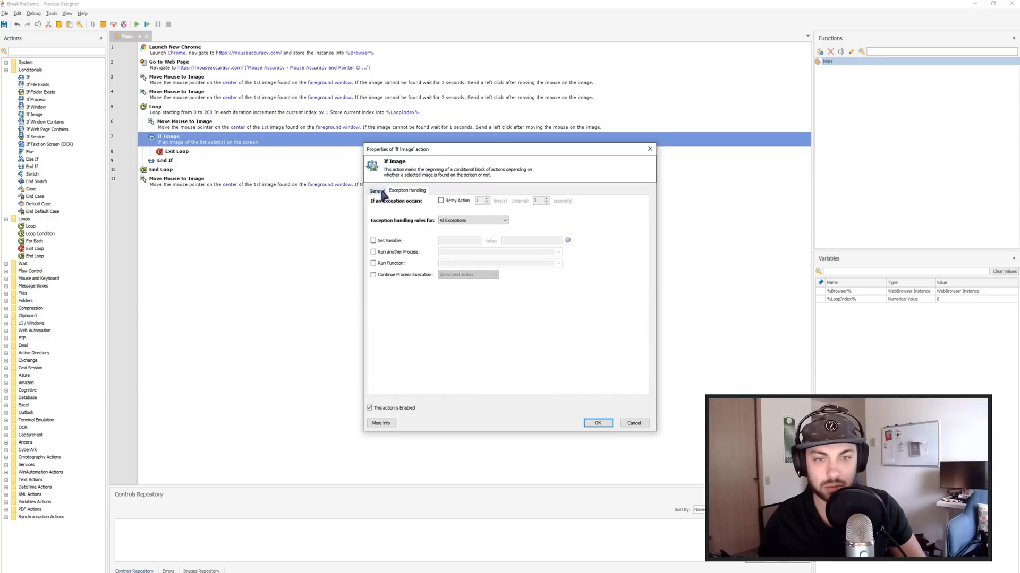
{"action": "left_click", "coordinate": [376, 190]}
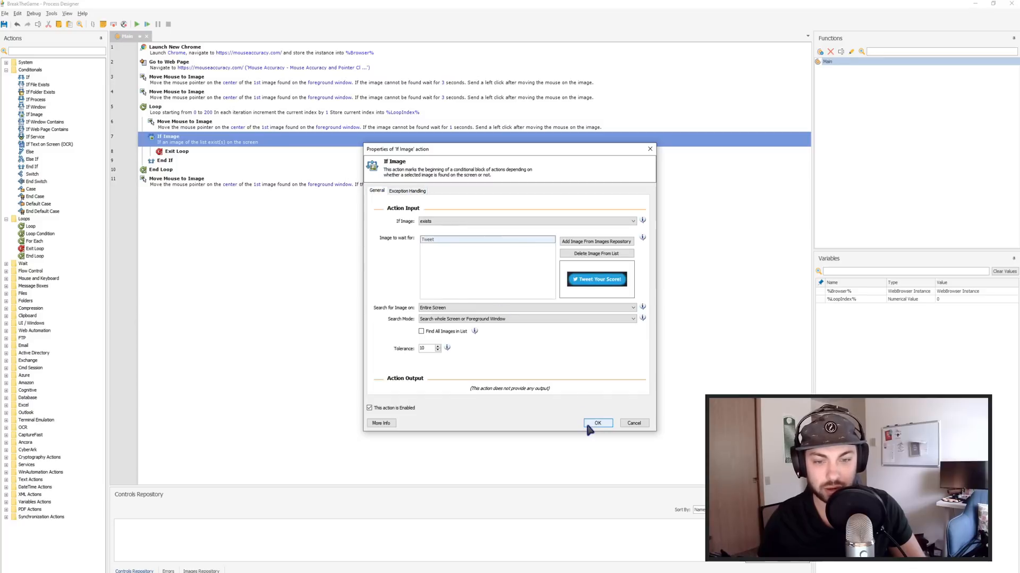
{"action": "left_click", "coordinate": [597, 424]}
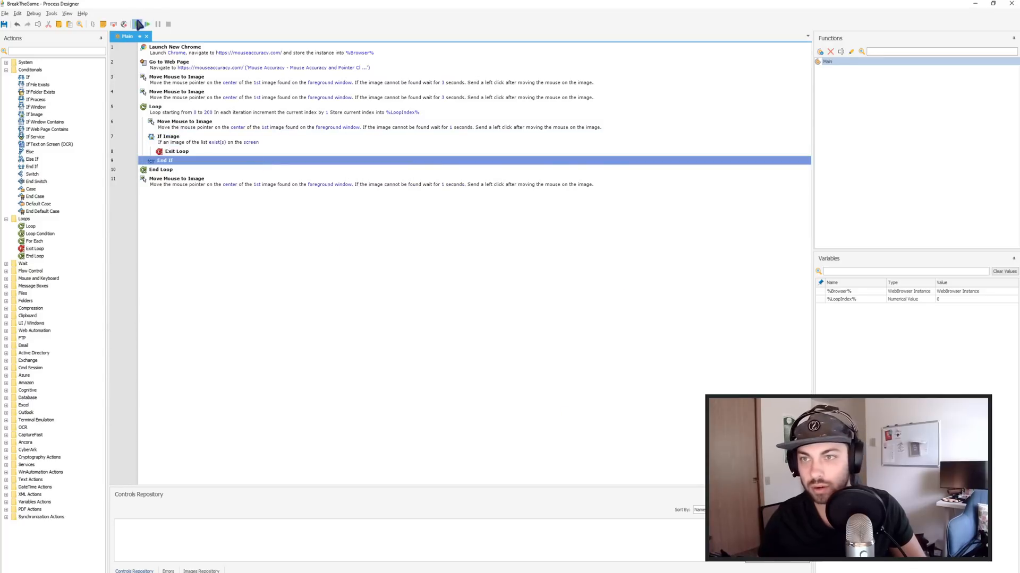
{"action": "left_click", "coordinate": [139, 24]}
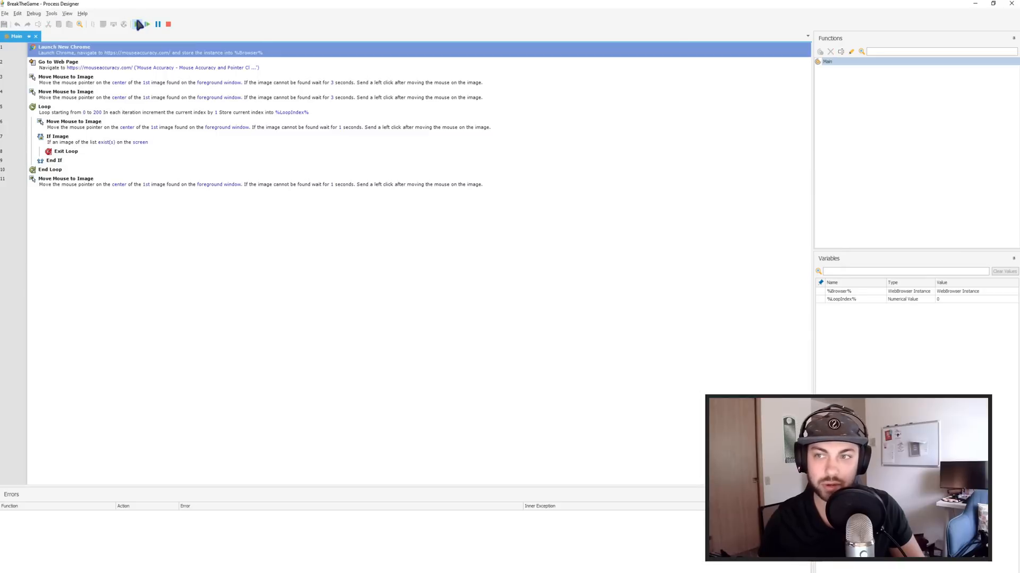
Let the latest test run play through, reaching loop index 34.
{"action": "left_click", "coordinate": [139, 24]}
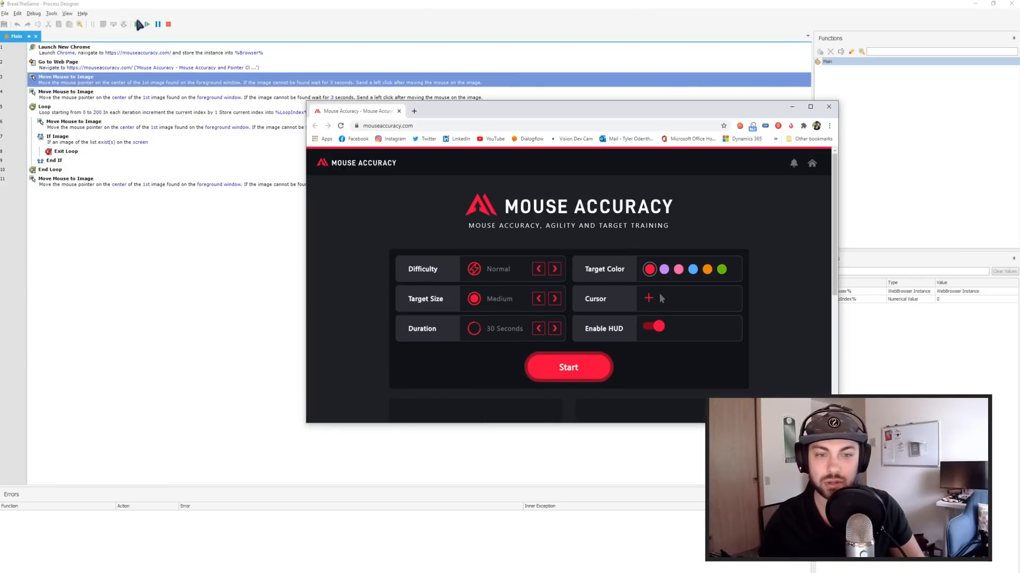
{"action": "left_click", "coordinate": [568, 367]}
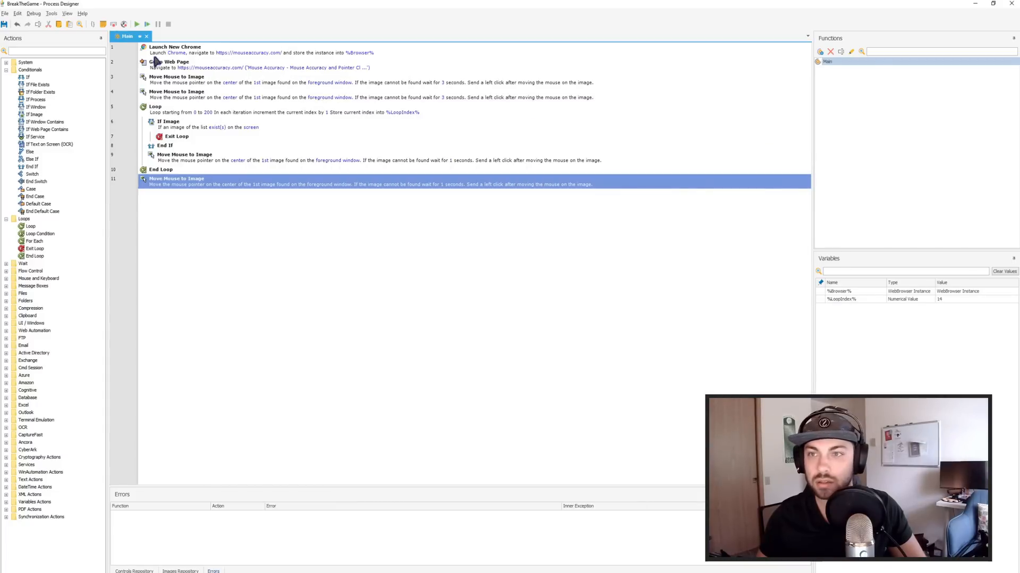
Run the reordered flow and see action 9 fail with 'Image not found on foreground window'.
{"action": "left_click", "coordinate": [137, 24]}
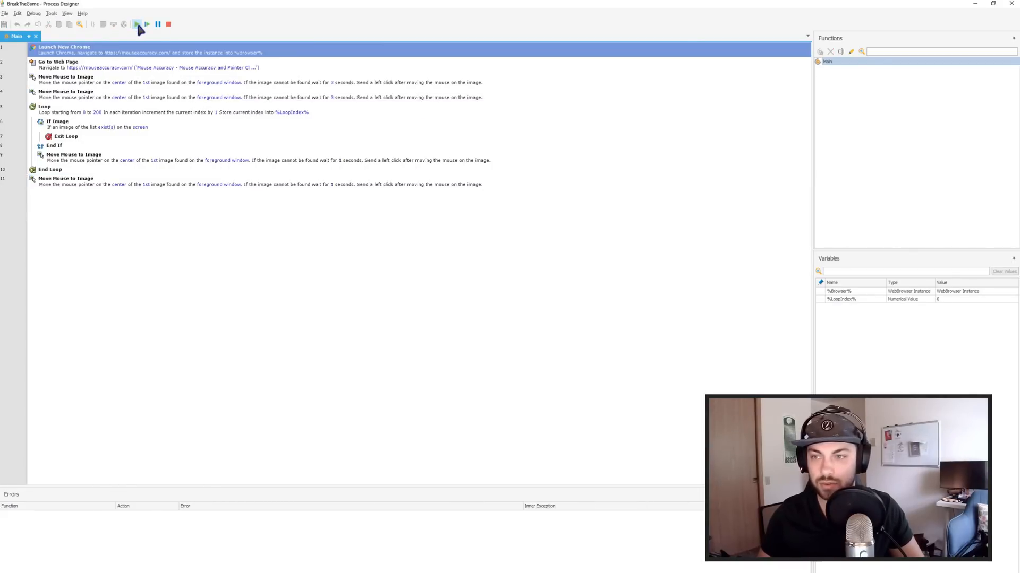
{"action": "left_click", "coordinate": [147, 24]}
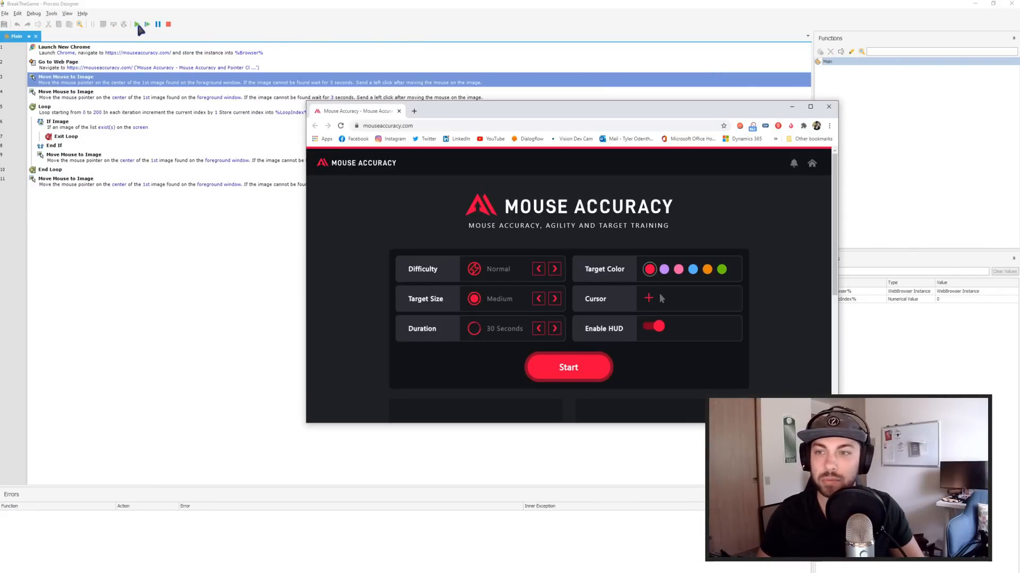
{"action": "left_click", "coordinate": [568, 368]}
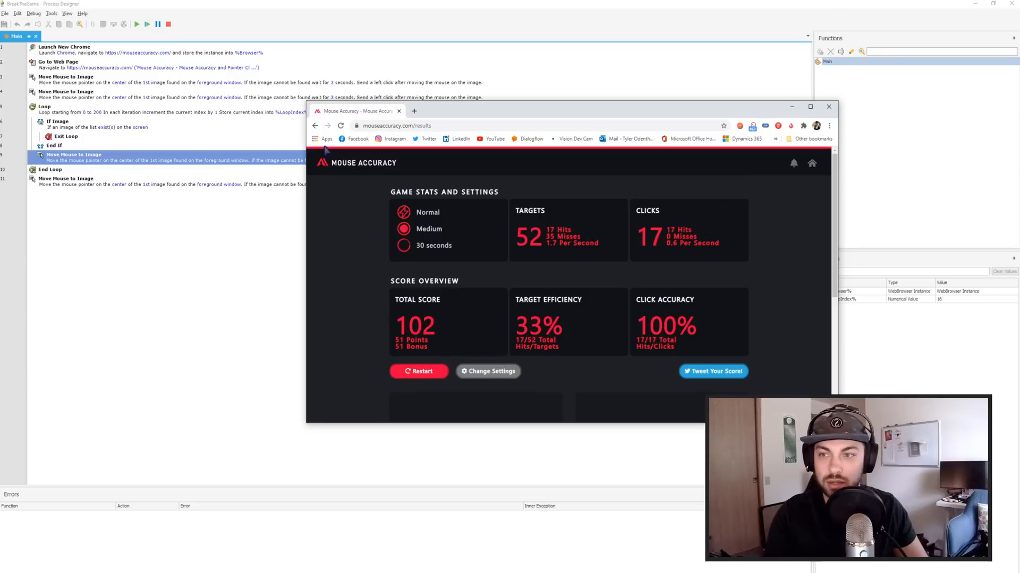
{"action": "mouse_move", "coordinate": [189, 58]}
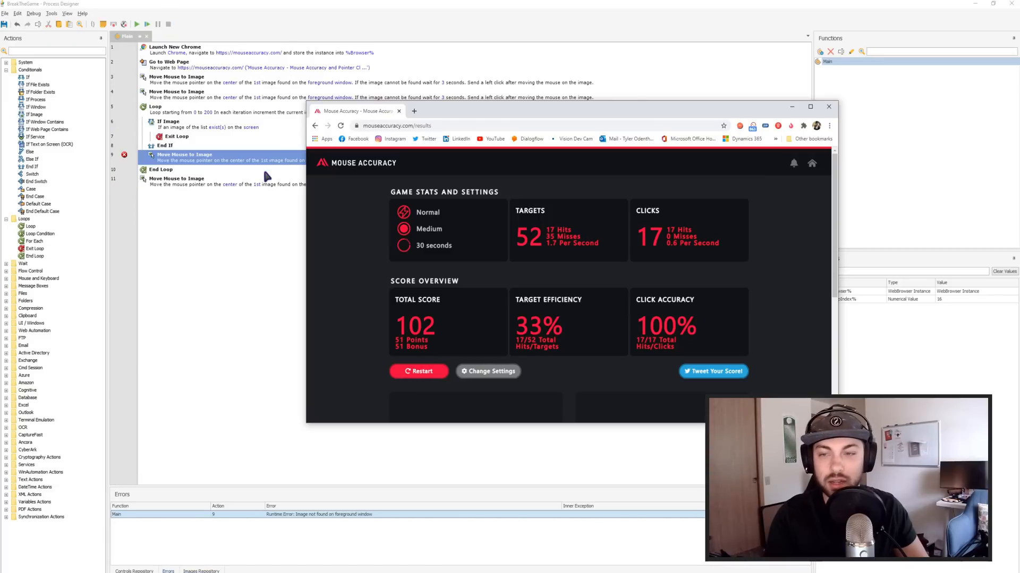
{"action": "mouse_move", "coordinate": [284, 282]}
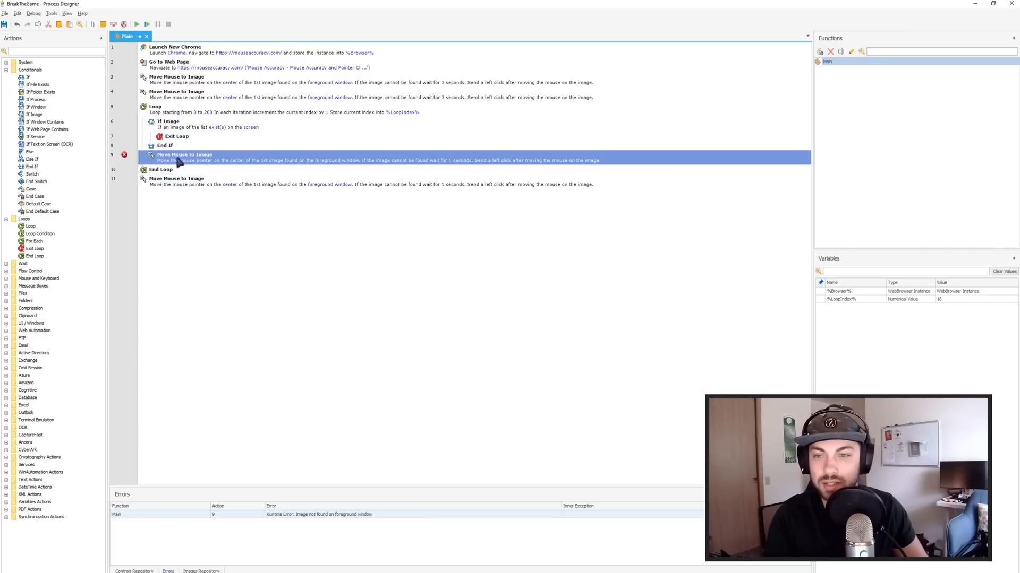
Enable Continue Process Execution with 'Go to next action' in action 9's Exception Handling.
{"action": "double_click", "coordinate": [185, 158]}
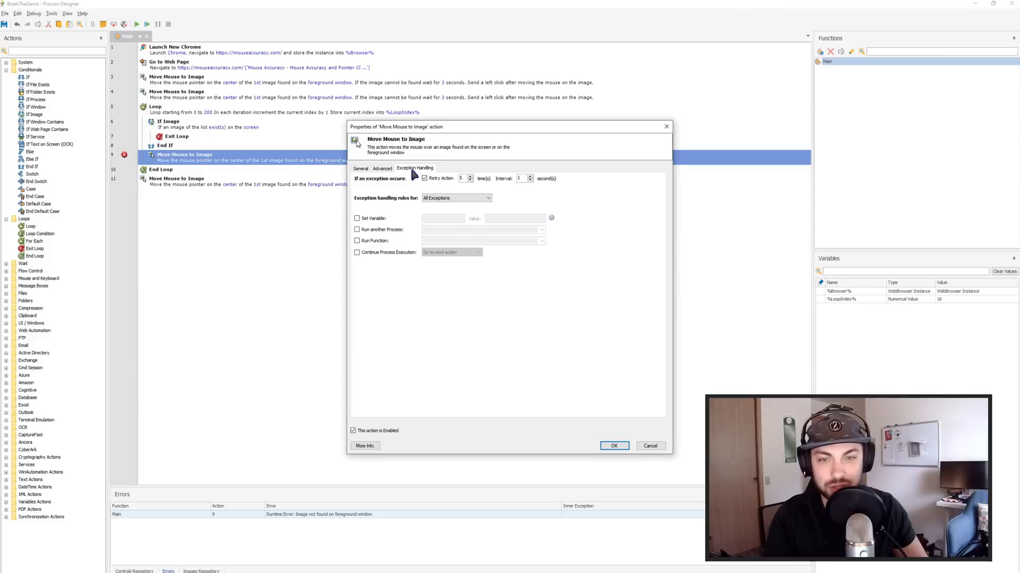
{"action": "left_click", "coordinate": [356, 252]}
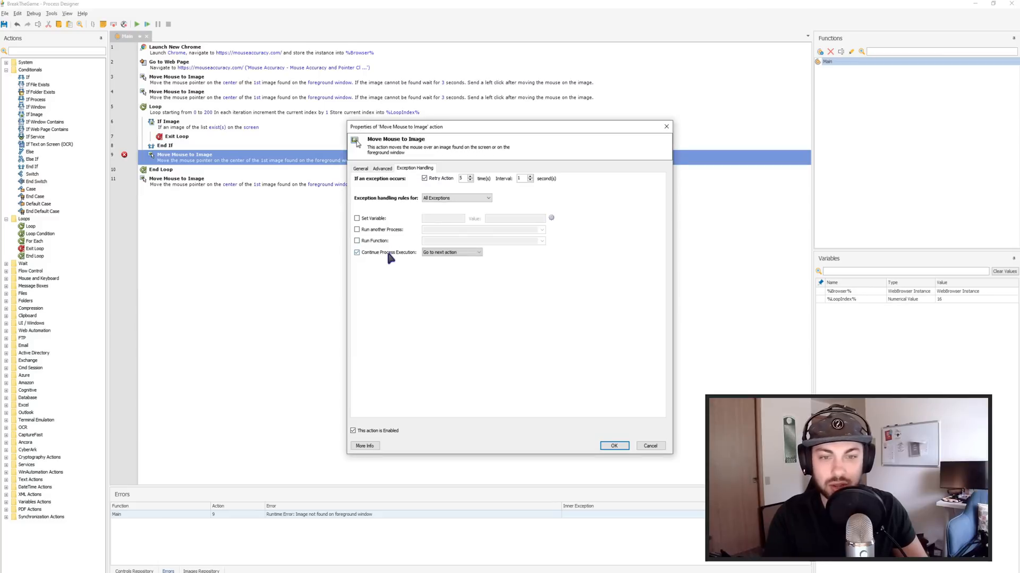
{"action": "left_click", "coordinate": [478, 252]}
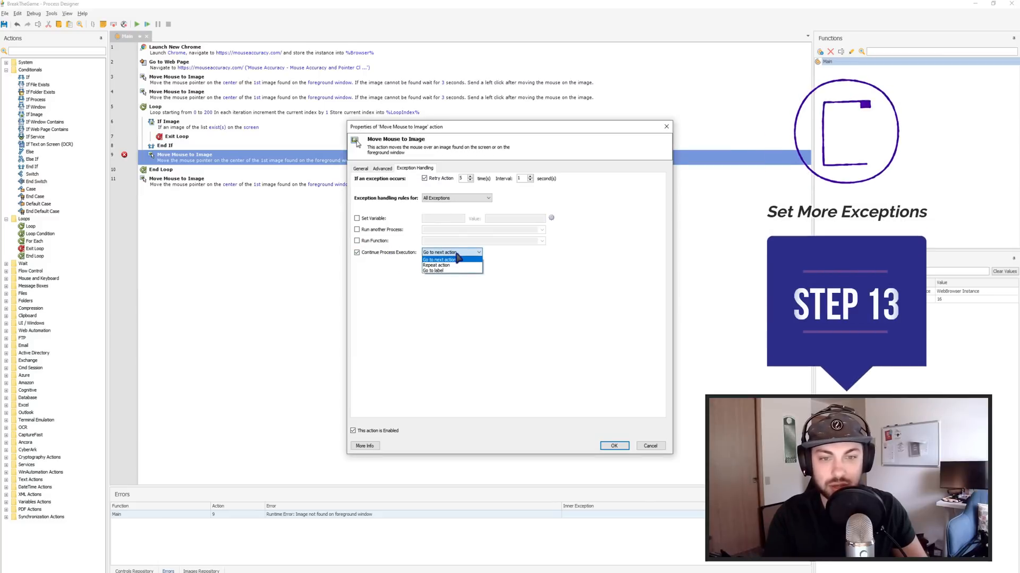
{"action": "left_click", "coordinate": [439, 259]}
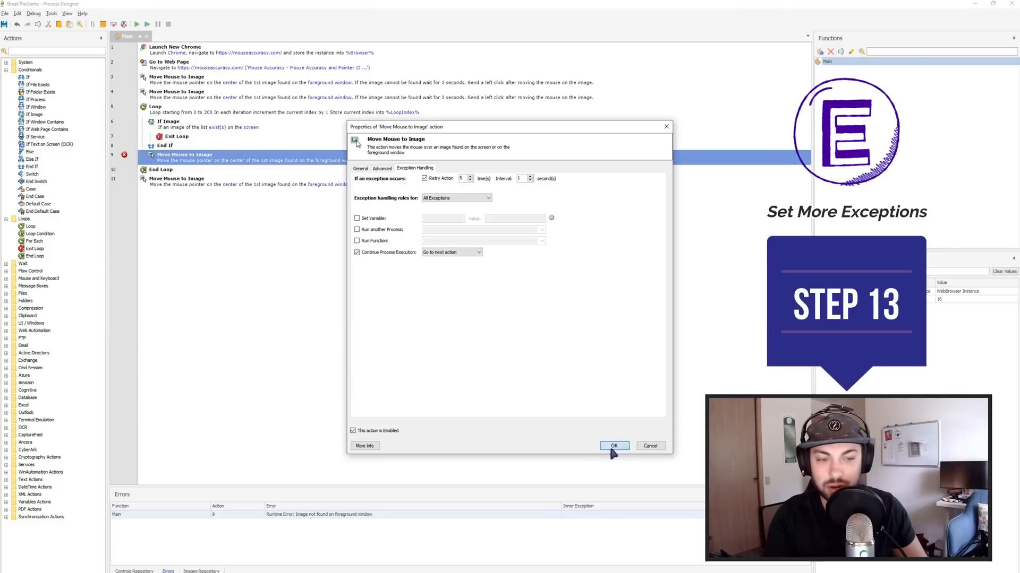
{"action": "left_click", "coordinate": [612, 446]}
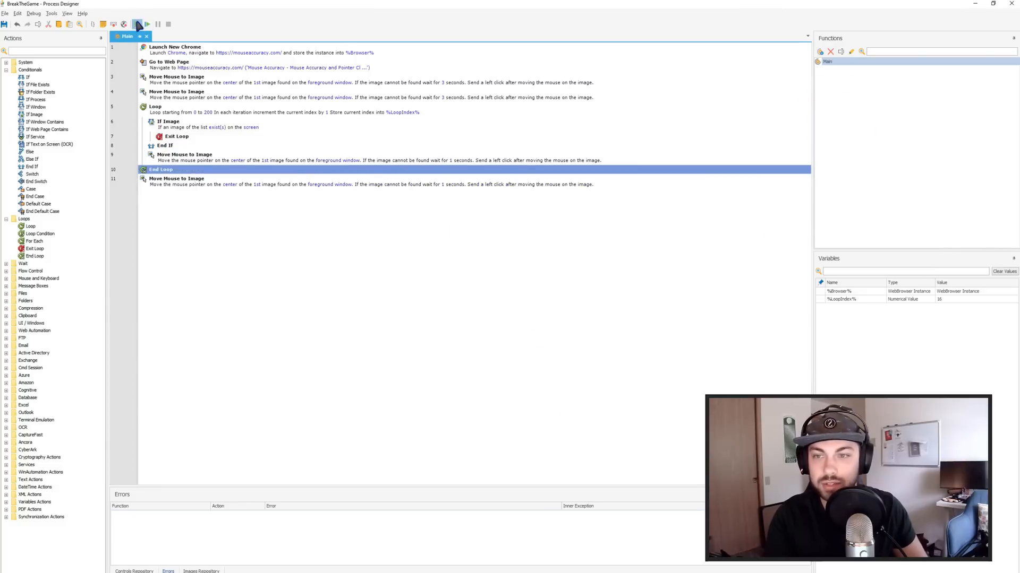
Run the updated flow through a full Mouse Accuracy round, scoring 96 at 100% accuracy.
{"action": "left_click", "coordinate": [147, 24]}
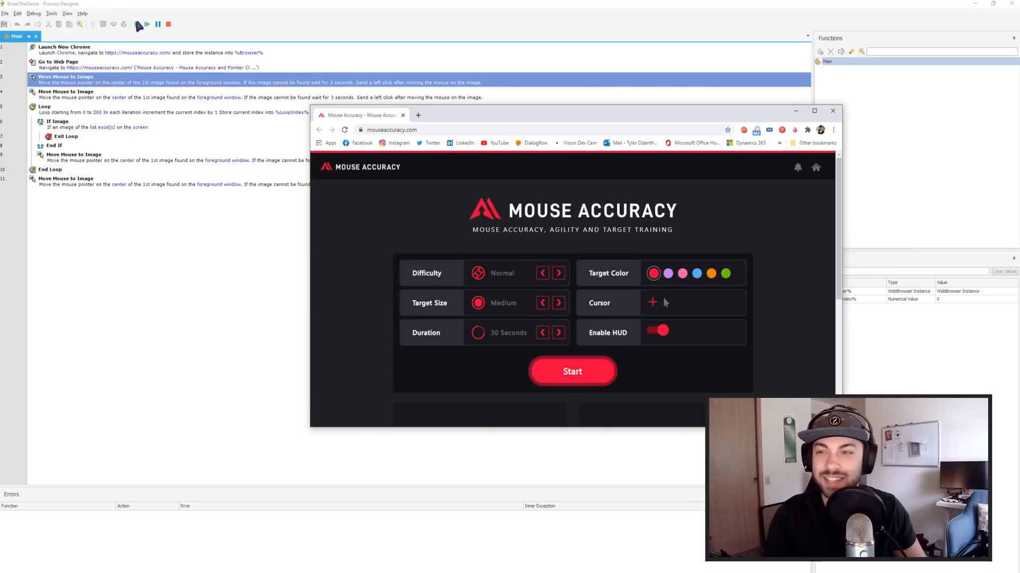
{"action": "left_click", "coordinate": [571, 371]}
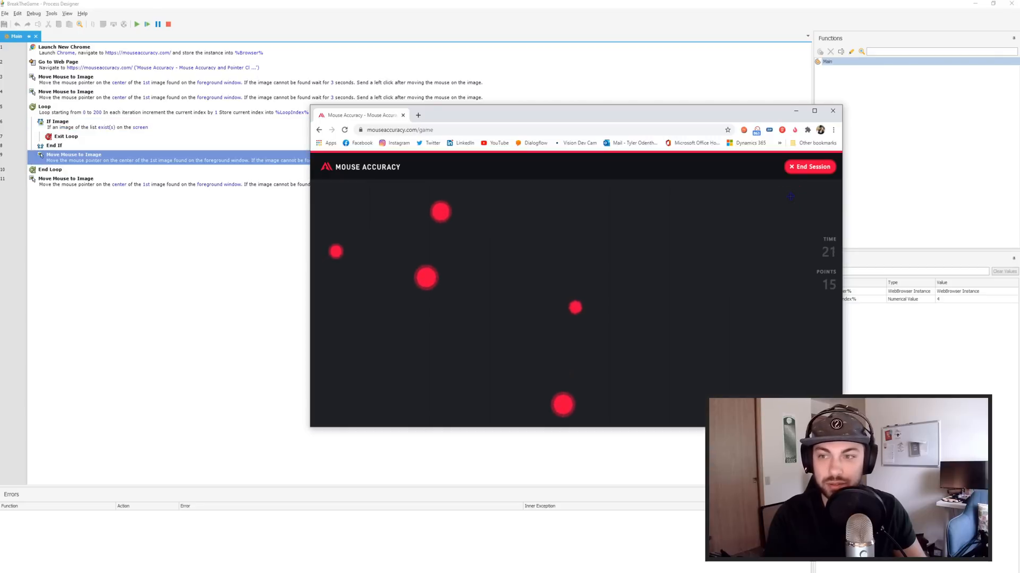
{"action": "left_click", "coordinate": [575, 308]}
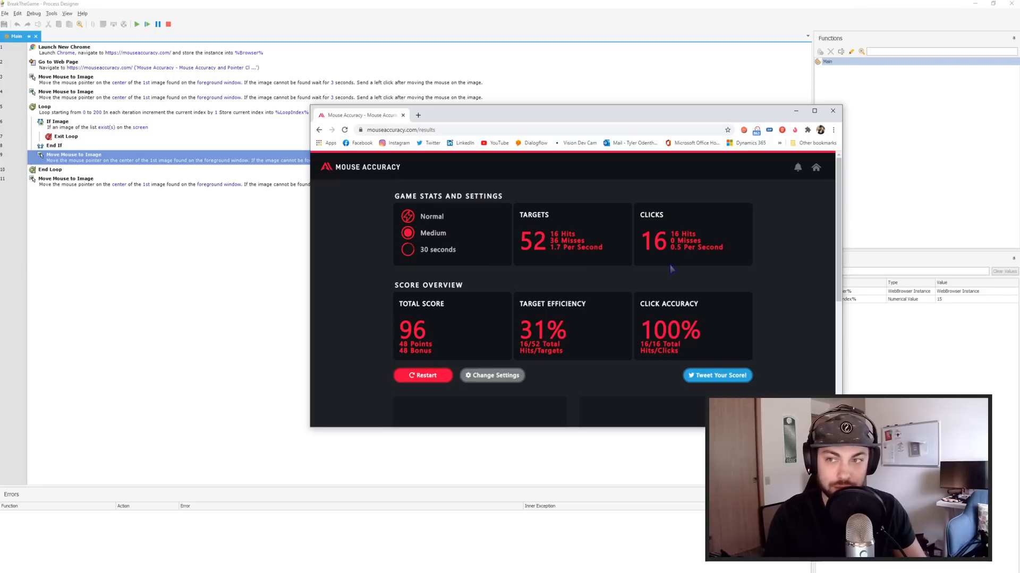
{"action": "left_click", "coordinate": [717, 376]}
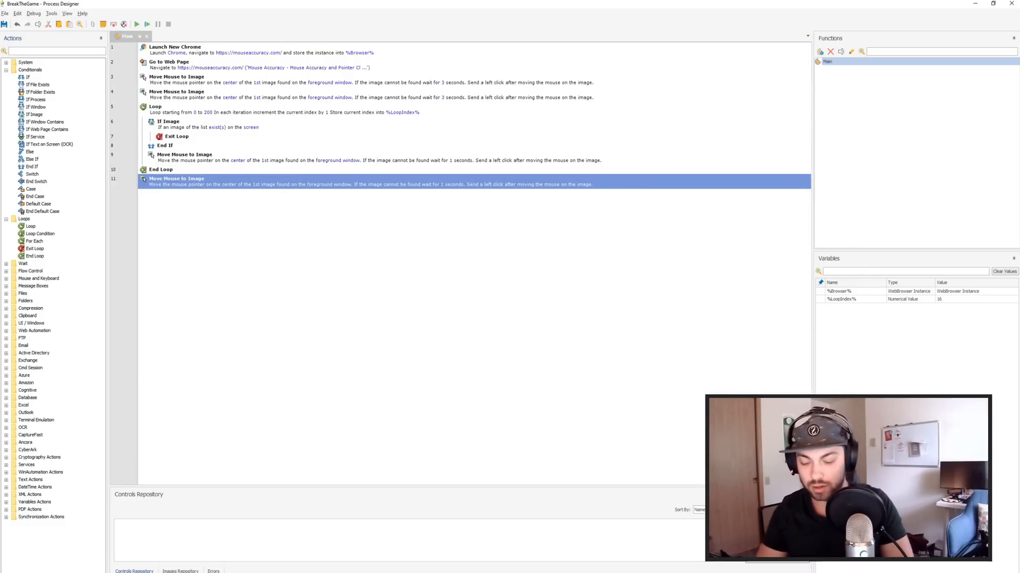
Filter the Actions pane with 'image' and deselect the action in the flow.
{"action": "type", "text": "image"}
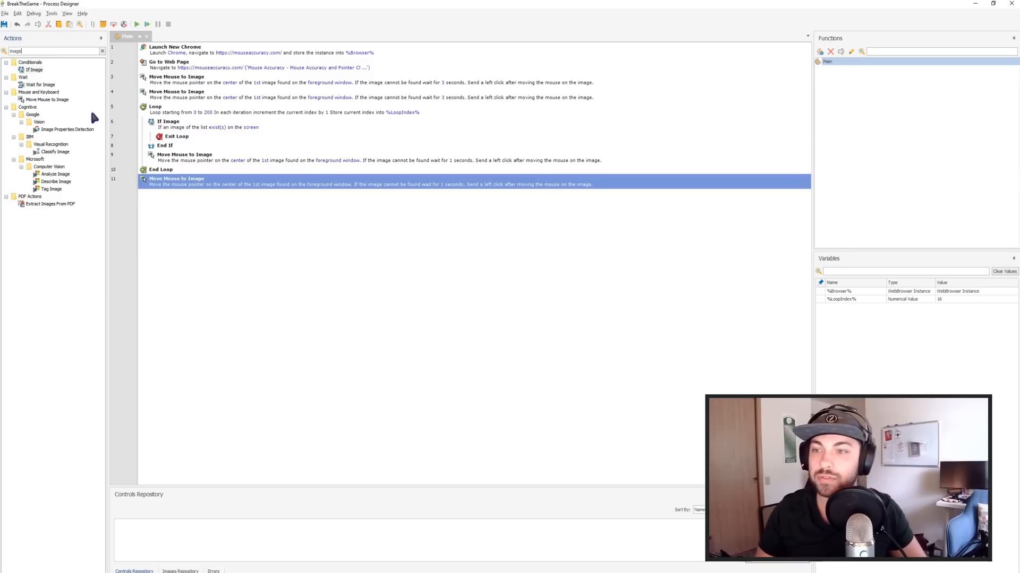
{"action": "mouse_move", "coordinate": [504, 63]}
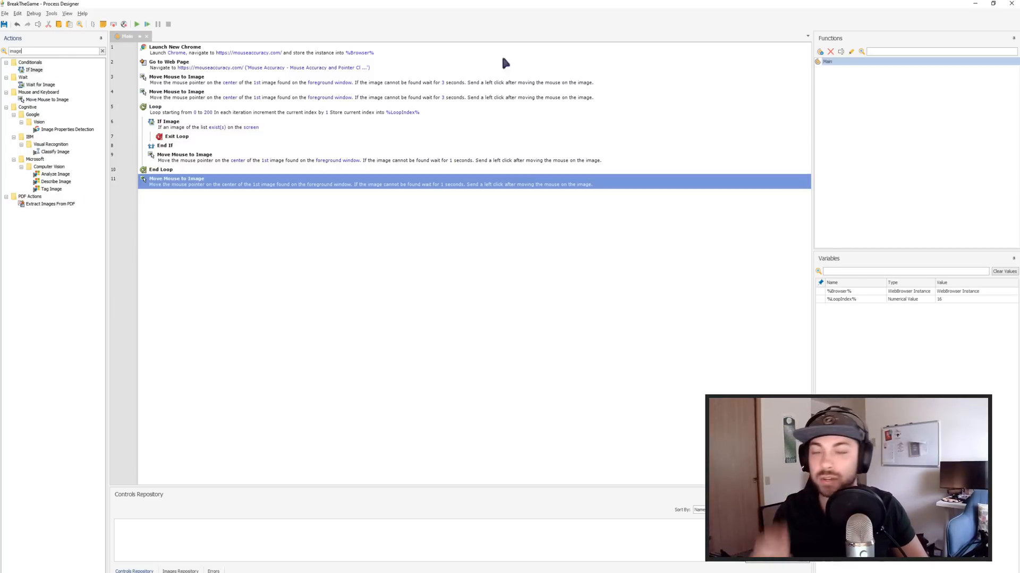
{"action": "mouse_move", "coordinate": [577, 69]}
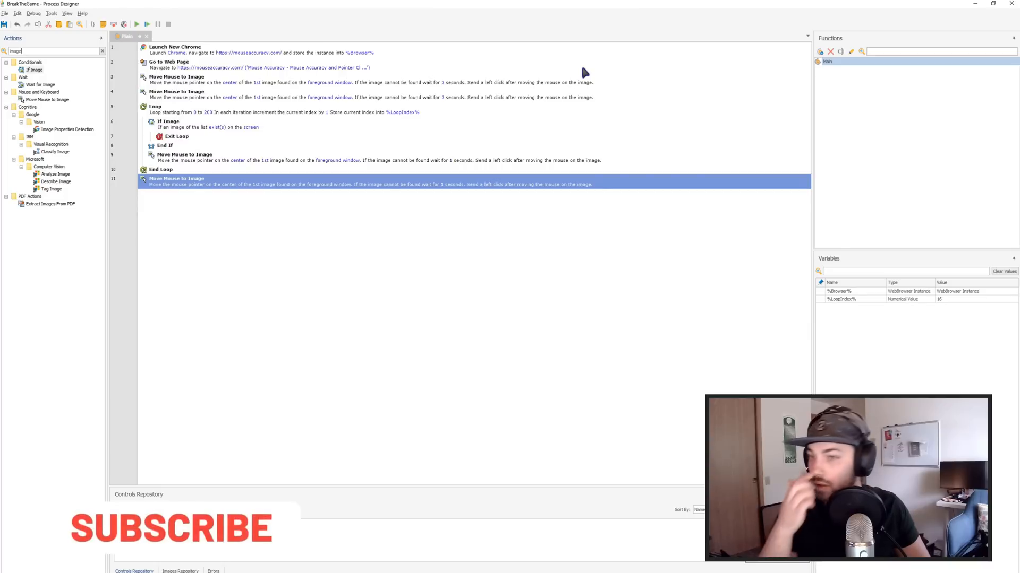
{"action": "mouse_move", "coordinate": [345, 122]}
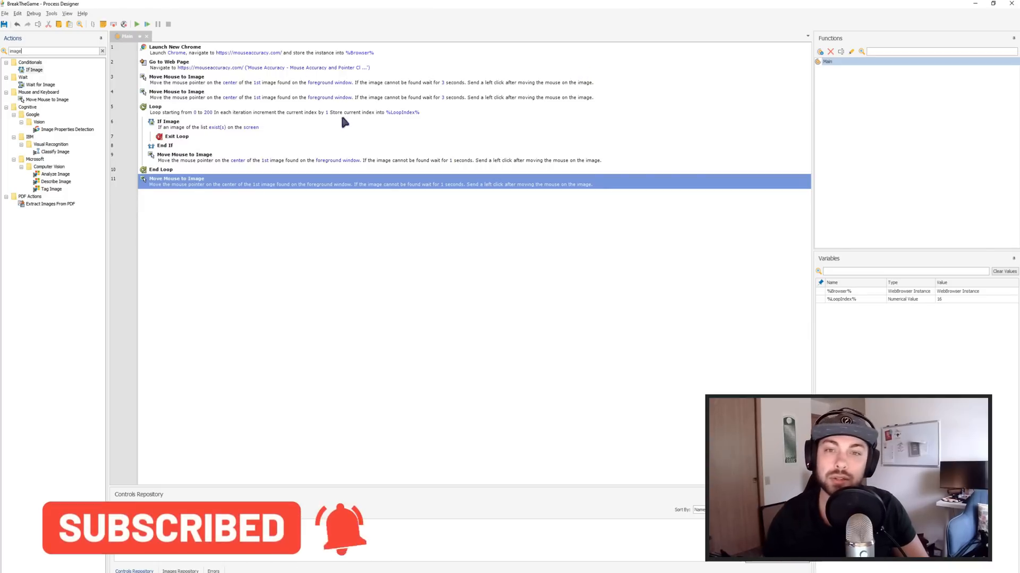
{"action": "mouse_move", "coordinate": [437, 234]}
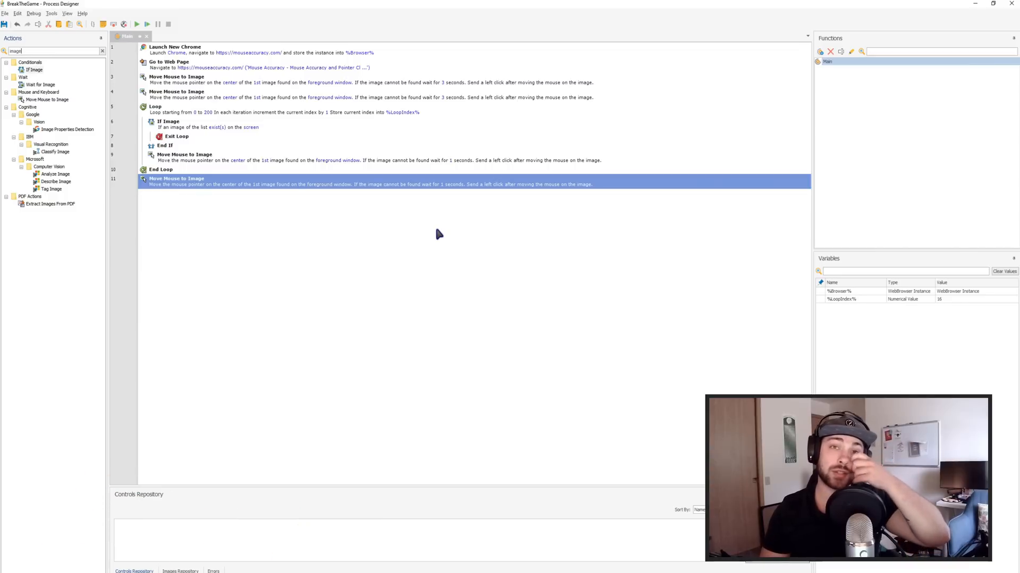
{"action": "mouse_move", "coordinate": [428, 177]}
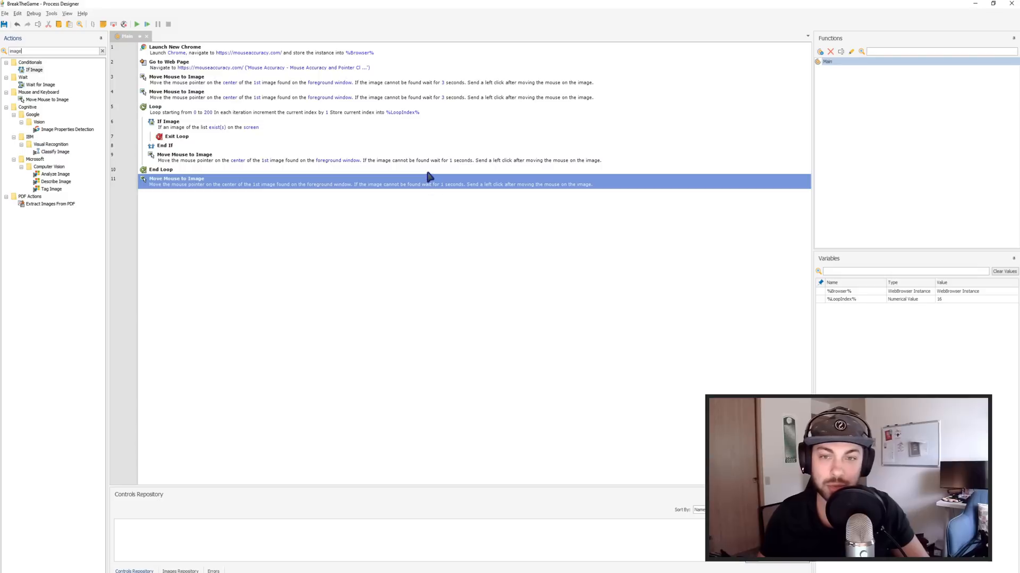
{"action": "mouse_move", "coordinate": [255, 221]}
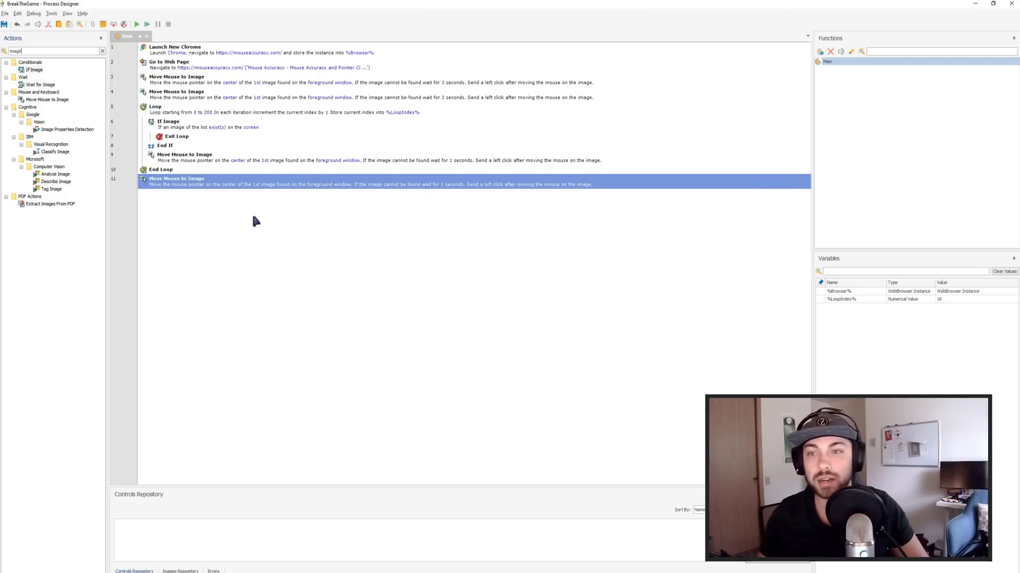
{"action": "mouse_move", "coordinate": [168, 141]}
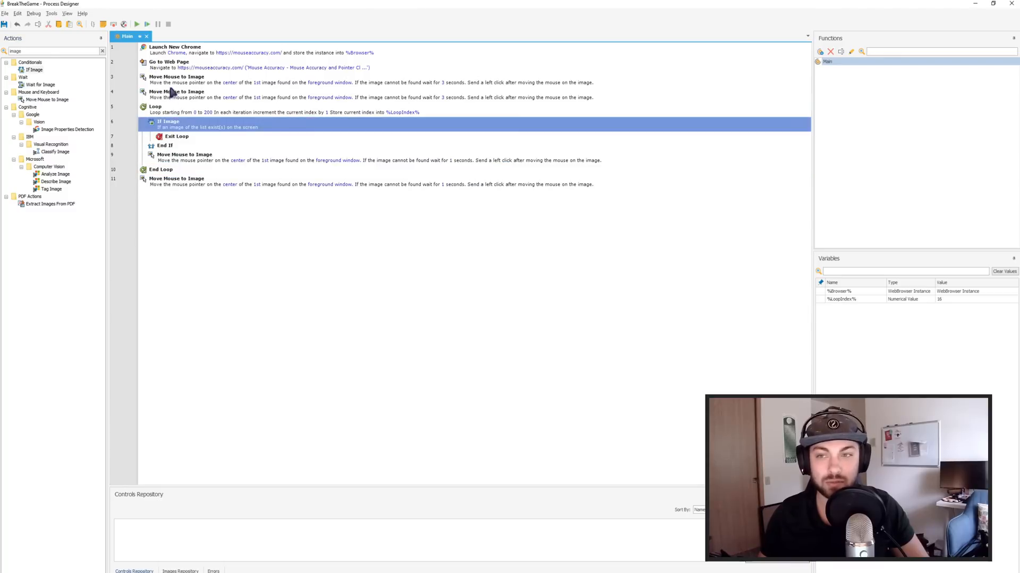
{"action": "mouse_move", "coordinate": [182, 160]}
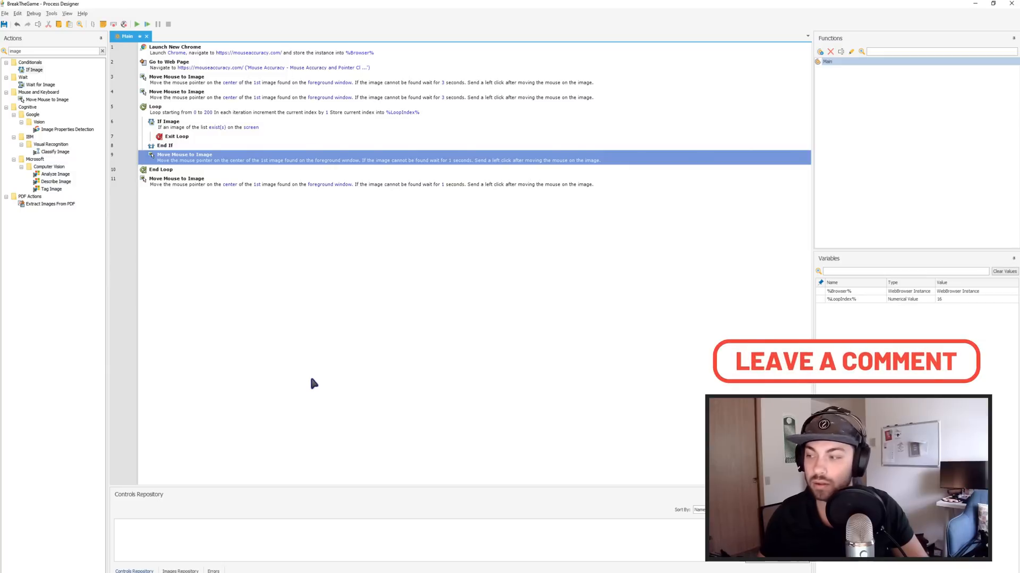
{"action": "mouse_move", "coordinate": [312, 293]}
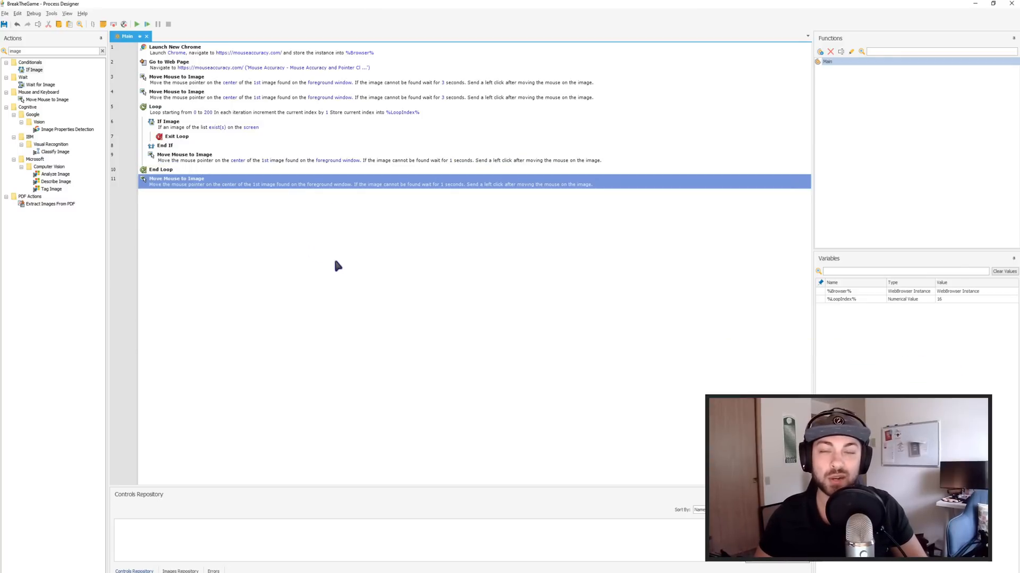
{"action": "mouse_move", "coordinate": [341, 267]}
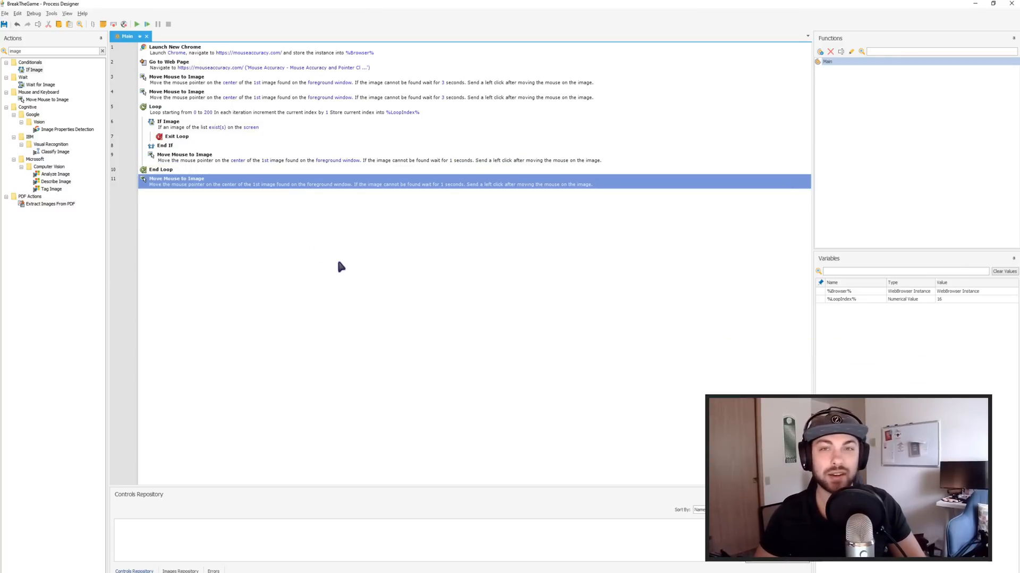
{"action": "mouse_move", "coordinate": [355, 273]}
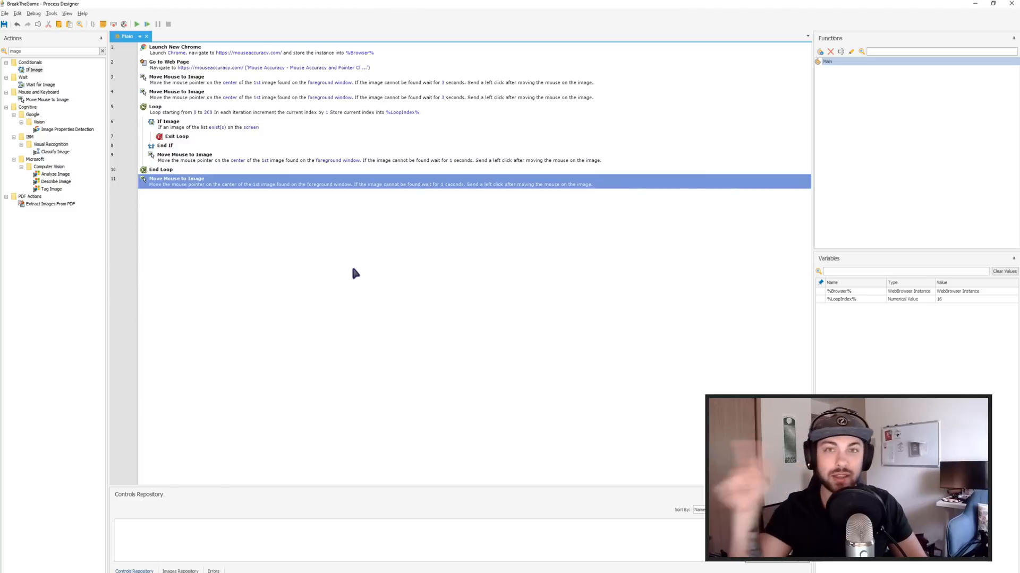
{"action": "mouse_move", "coordinate": [361, 266]}
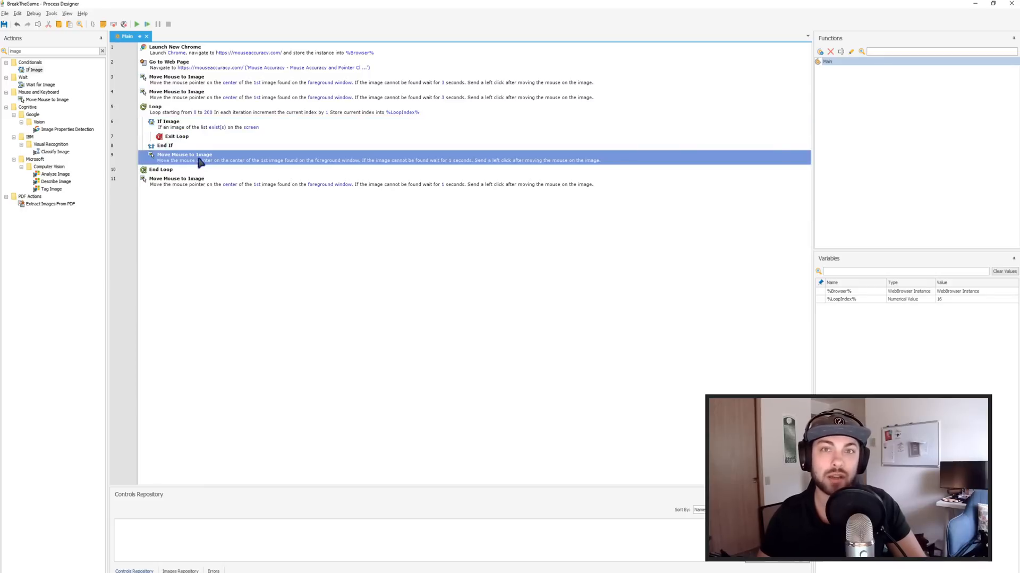
{"action": "mouse_move", "coordinate": [49, 204]}
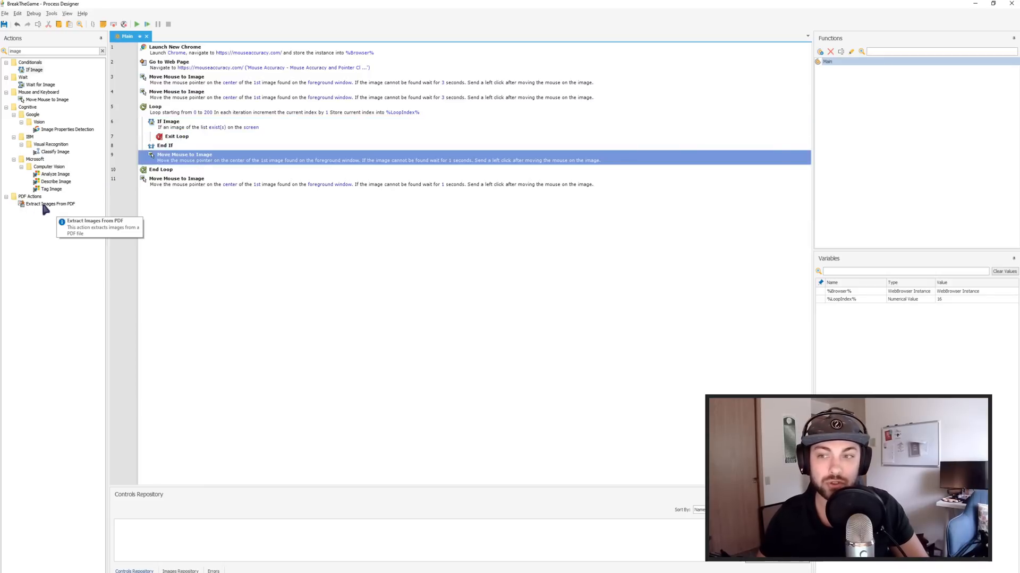
{"action": "left_click", "coordinate": [383, 368]}
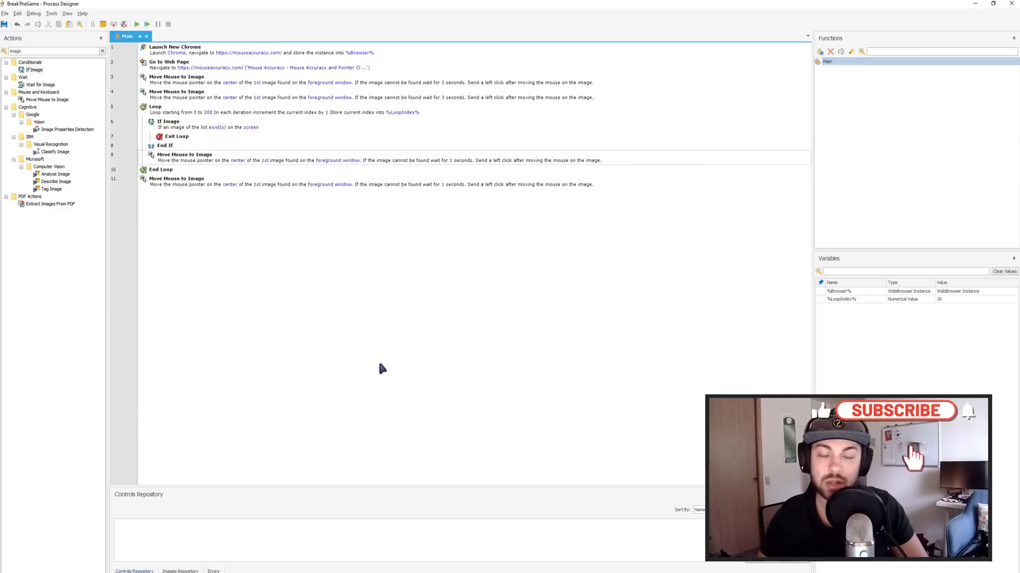